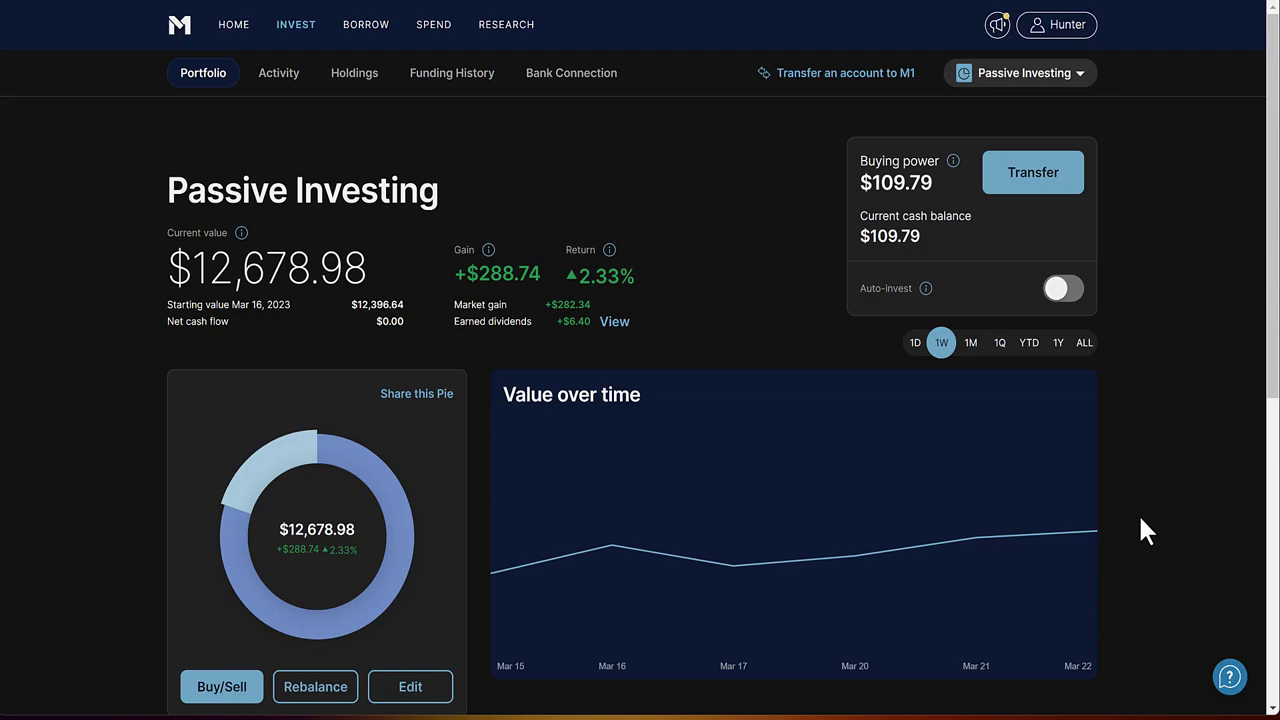
mouse_move(630, 556)
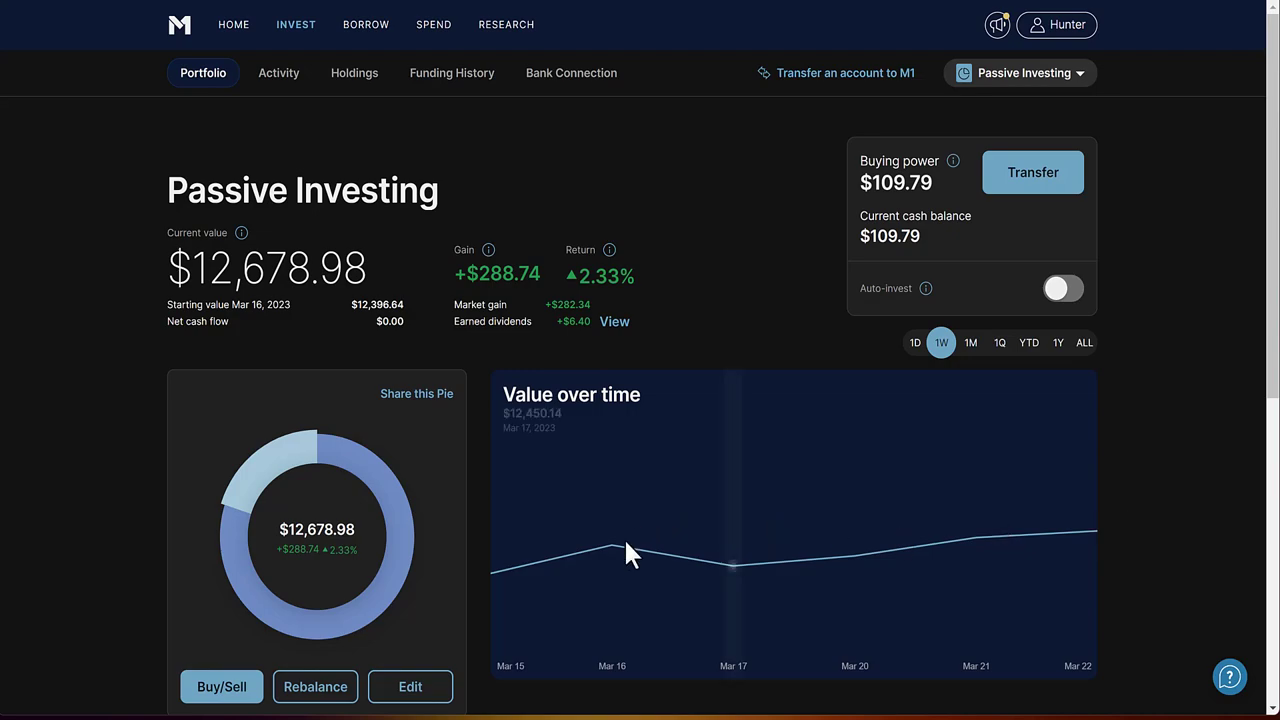
mouse_move(612, 548)
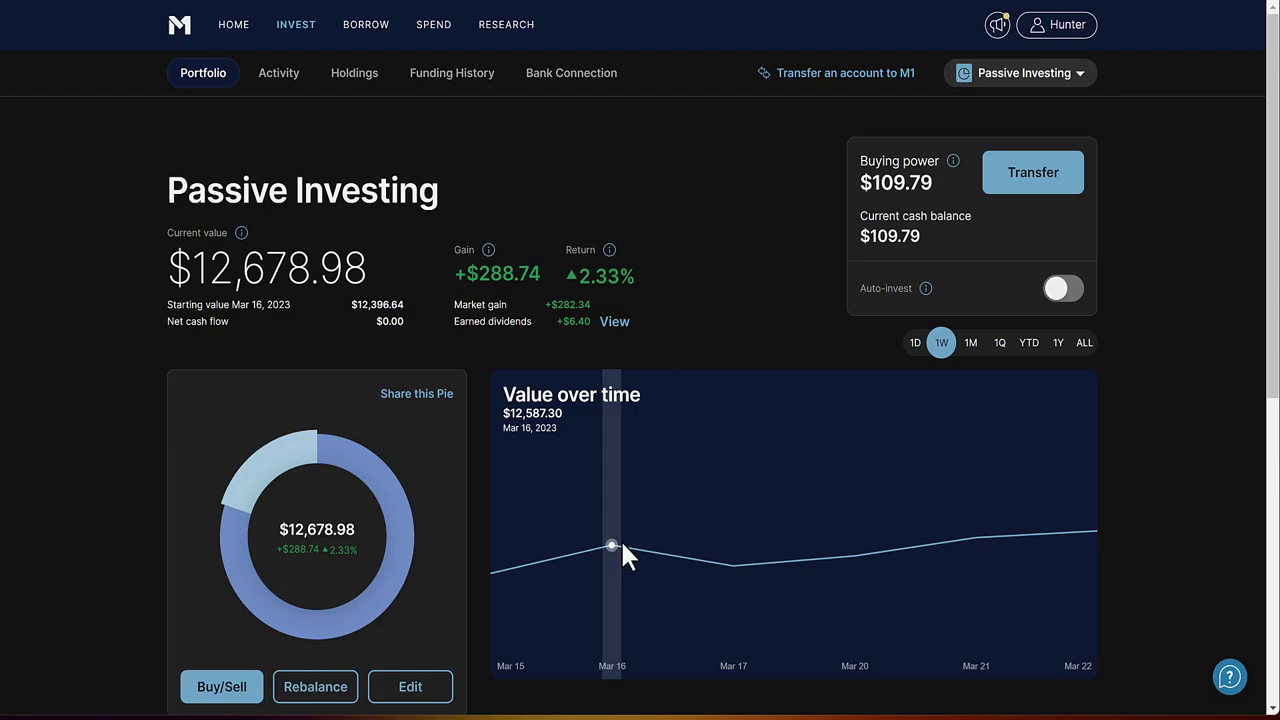
mouse_move(684, 588)
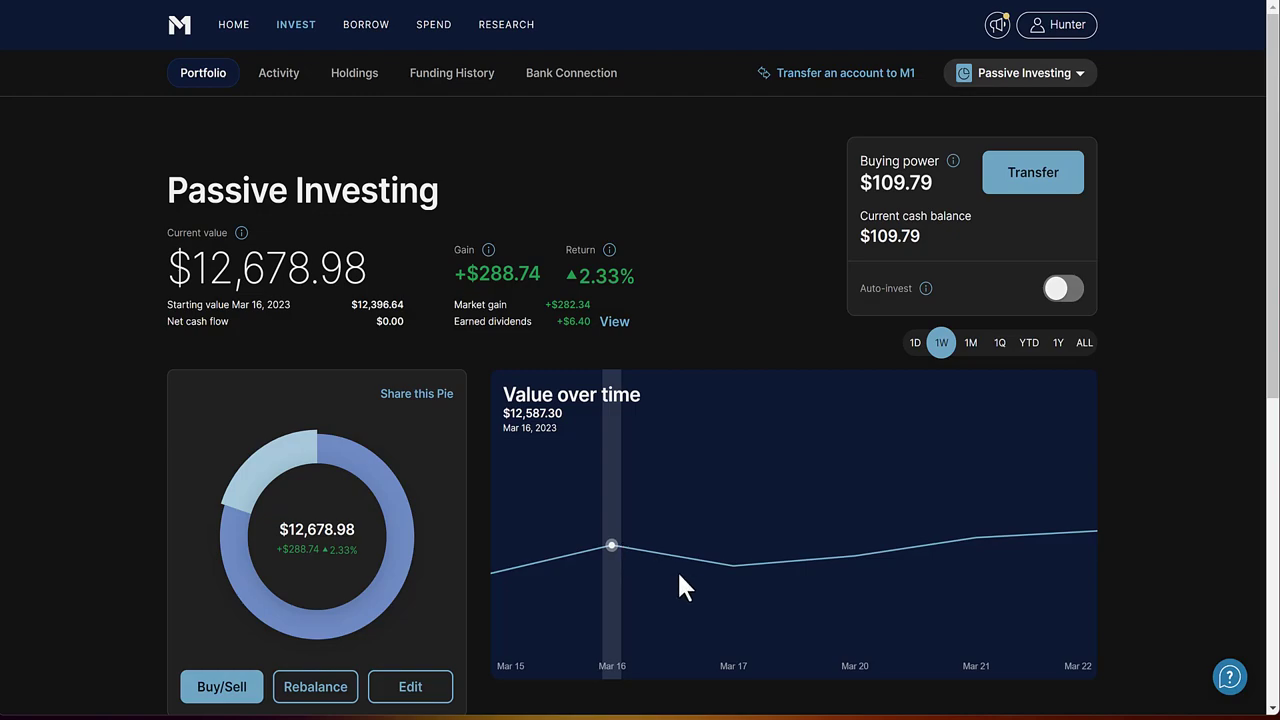
mouse_move(976, 540)
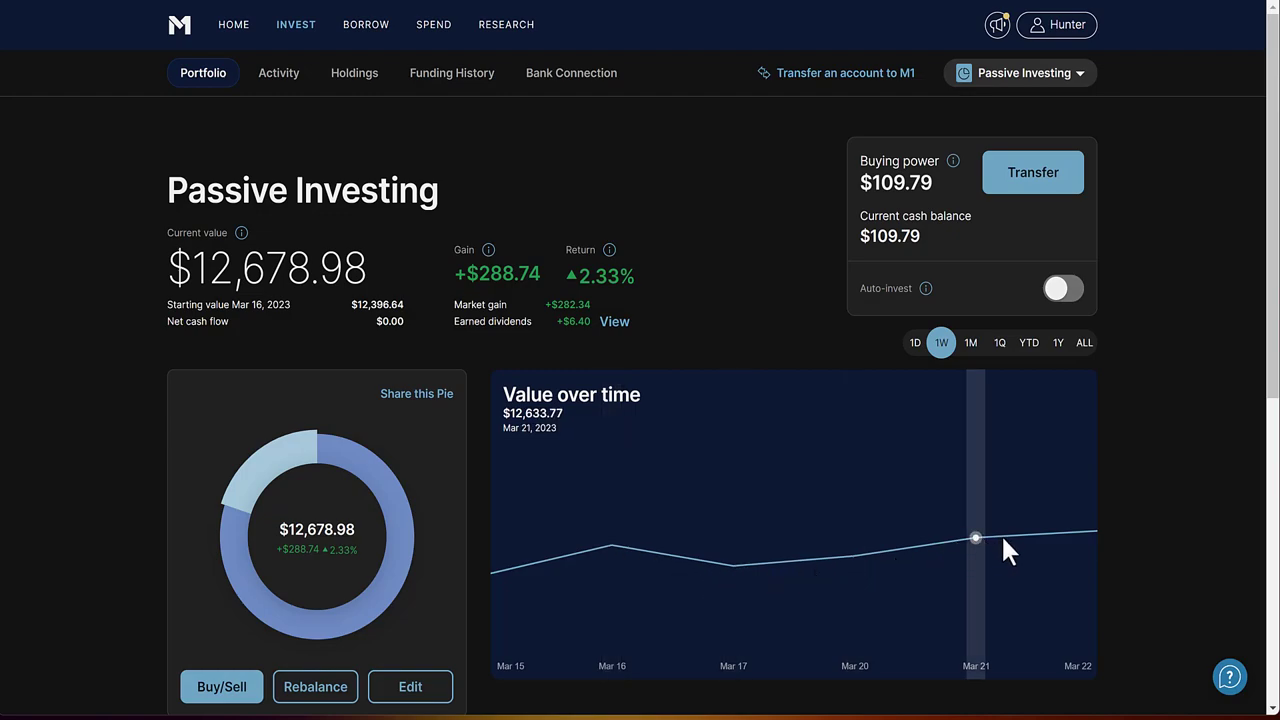
Scroll the Dividend Portfolio sheet down to the totals and $360.23 estimated annual dividend income.
scroll(down, 3)
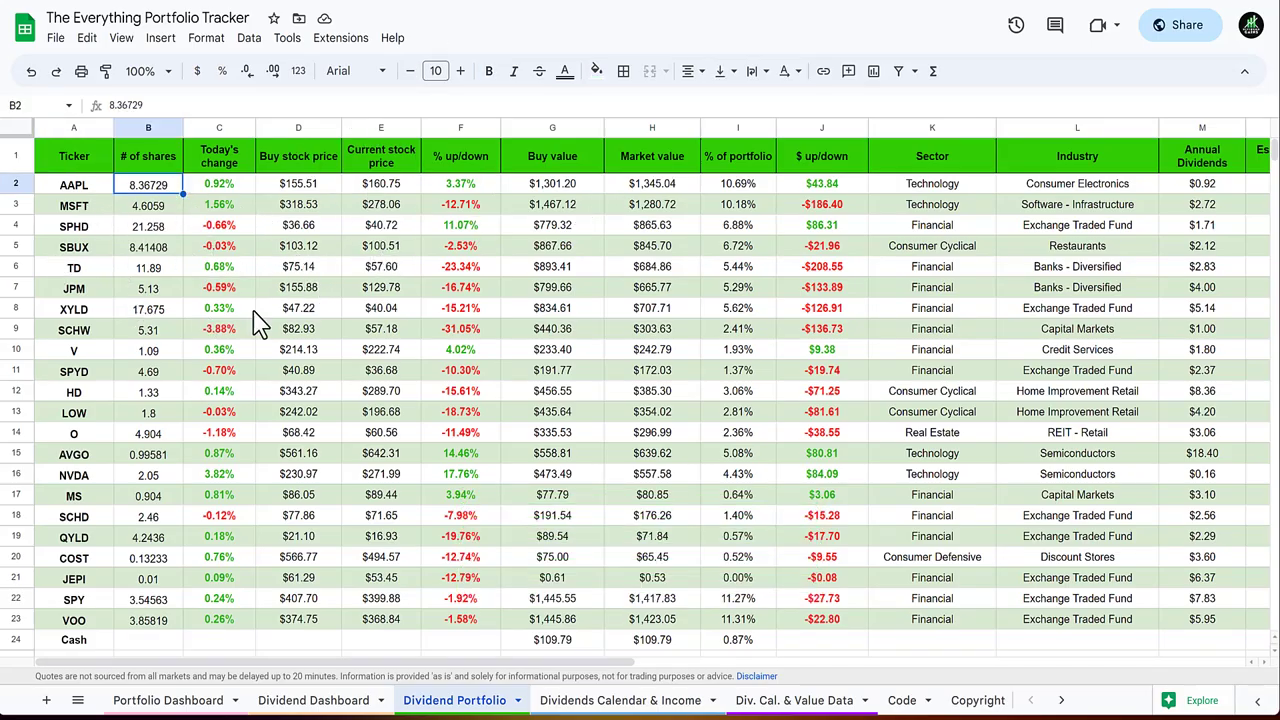
mouse_move(650, 400)
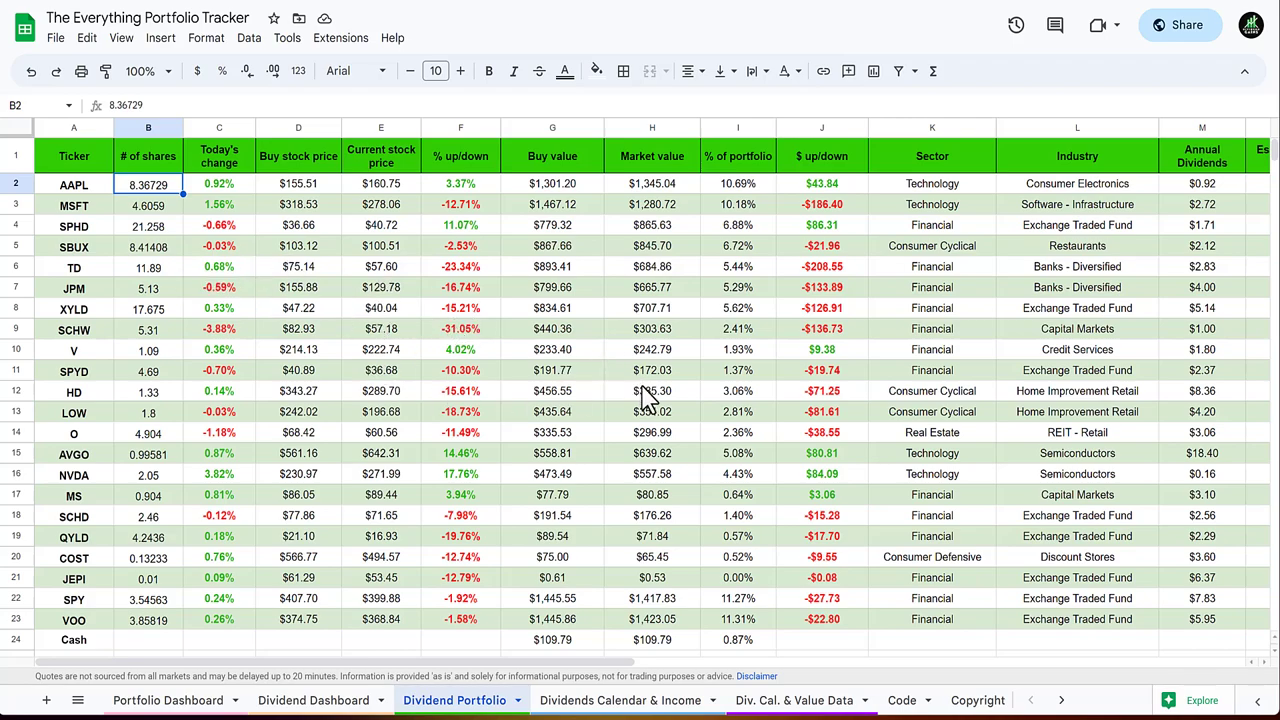
scroll(down, 3)
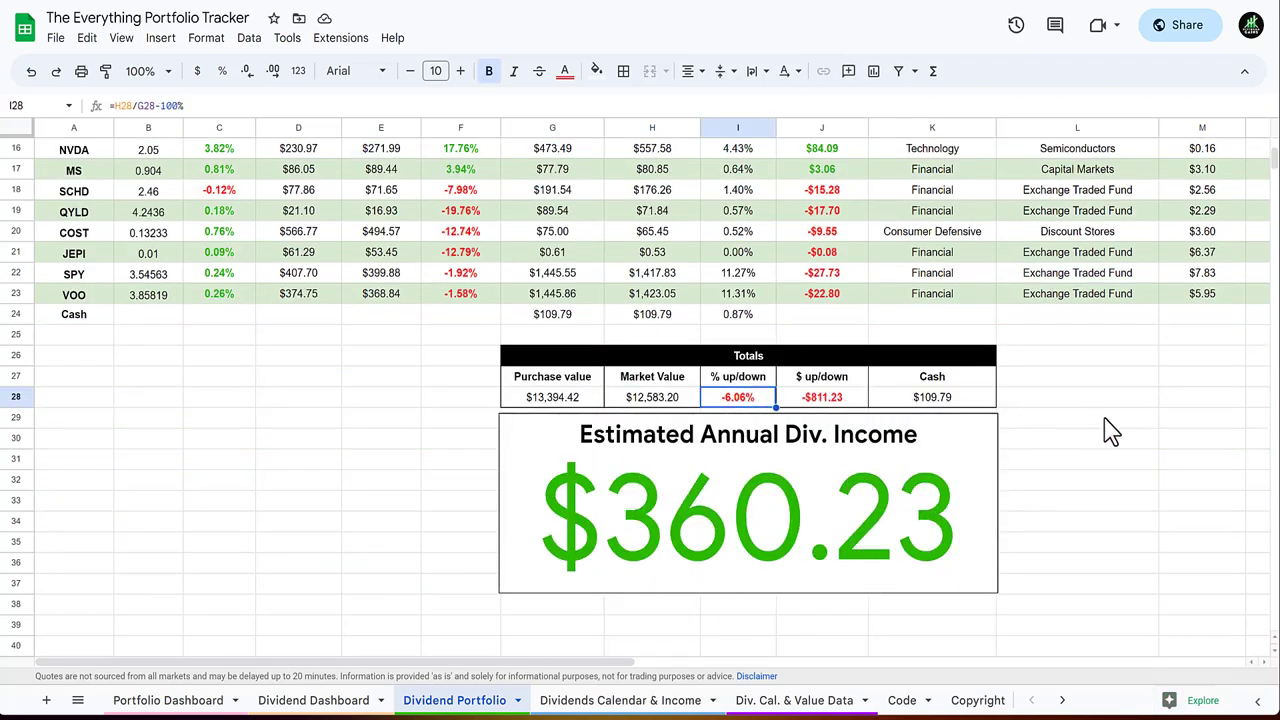
click(1076, 418)
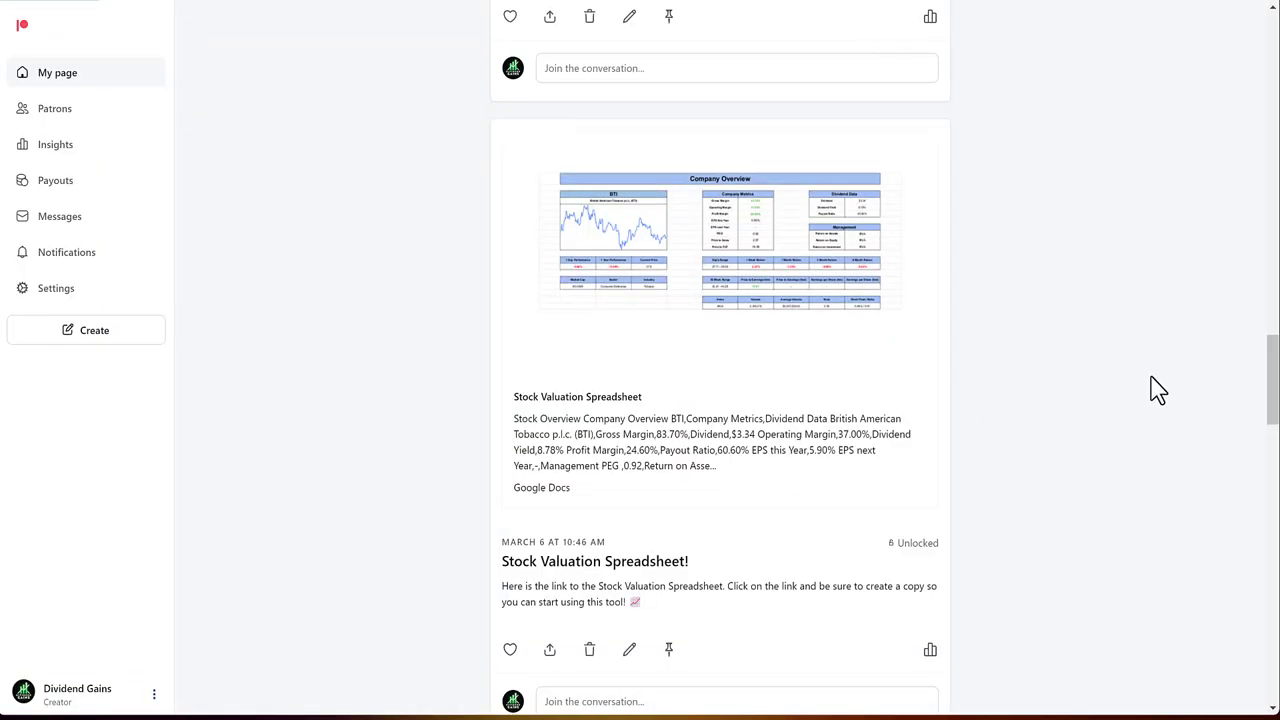
mouse_move(1076, 496)
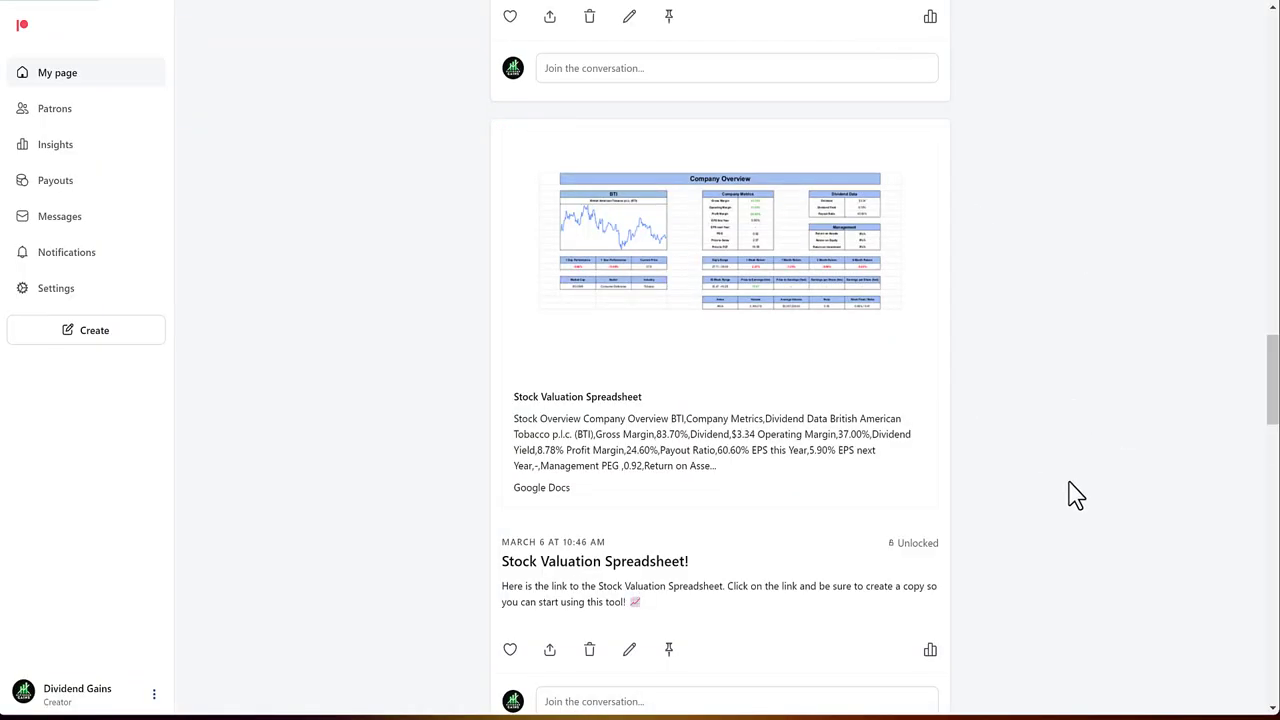
Scroll the Patreon creator page to the Stock Valuation Spreadsheet post.
scroll(down, 3)
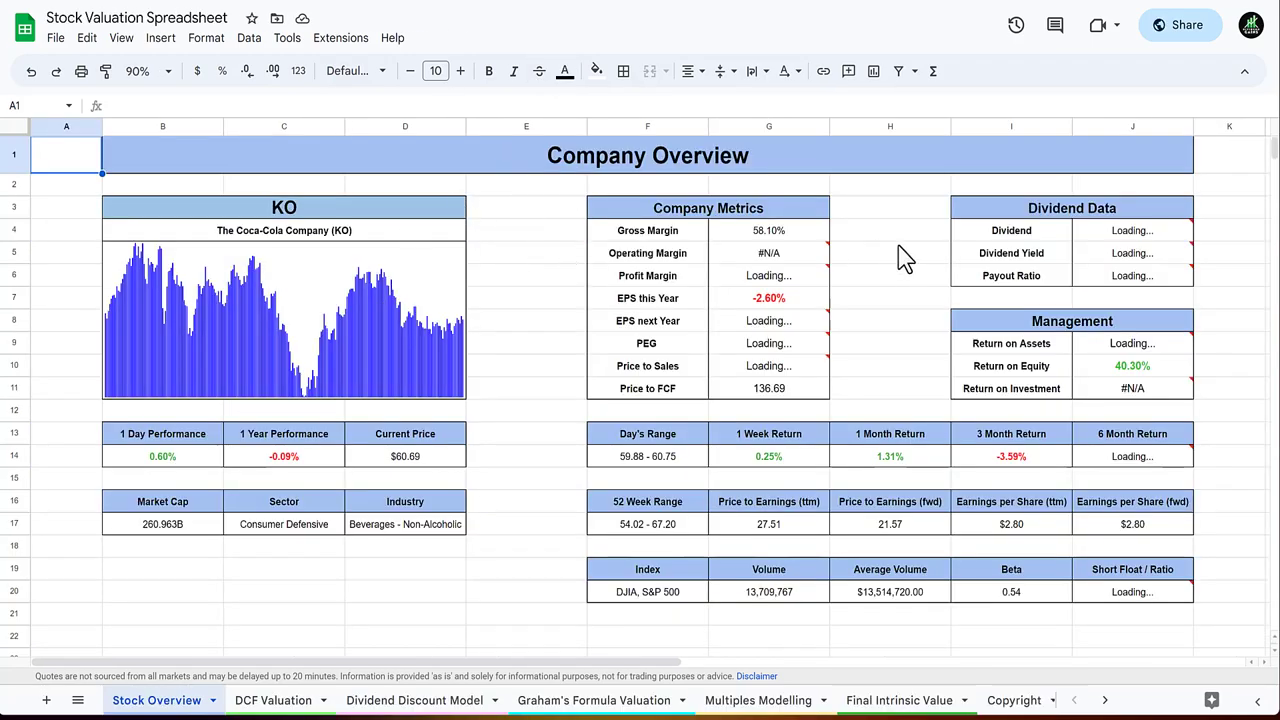
mouse_move(470, 284)
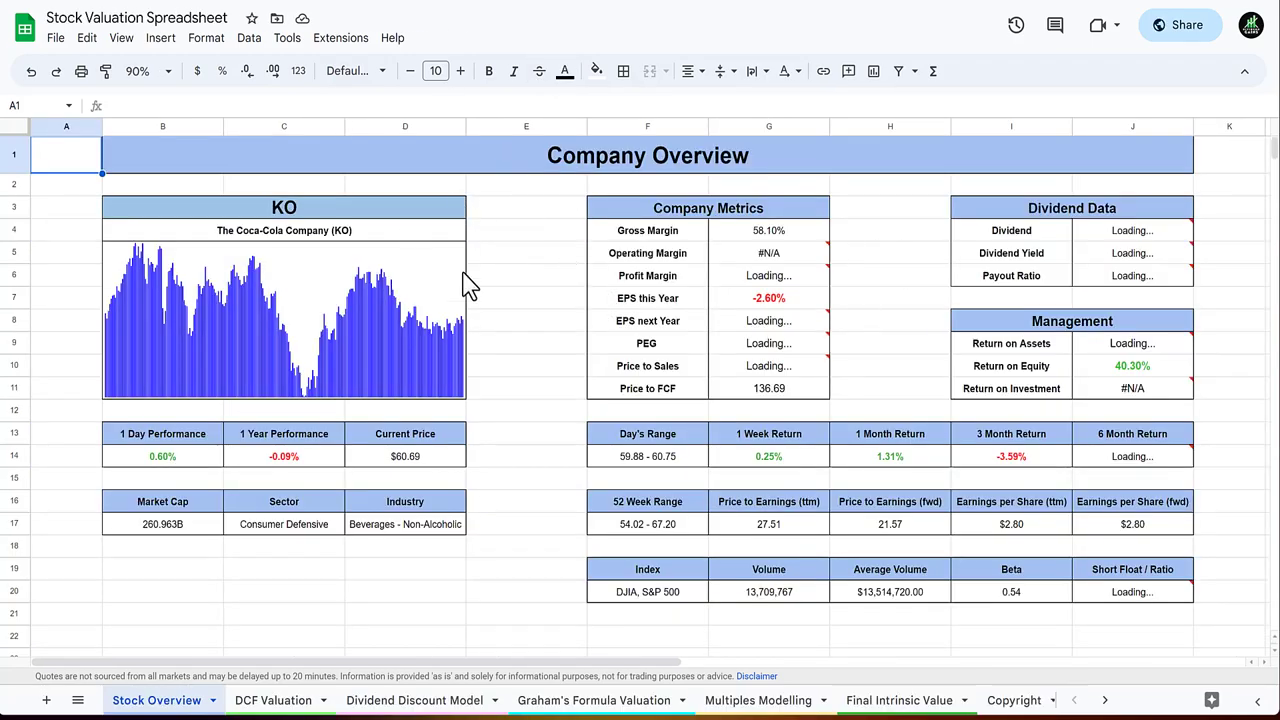
Review the KO Stock Overview, then move to the DCF Valuation sheet.
click(284, 206)
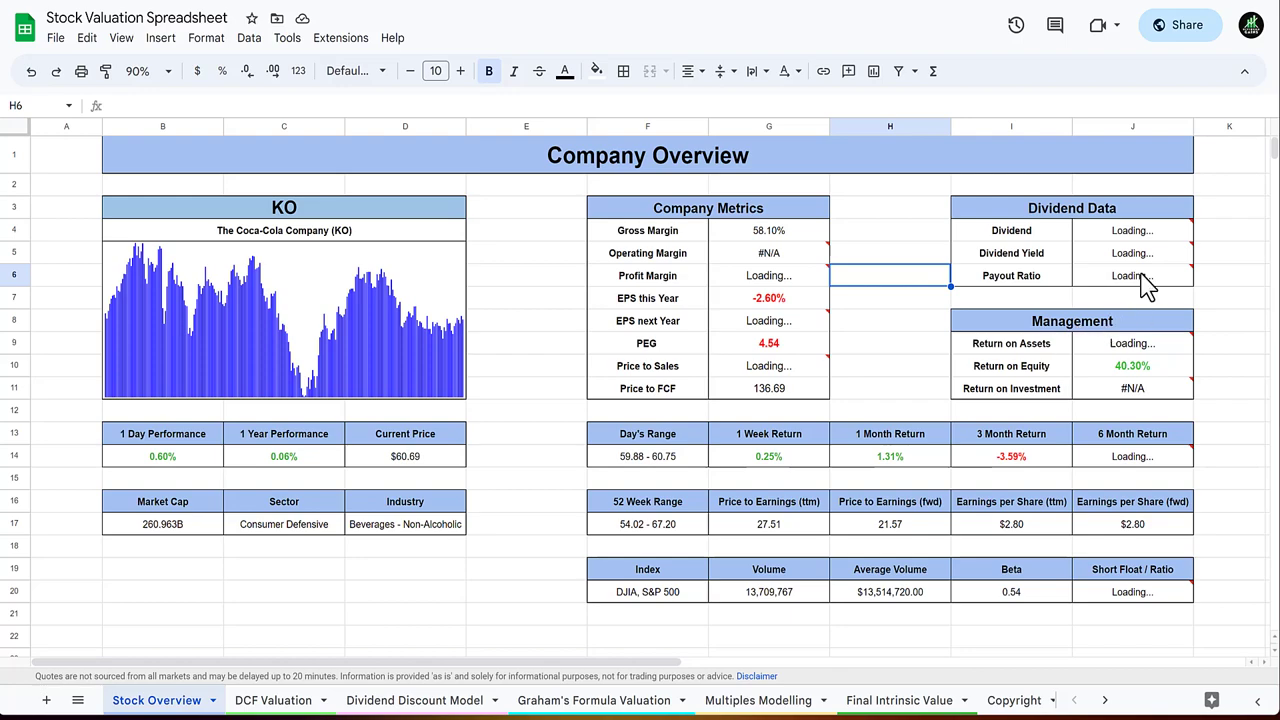
mouse_move(884, 490)
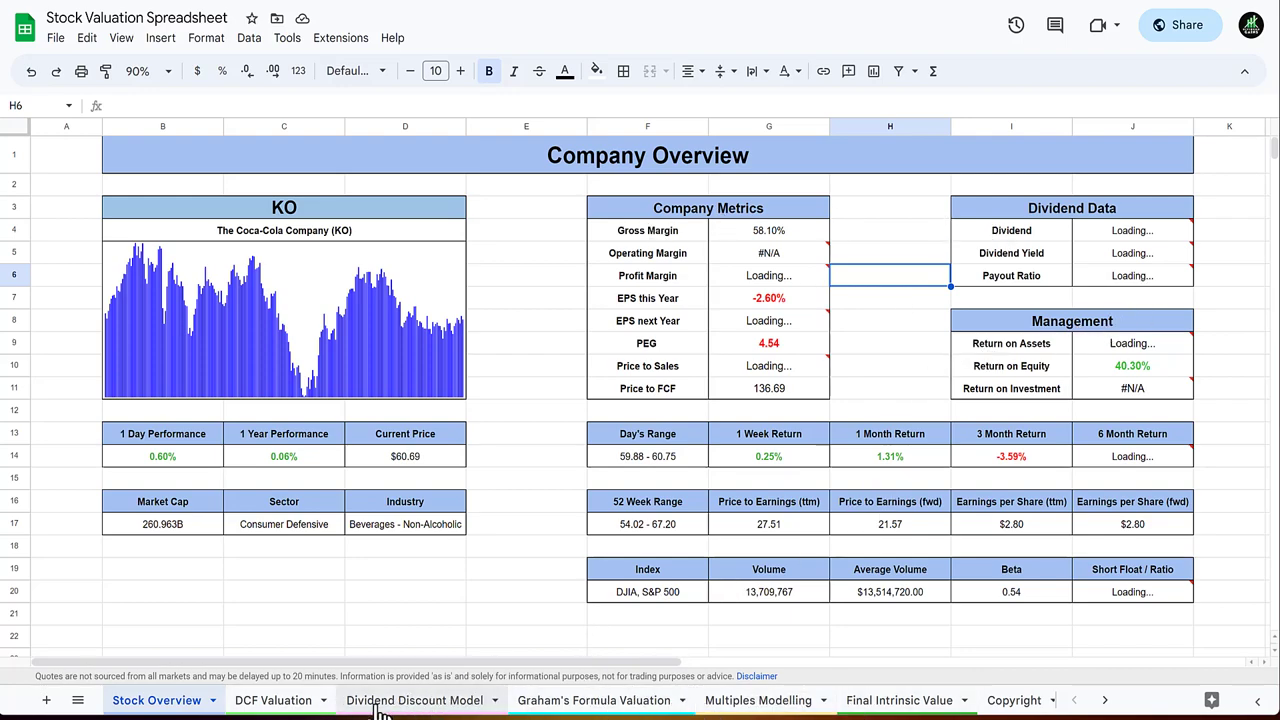
mouse_move(500, 696)
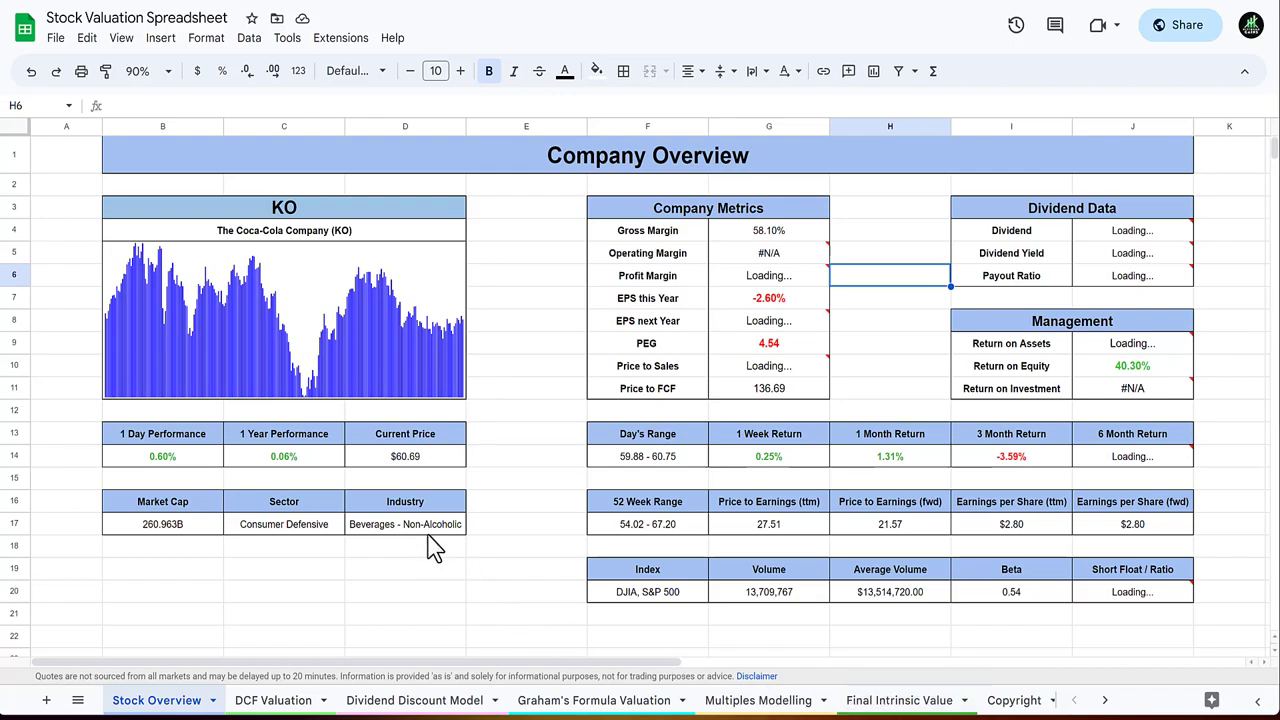
click(272, 700)
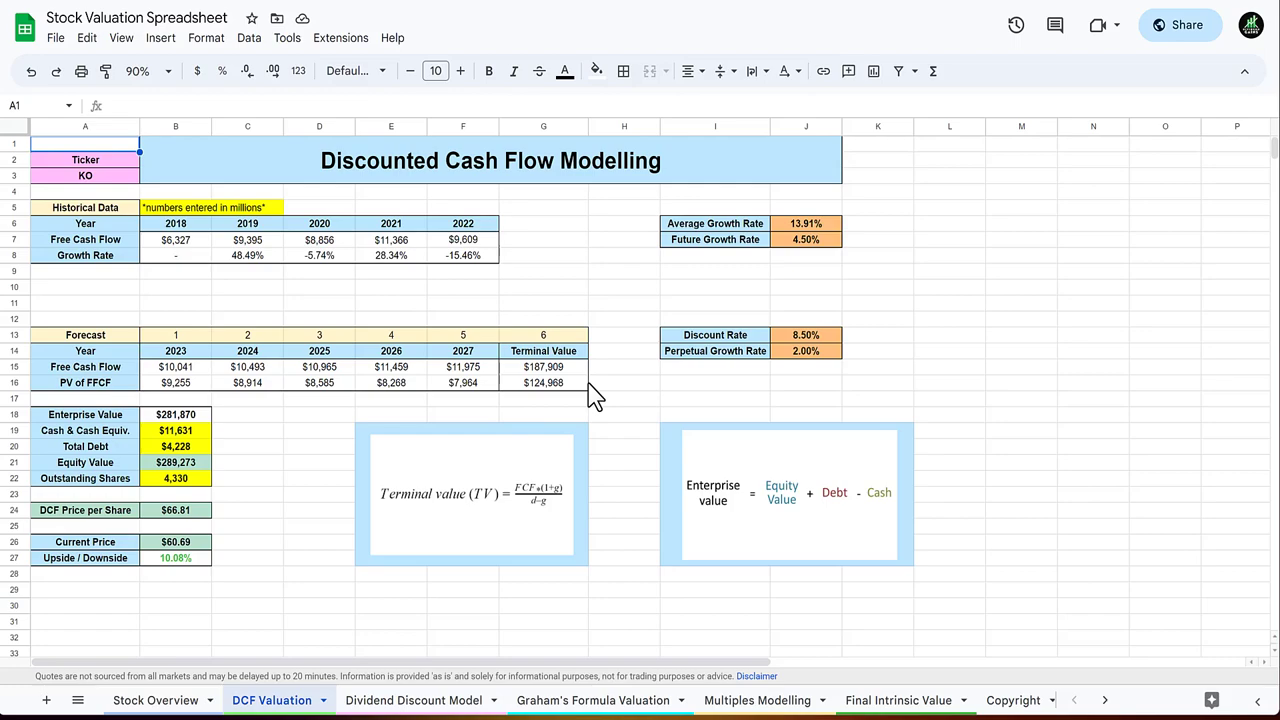
Inspect KO's 2018 free cash flow, future and perpetual growth rates, and cash equivalents inputs.
click(176, 240)
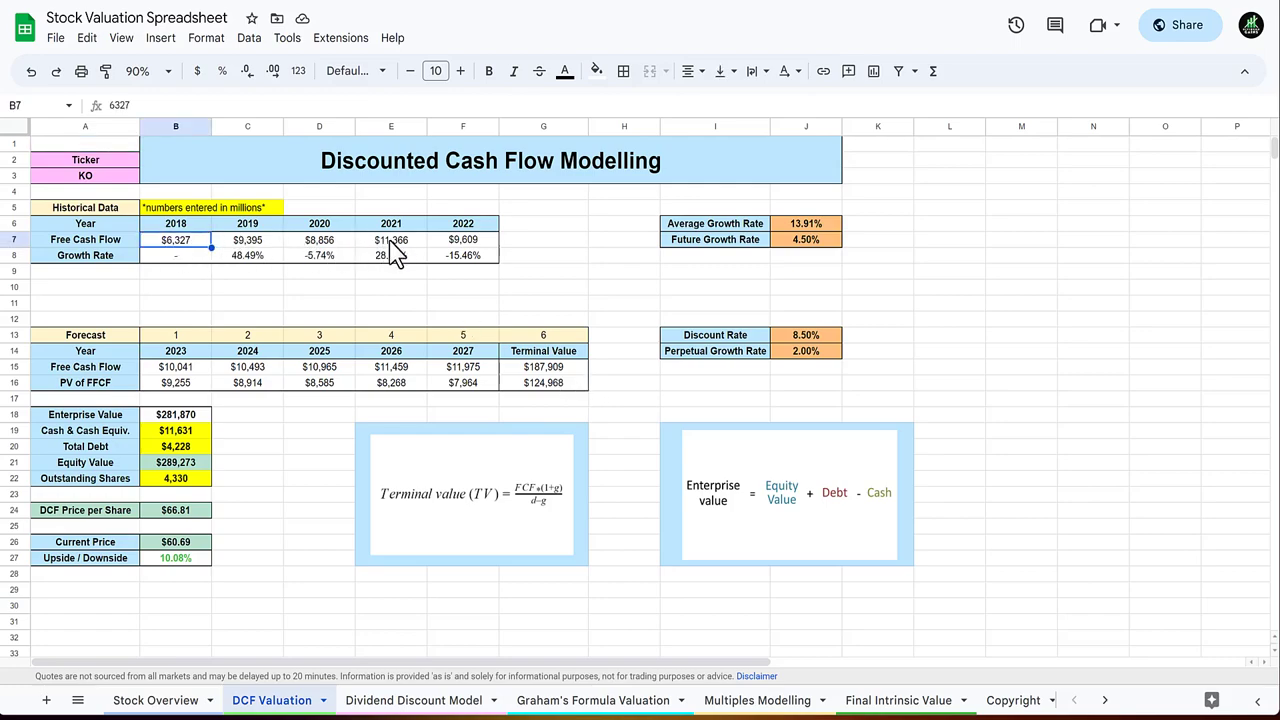
mouse_move(836, 258)
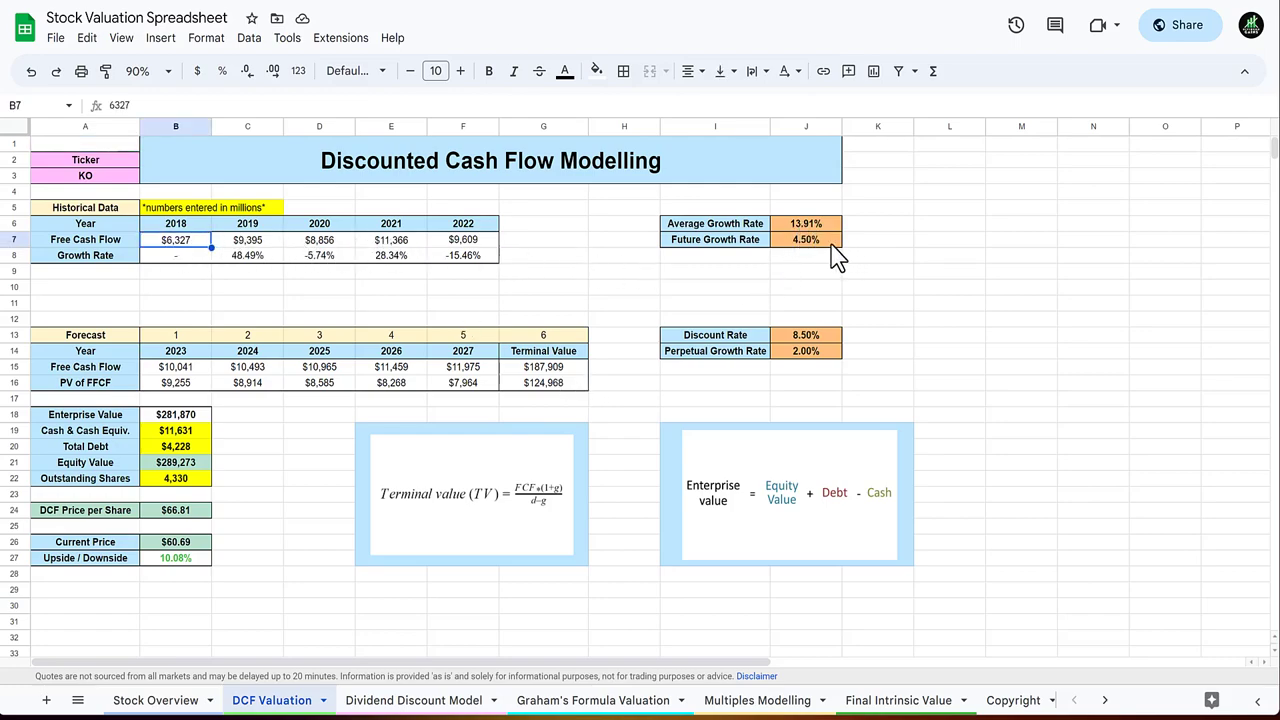
click(806, 240)
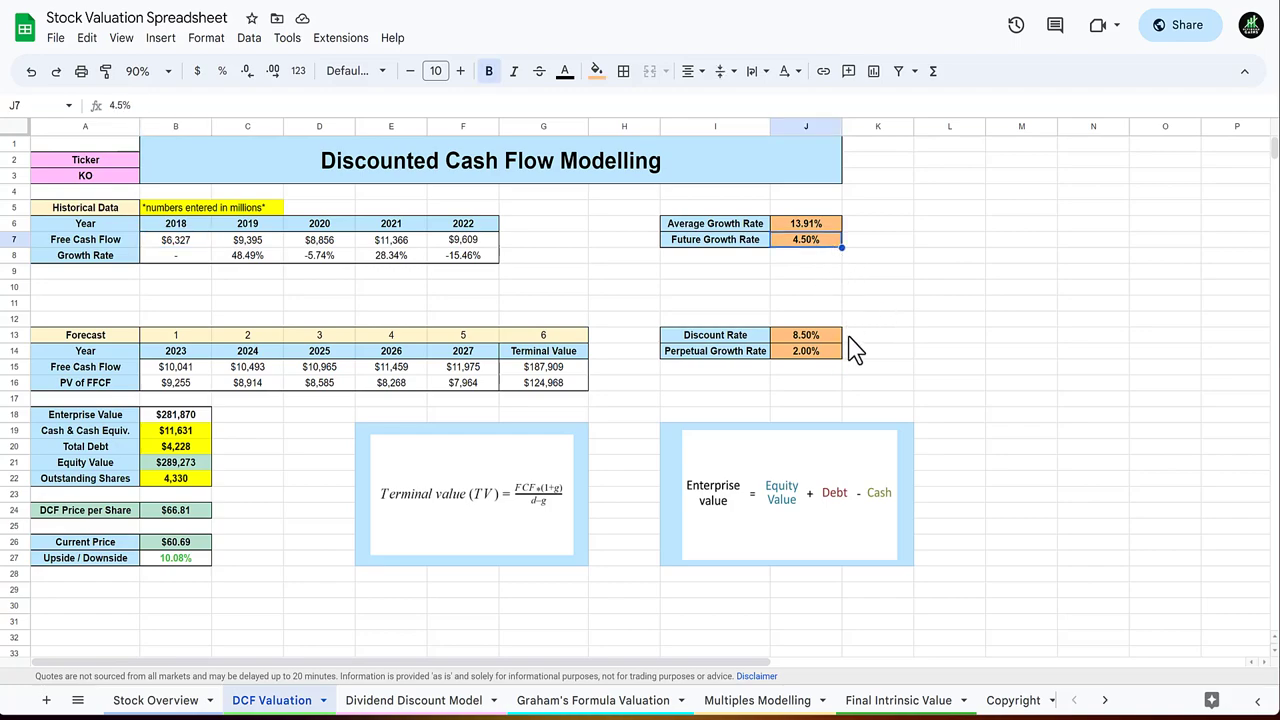
click(806, 352)
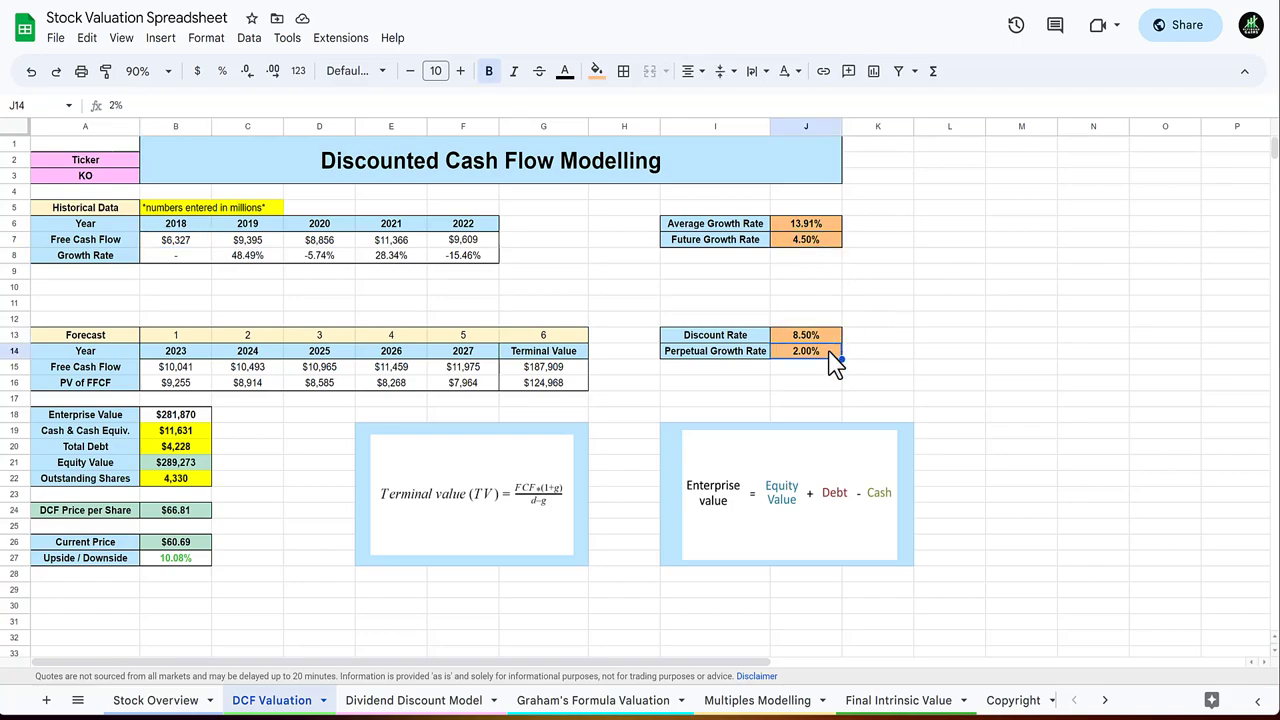
mouse_move(552, 364)
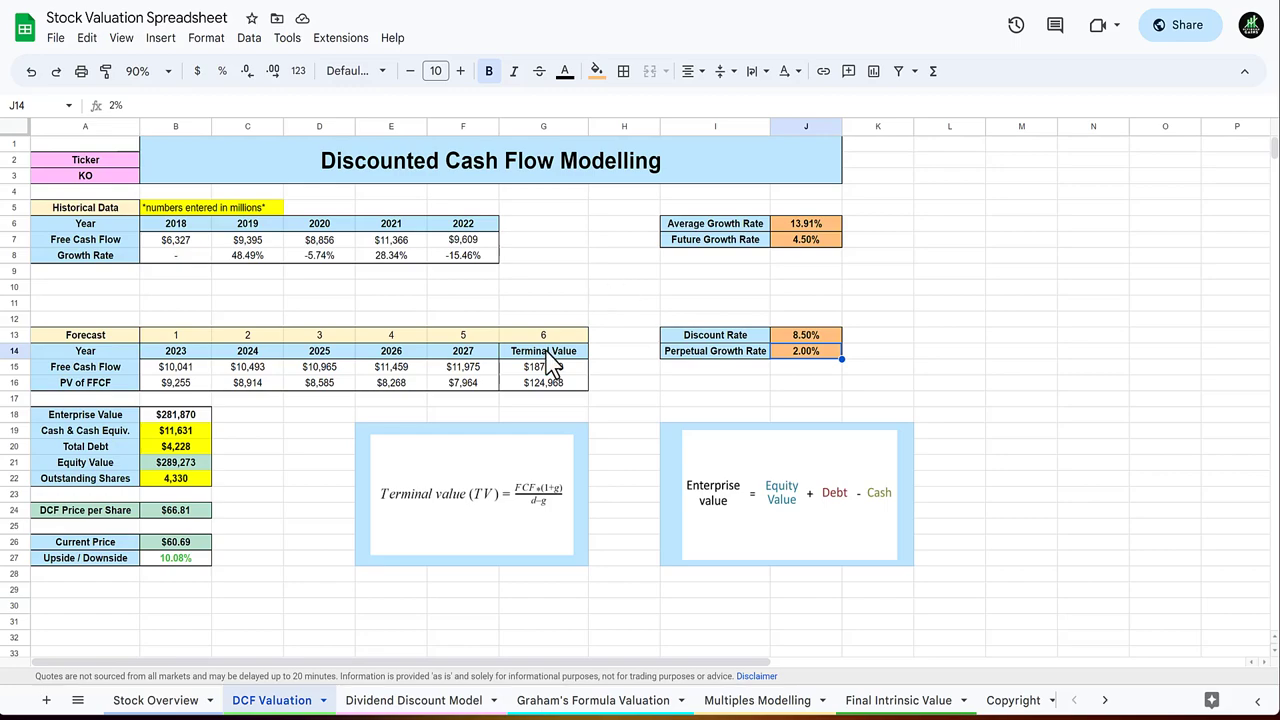
click(176, 430)
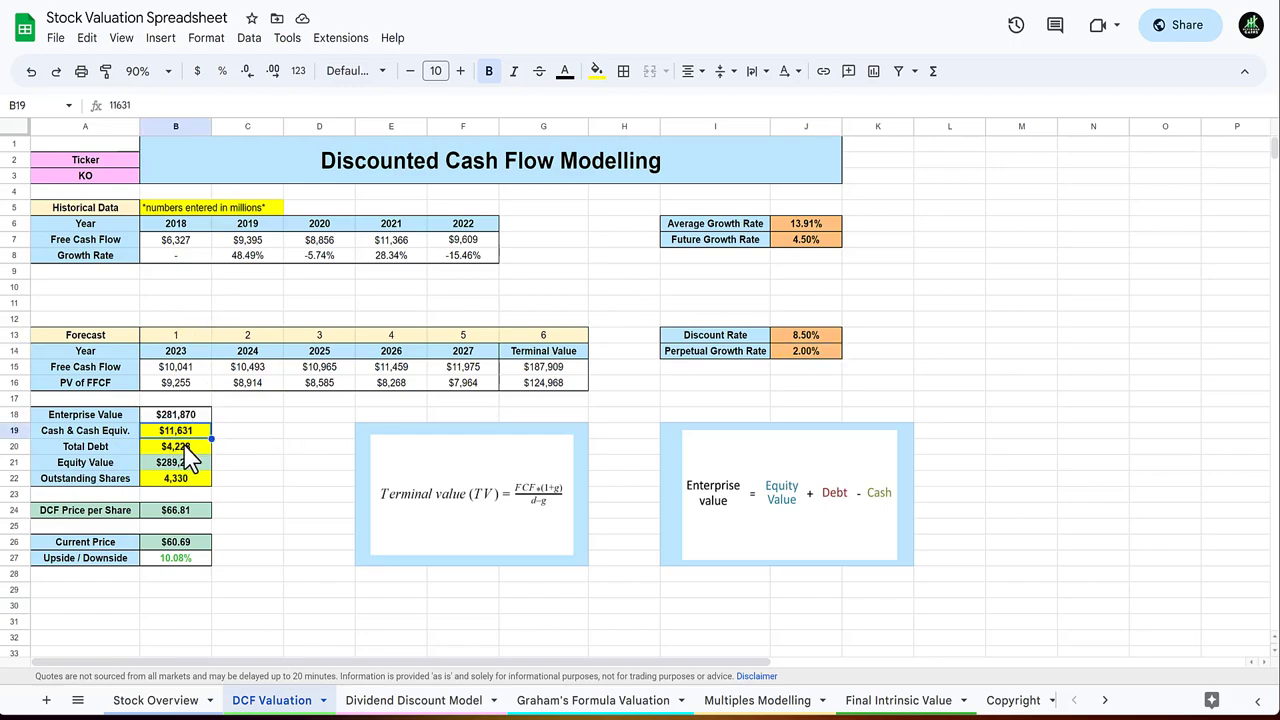
click(320, 446)
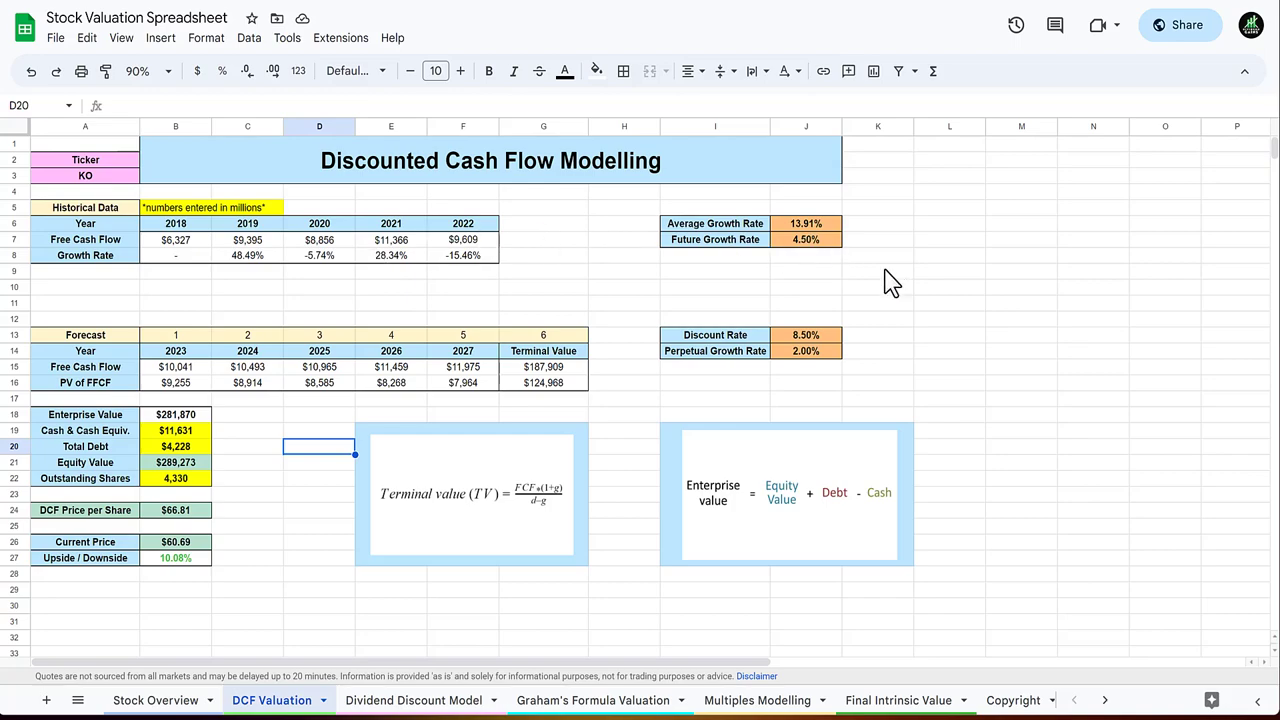
mouse_move(848, 354)
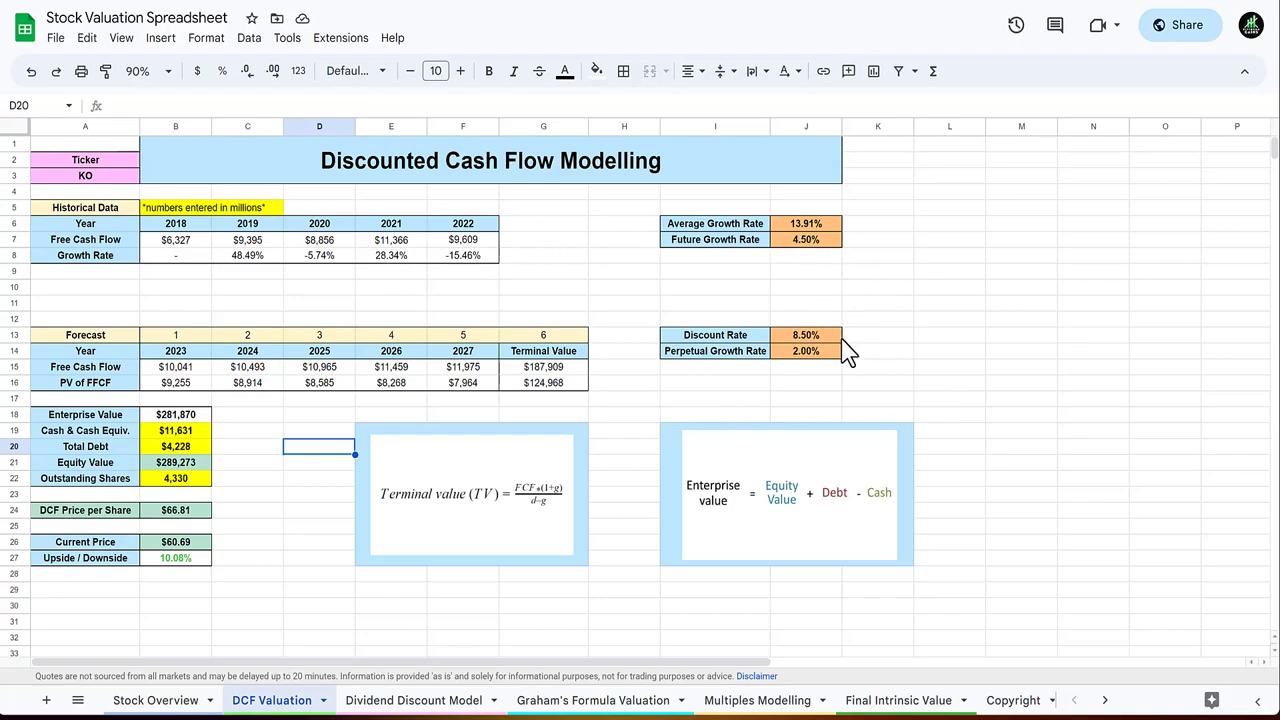
mouse_move(918, 384)
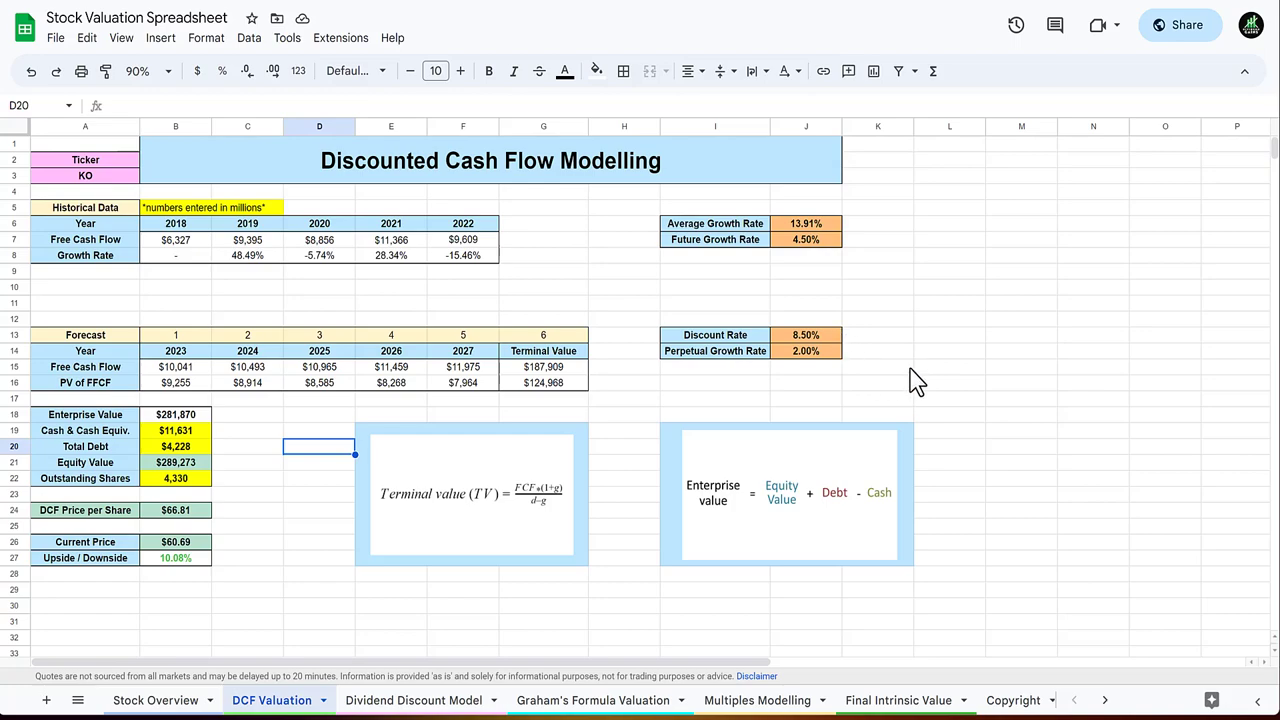
mouse_move(938, 348)
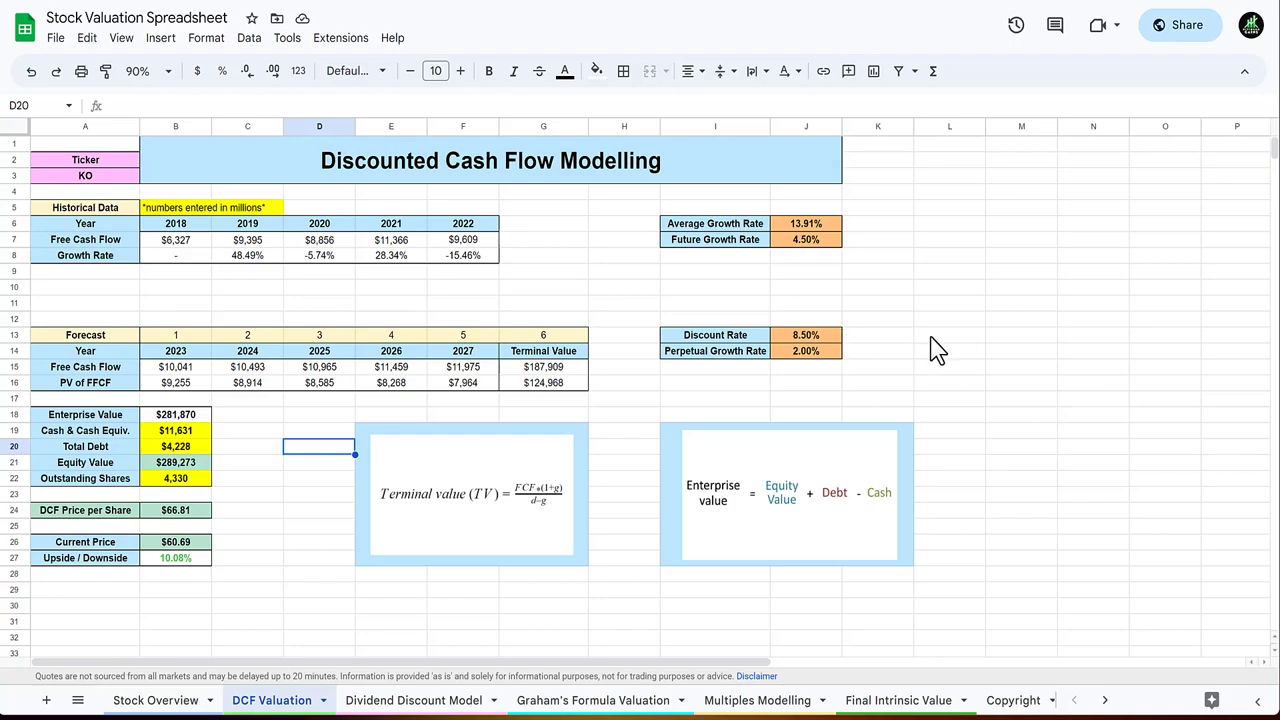
mouse_move(910, 356)
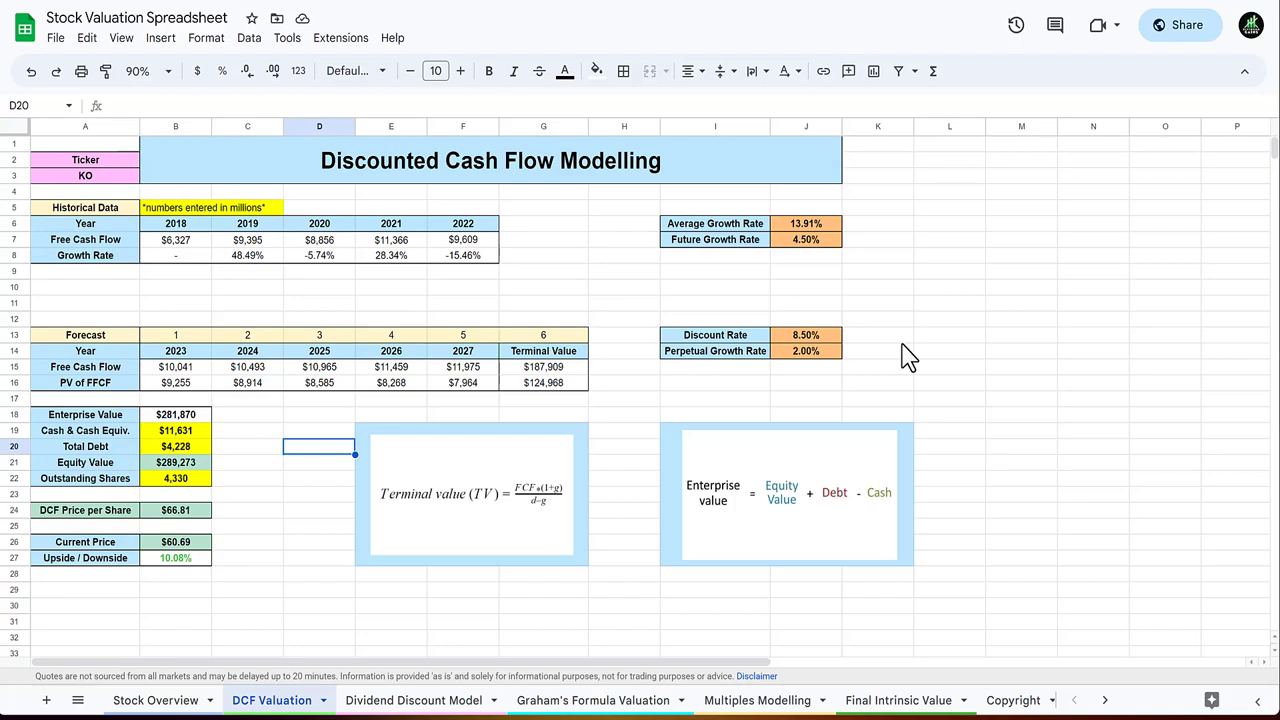
mouse_move(300, 448)
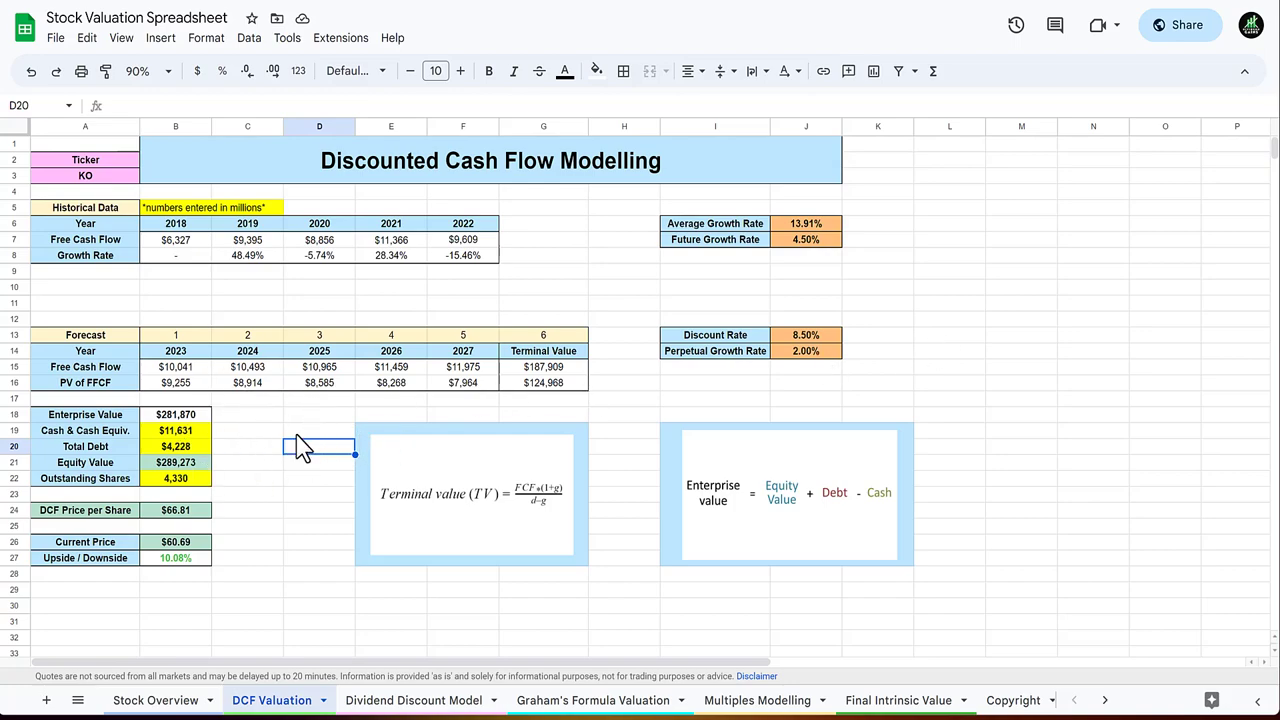
mouse_move(316, 440)
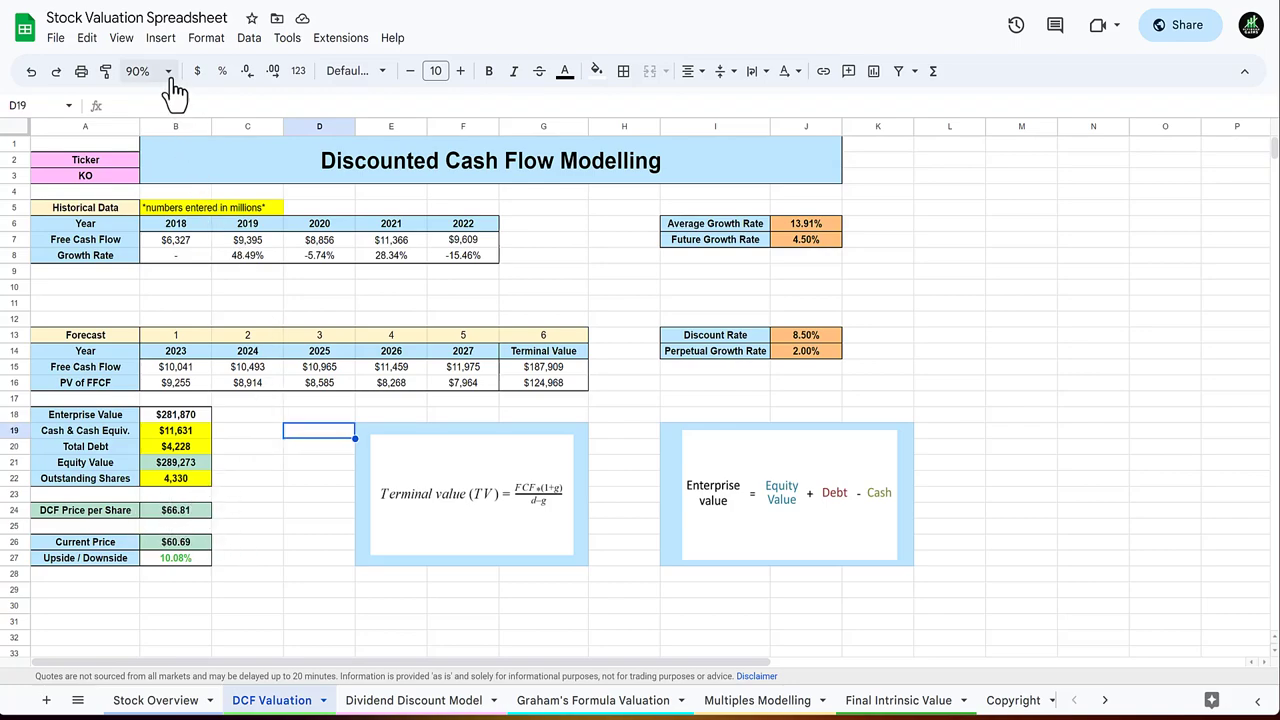
Enlarge the DCF sheet view and clear the cell selection.
click(136, 72)
text(125)
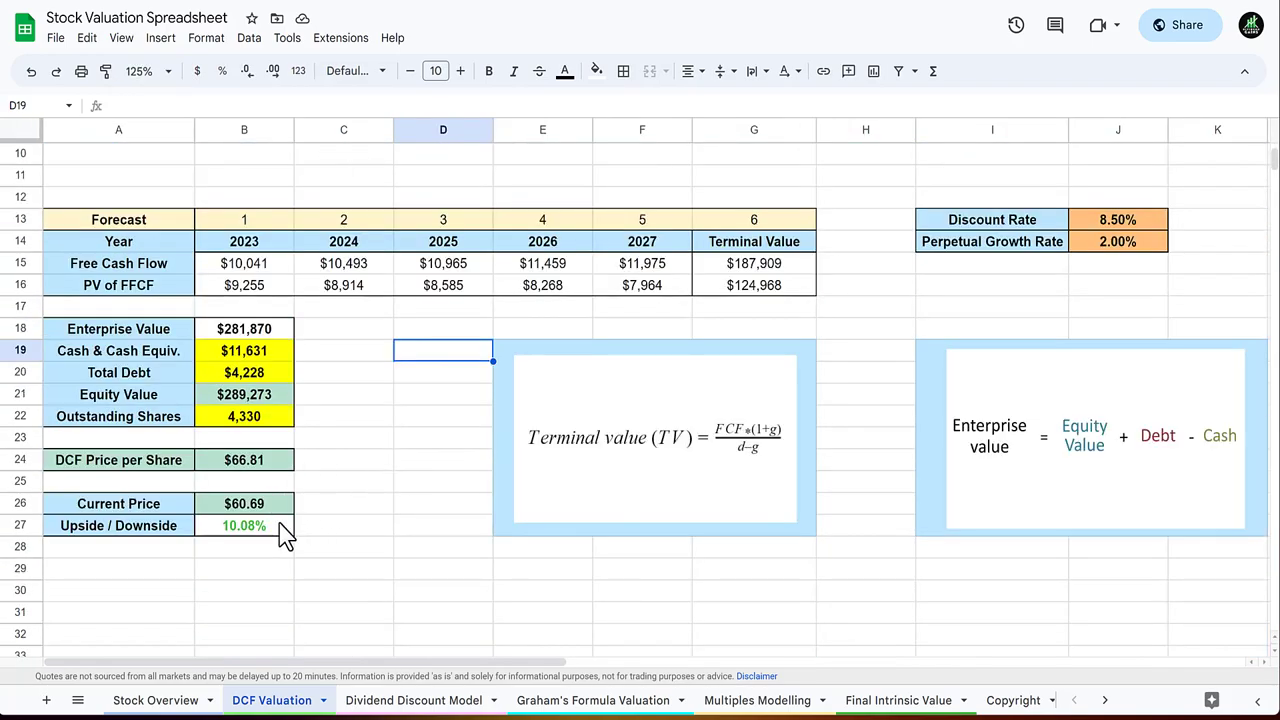
click(444, 504)
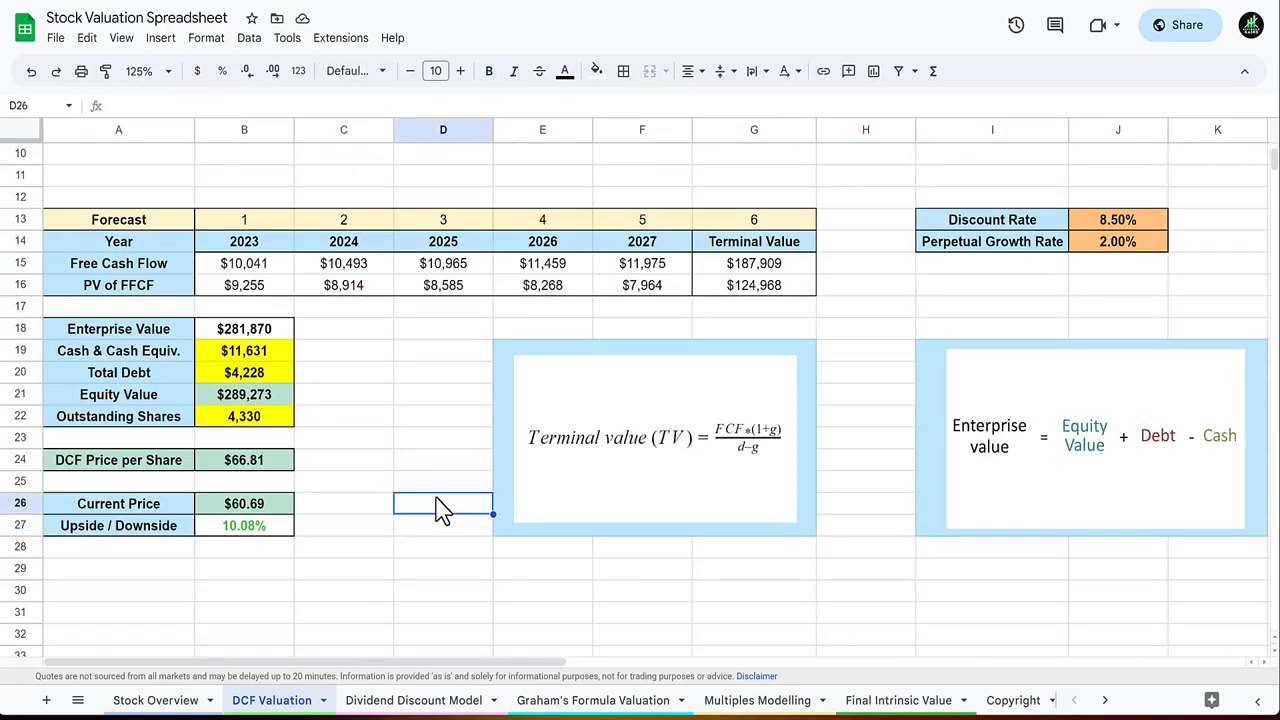
mouse_move(698, 568)
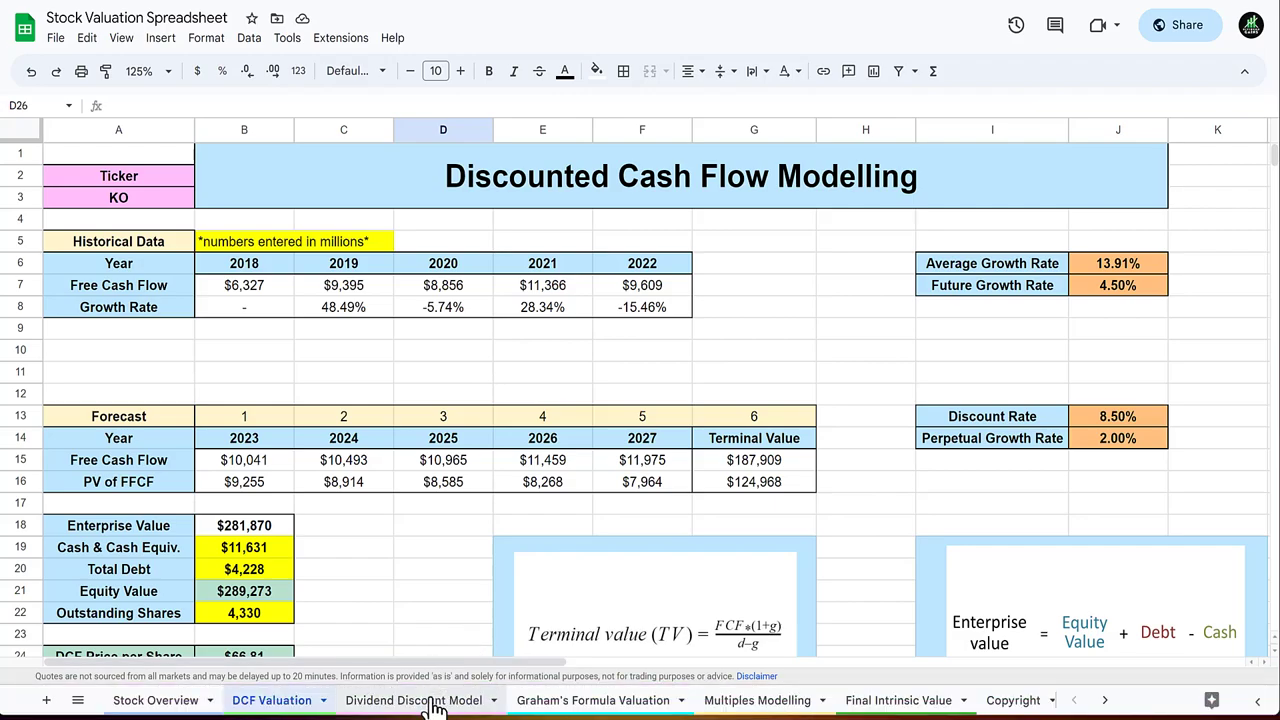
Show the Dividend Discount Model sheet and inspect the average growth rate formula.
click(414, 700)
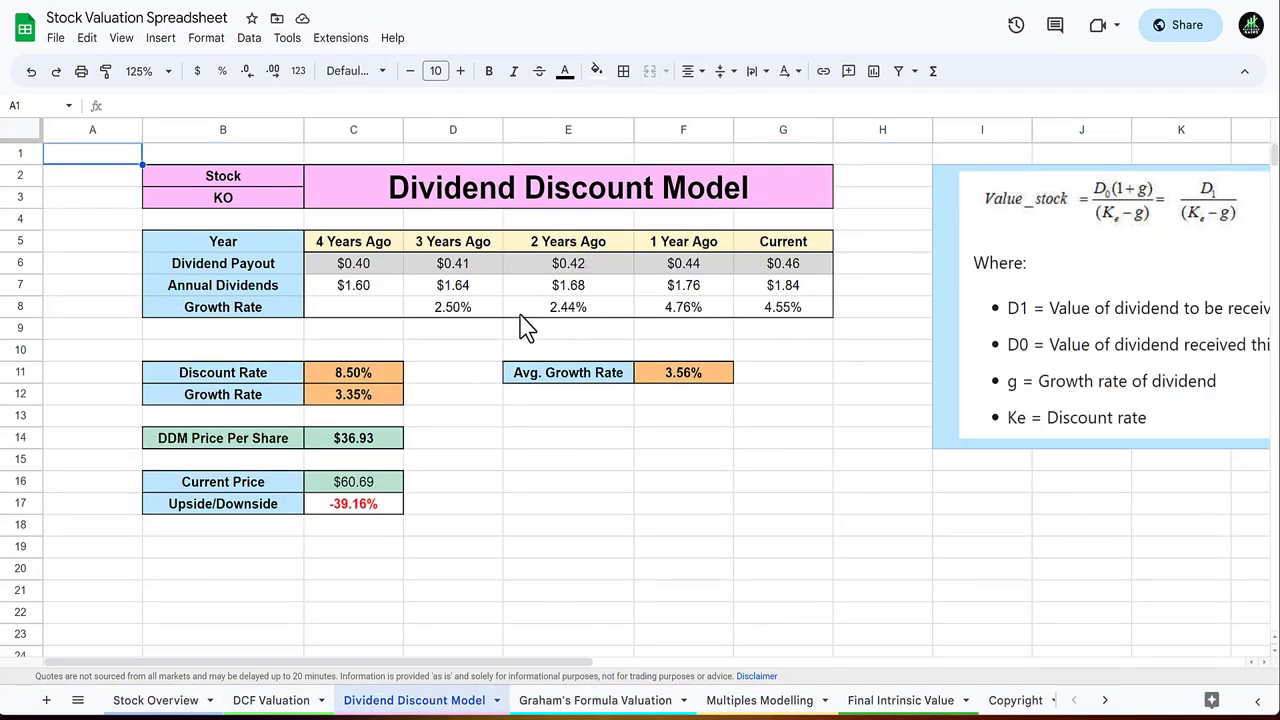
mouse_move(590, 284)
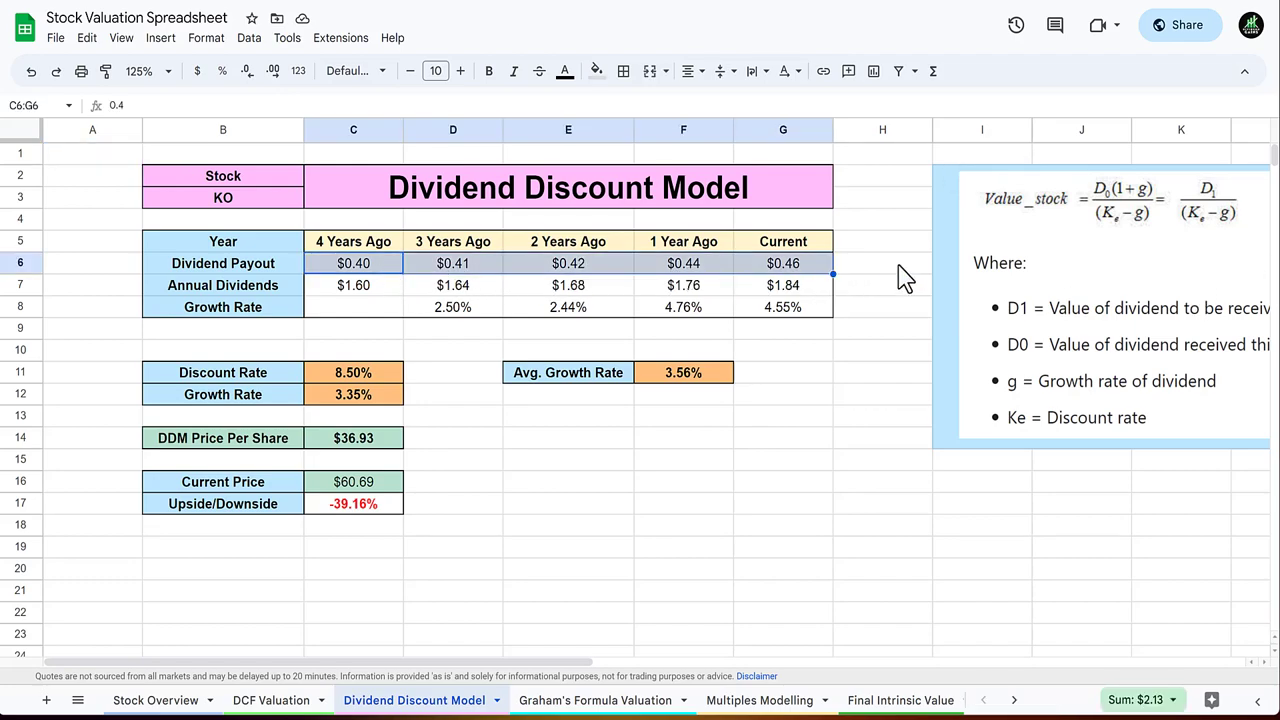
click(882, 264)
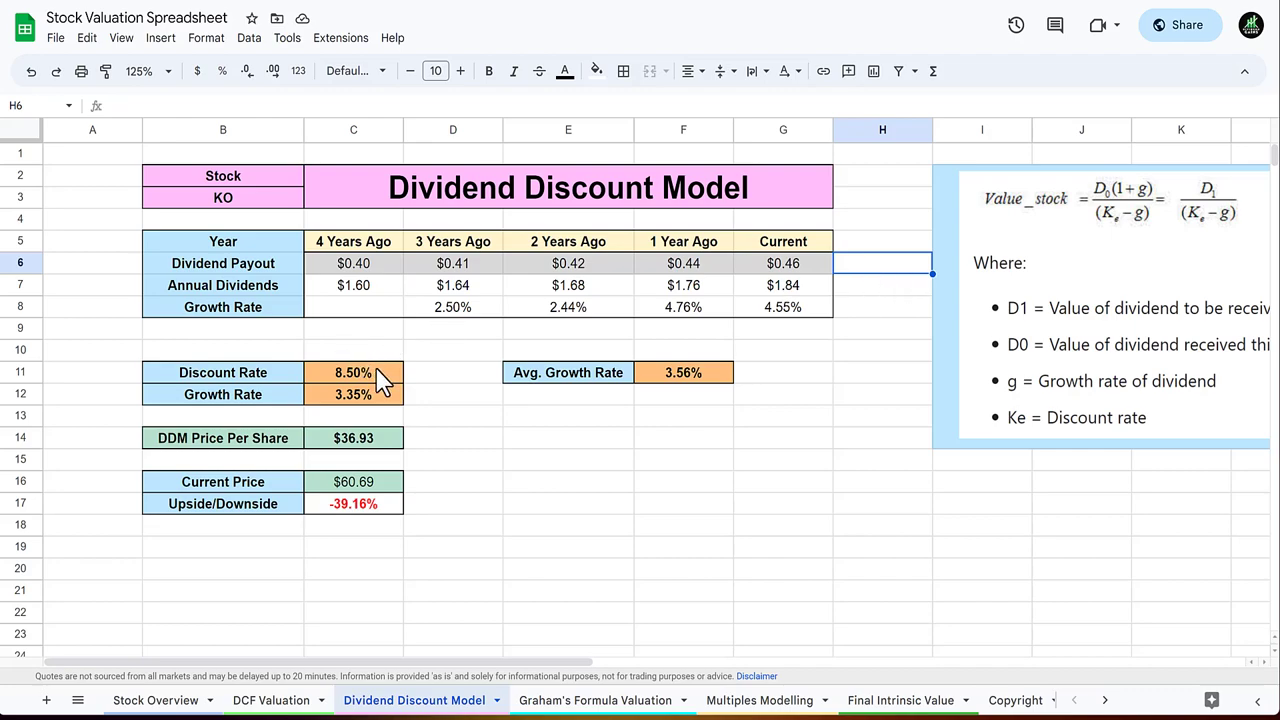
mouse_move(378, 408)
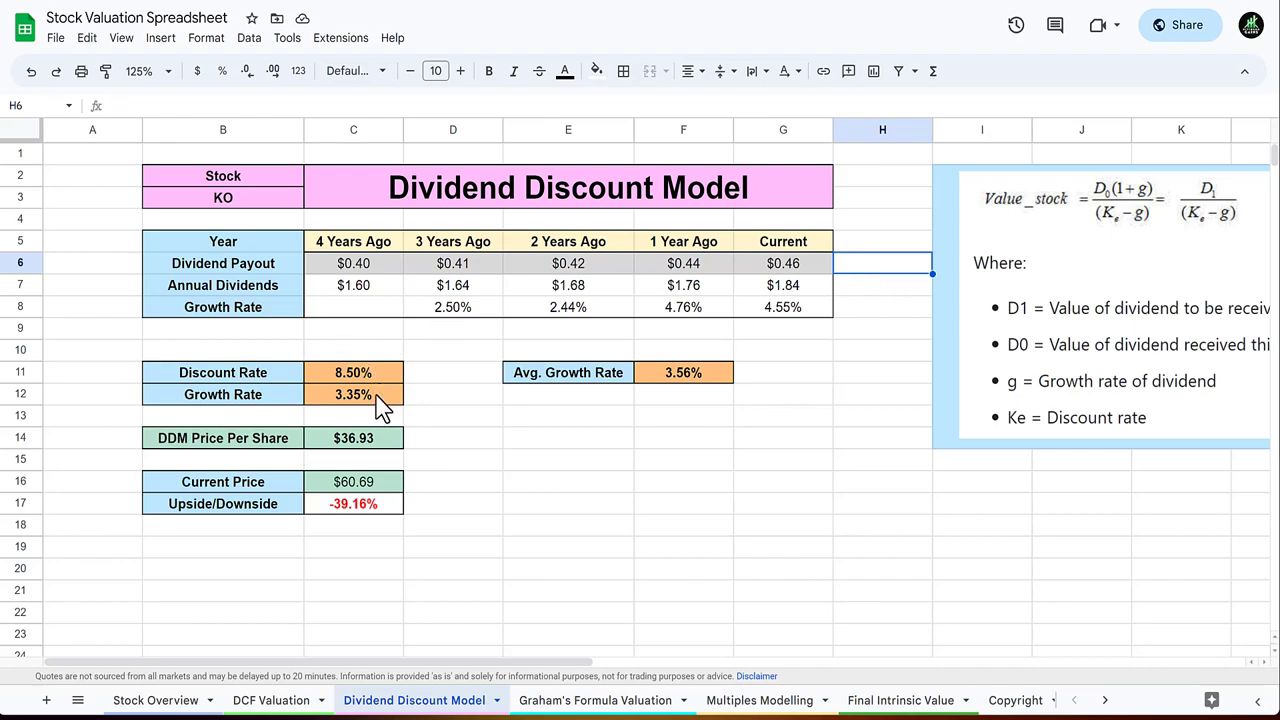
mouse_move(480, 448)
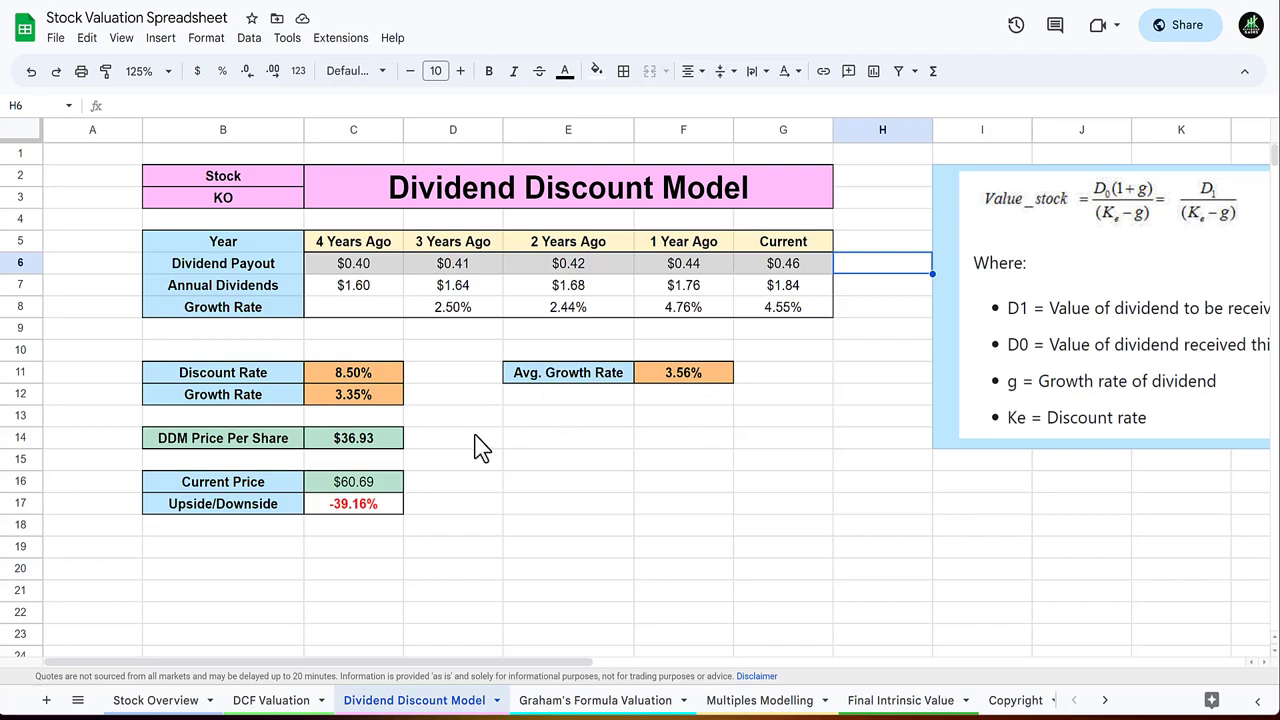
click(684, 372)
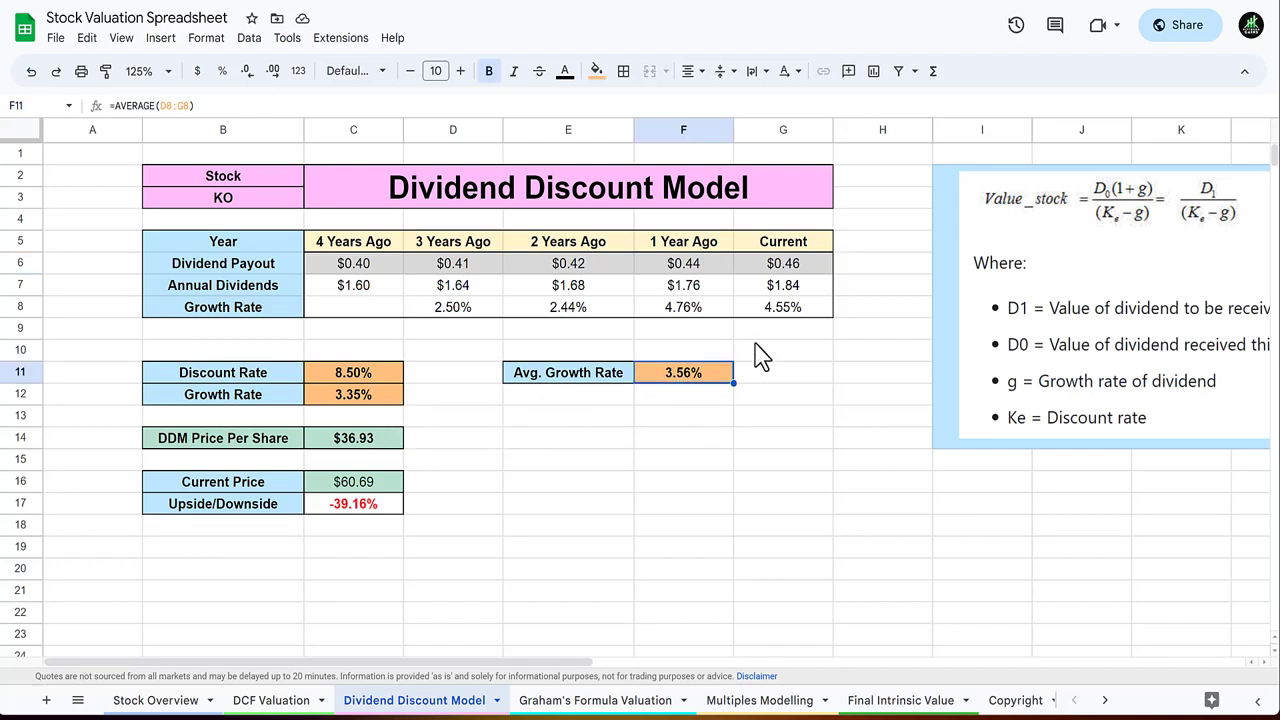
mouse_move(640, 436)
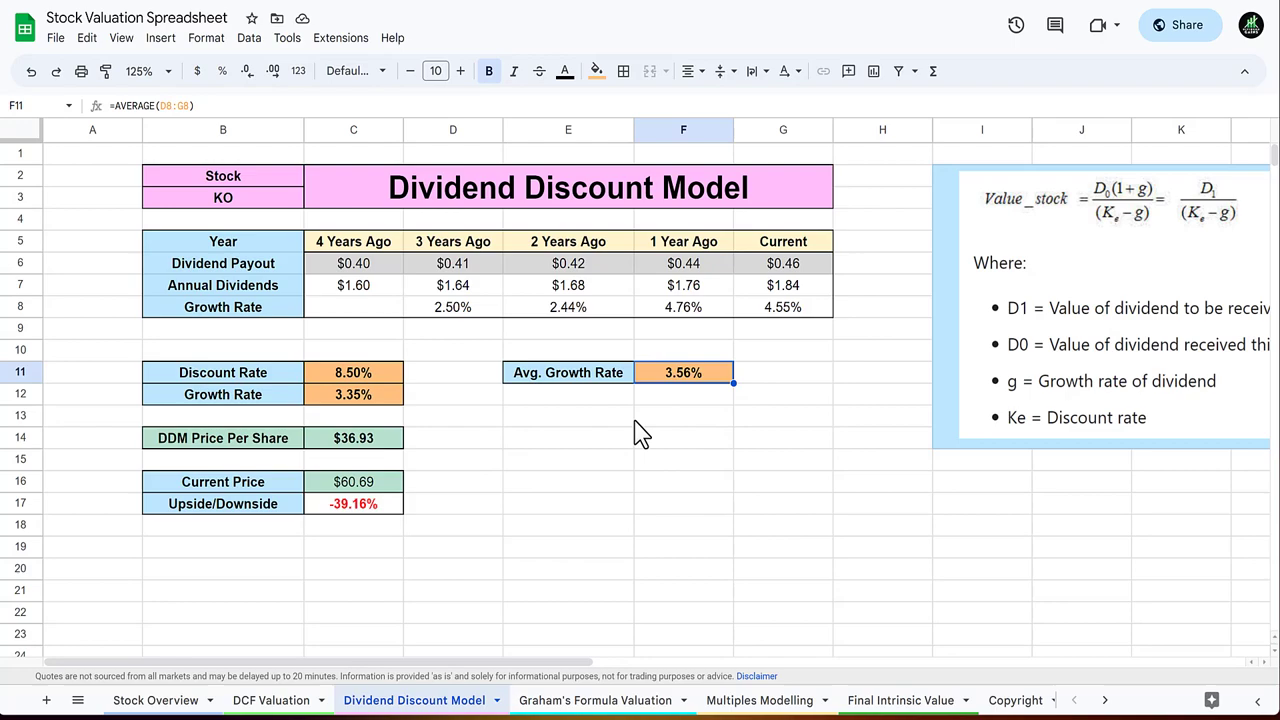
mouse_move(740, 442)
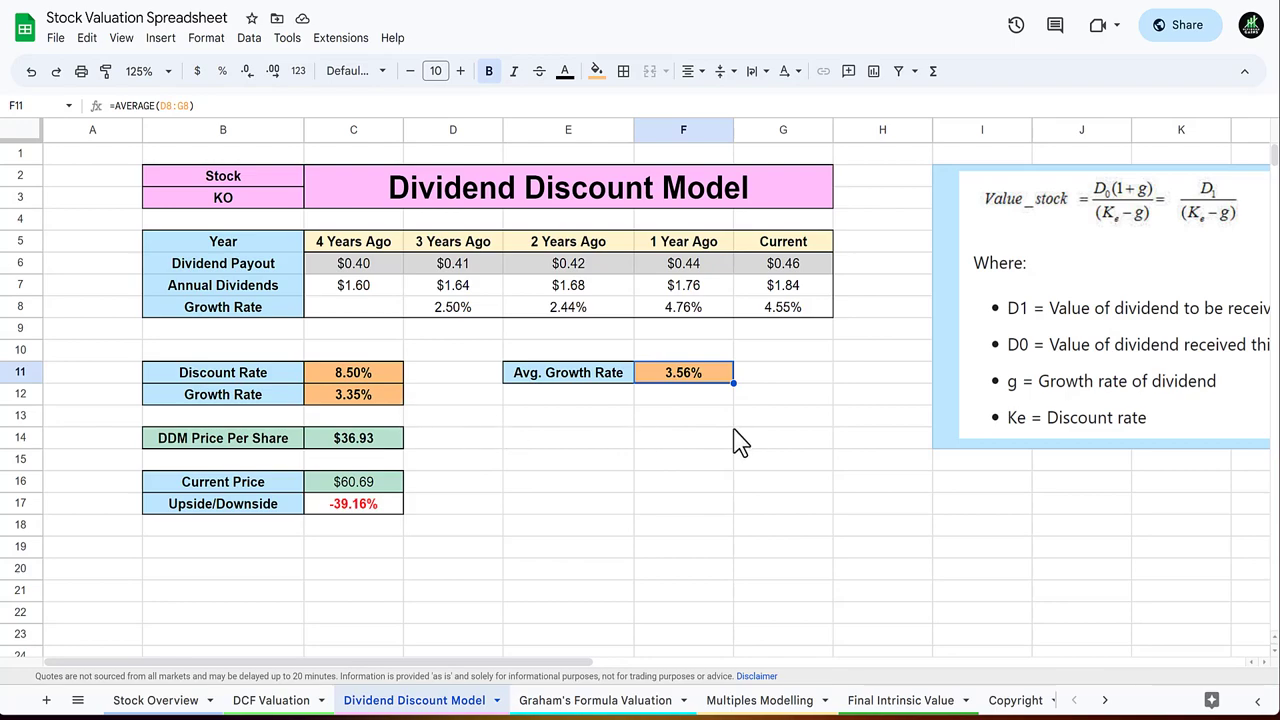
click(568, 458)
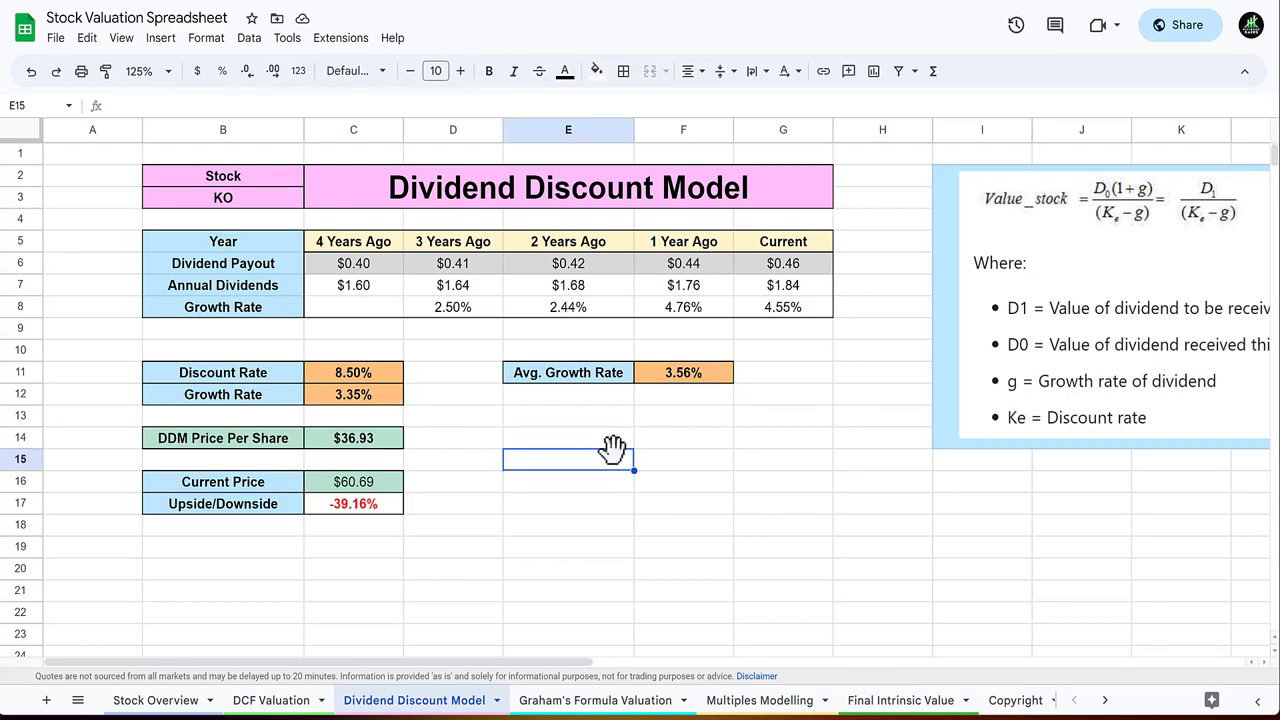
mouse_move(550, 414)
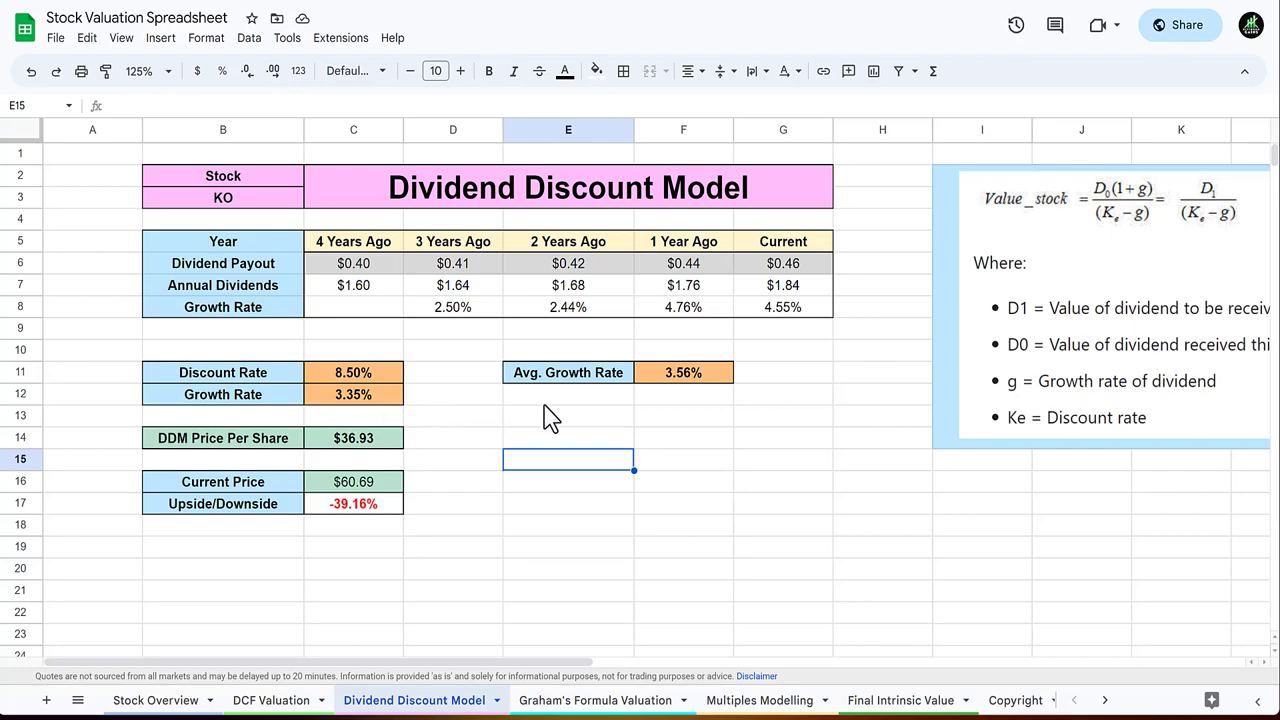
mouse_move(376, 444)
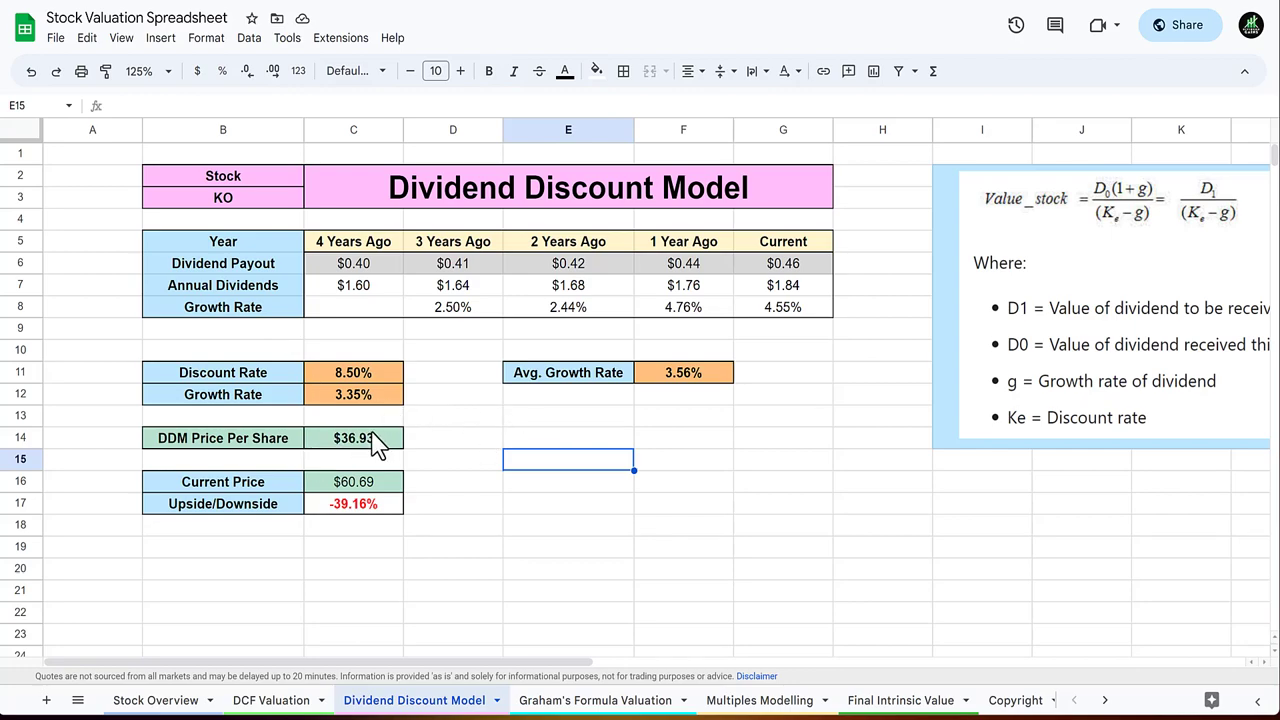
Check how the current price is fetched, then move to Graham's Formula Valuation.
click(352, 480)
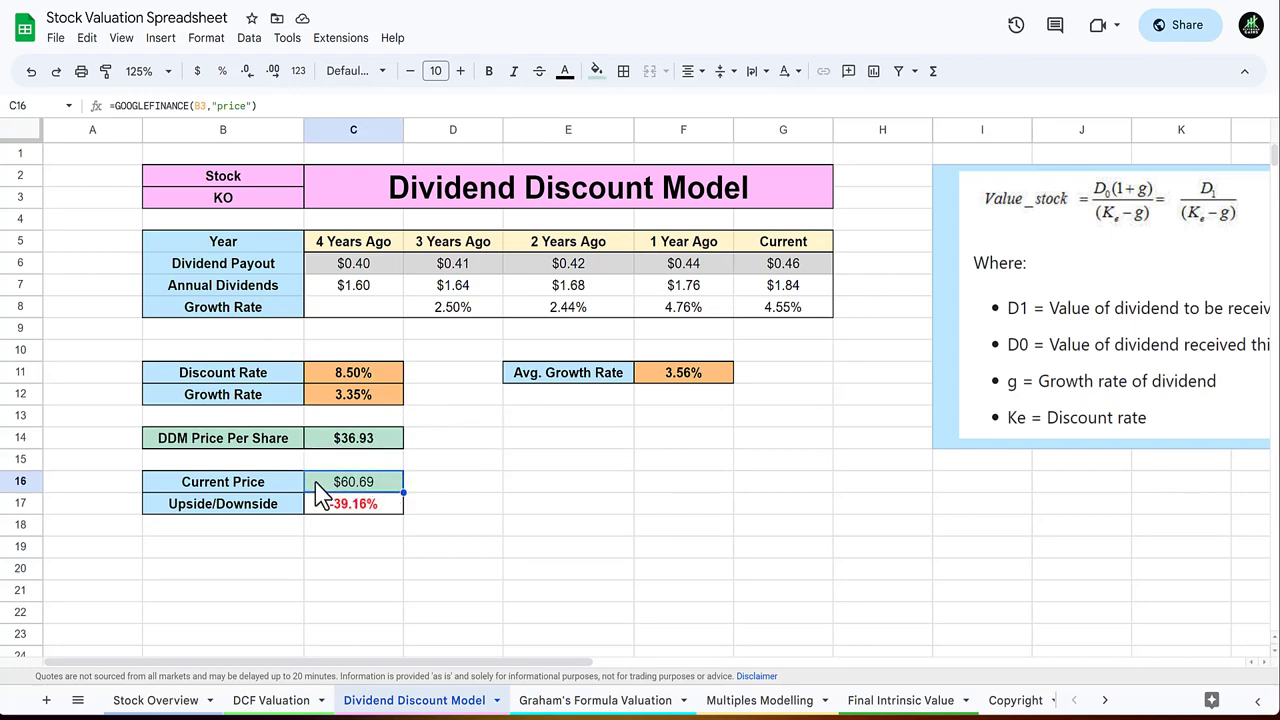
mouse_move(560, 490)
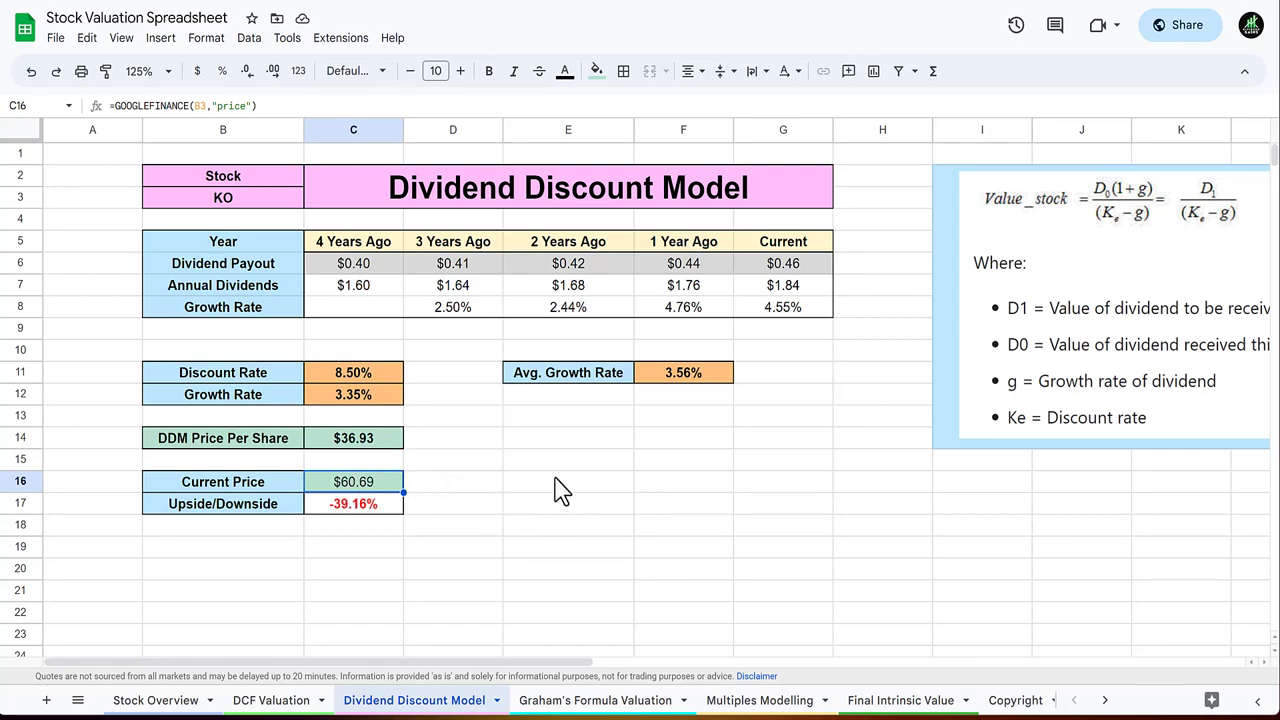
click(568, 480)
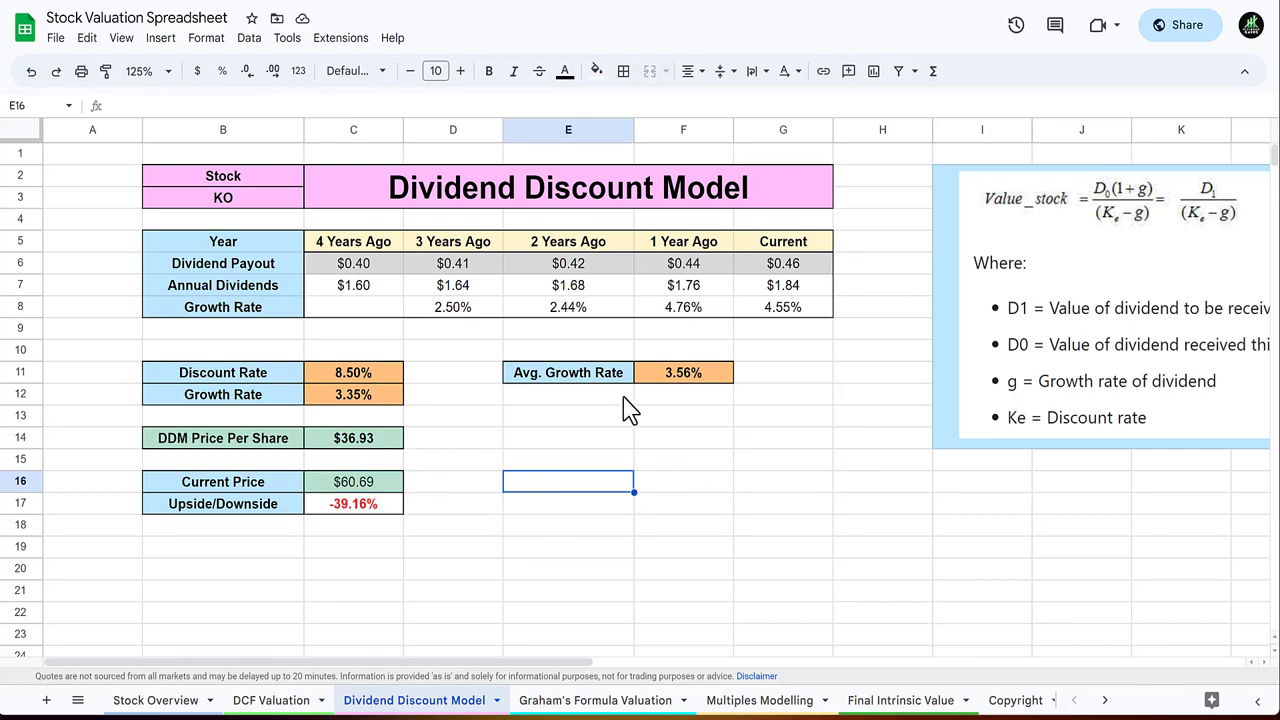
mouse_move(418, 448)
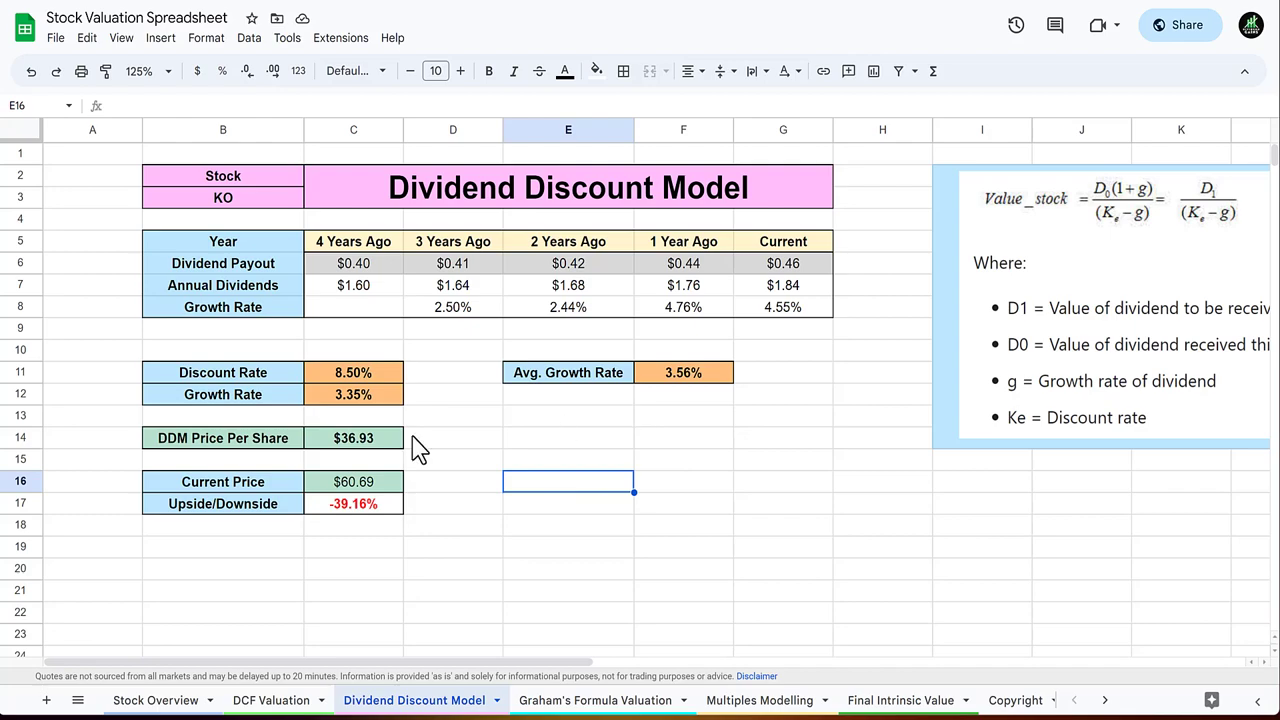
mouse_move(524, 492)
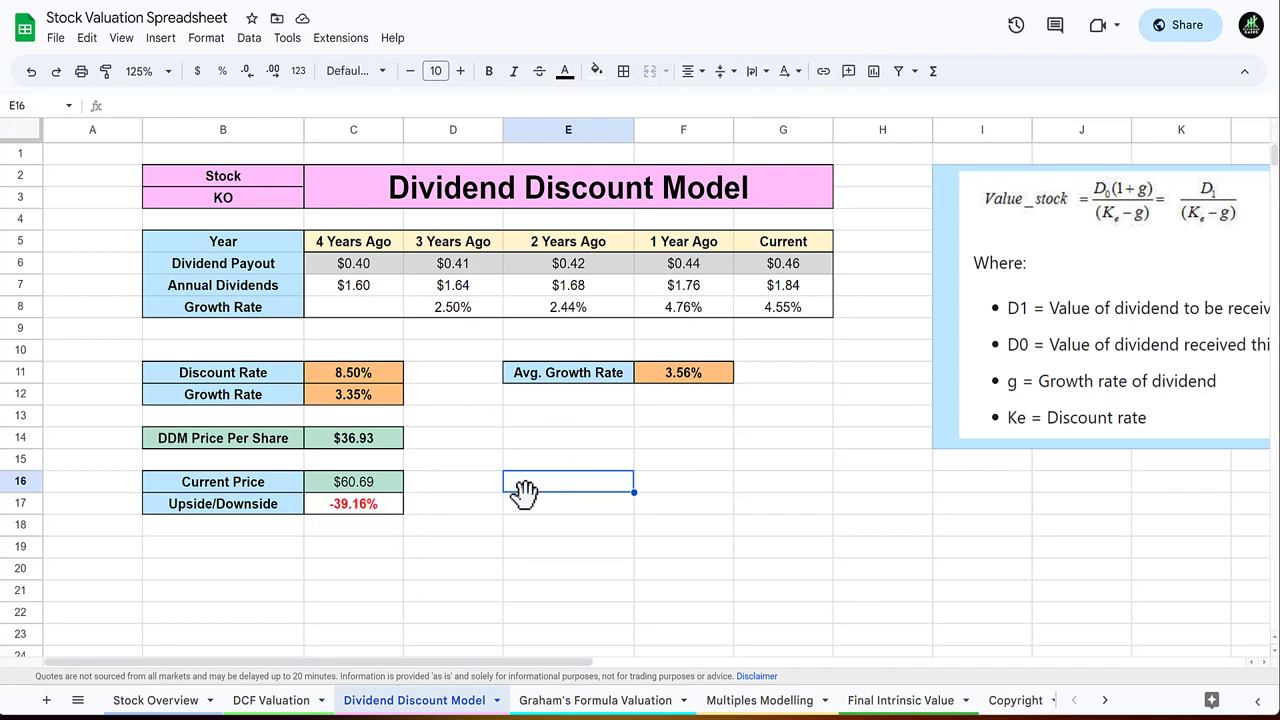
click(592, 700)
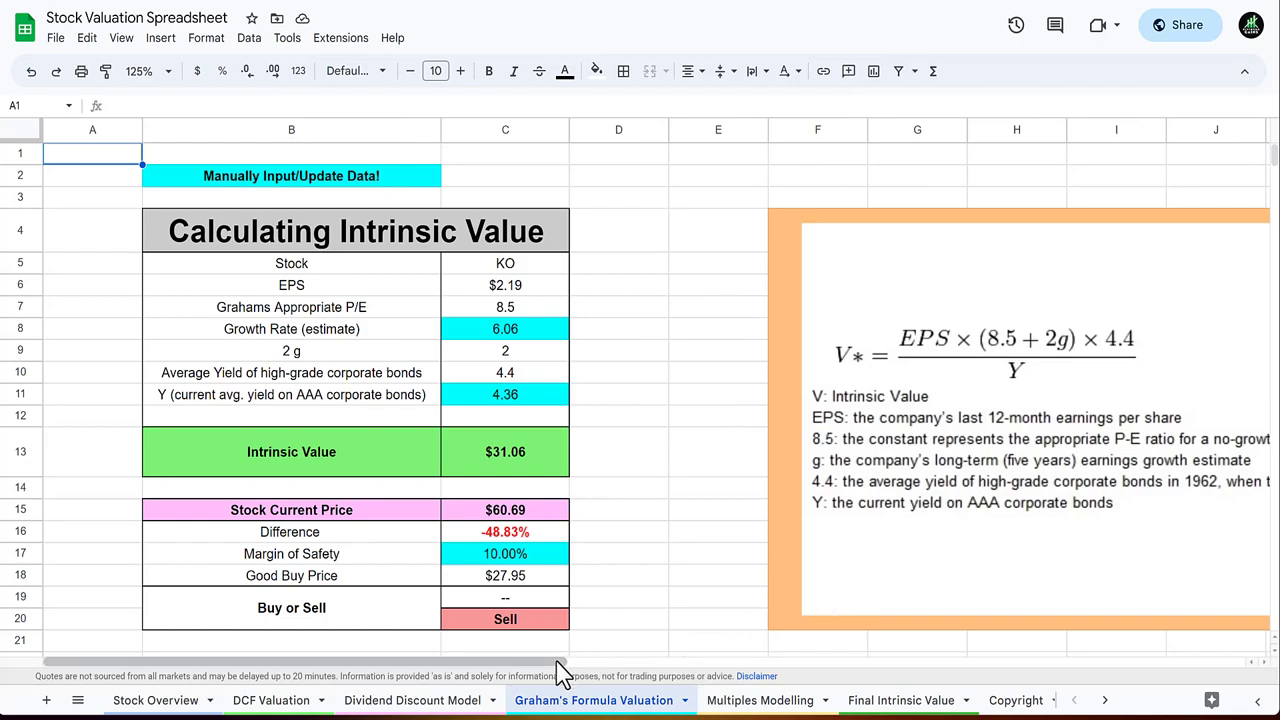
mouse_move(592, 664)
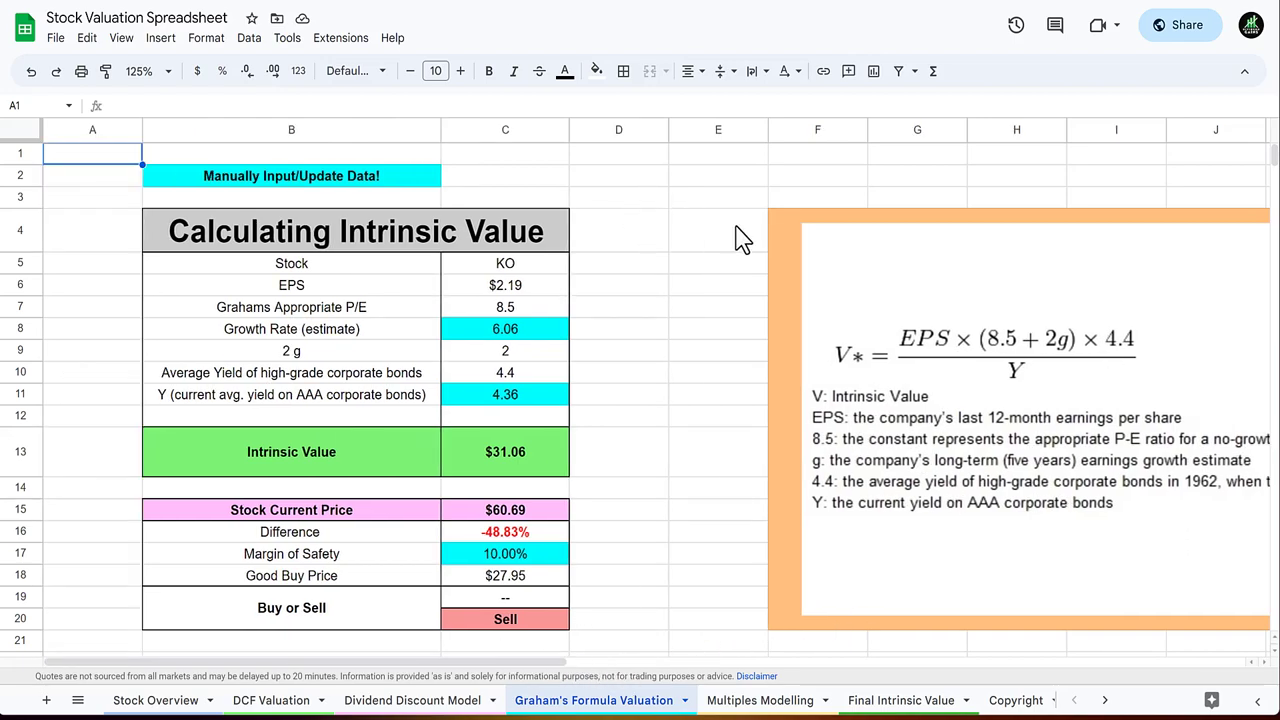
mouse_move(540, 340)
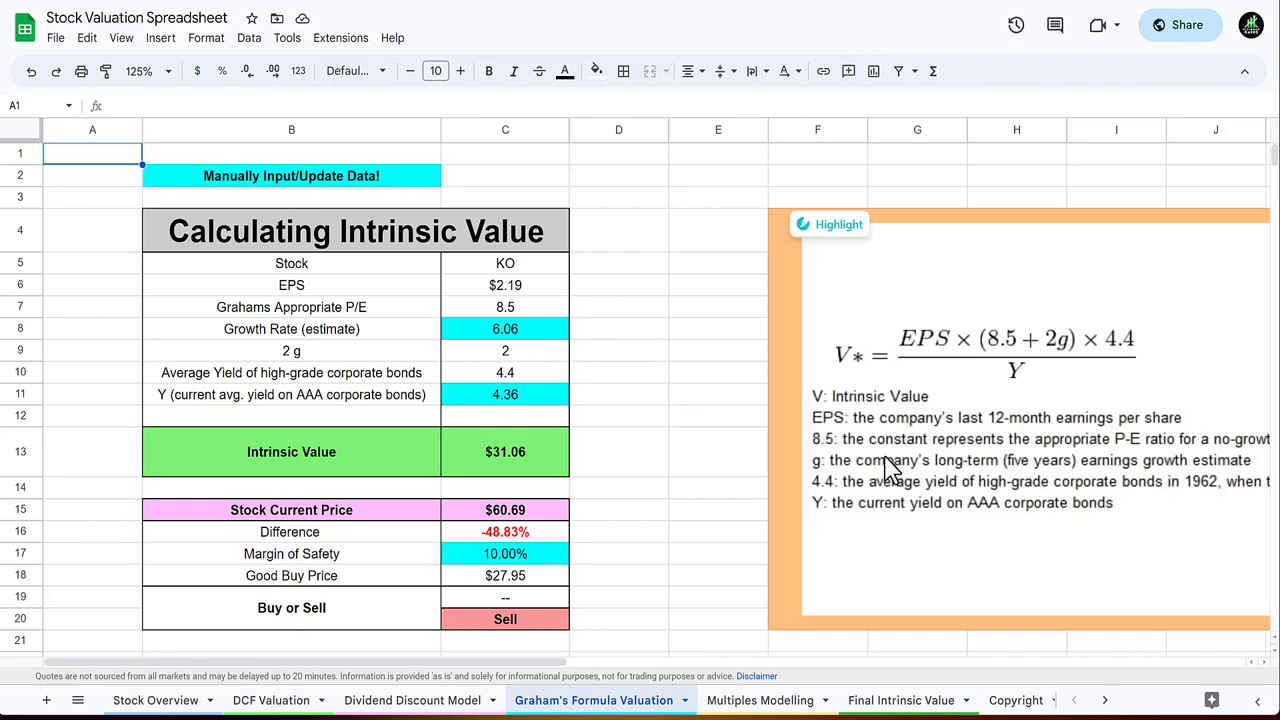
mouse_move(1036, 480)
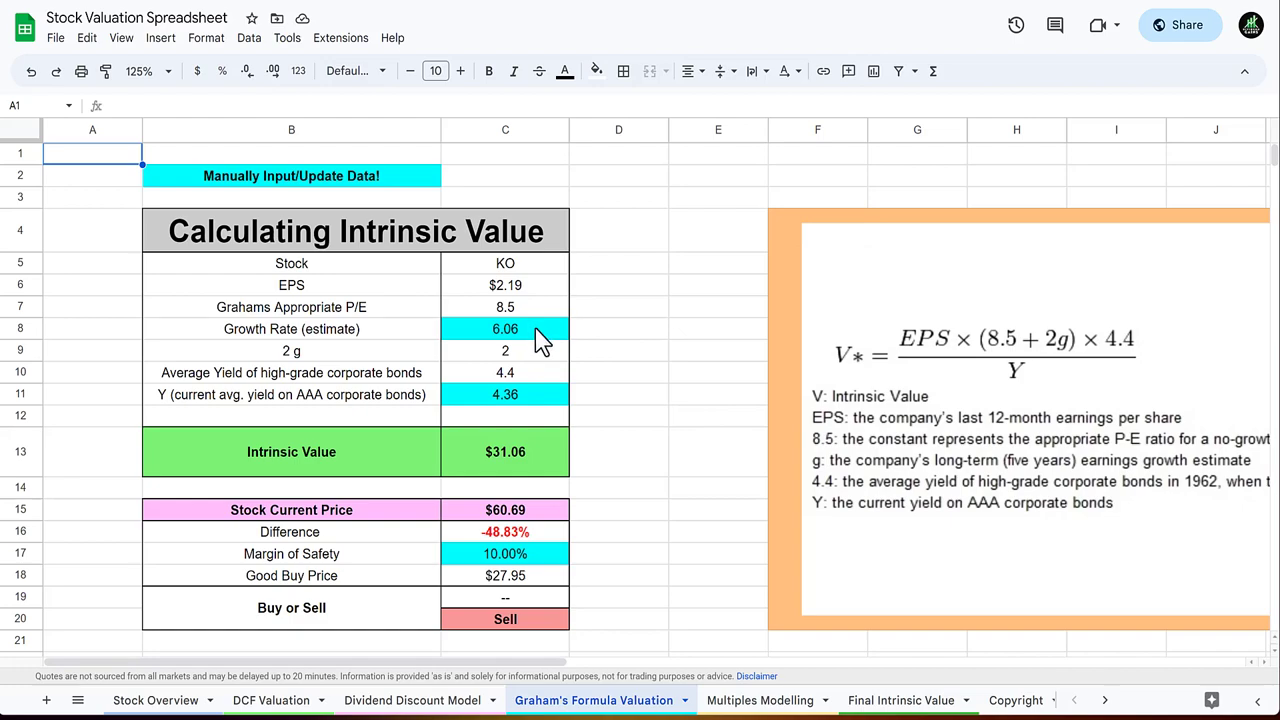
Inspect the Graham intrinsic value formula behind KO's $31.06 result.
click(504, 264)
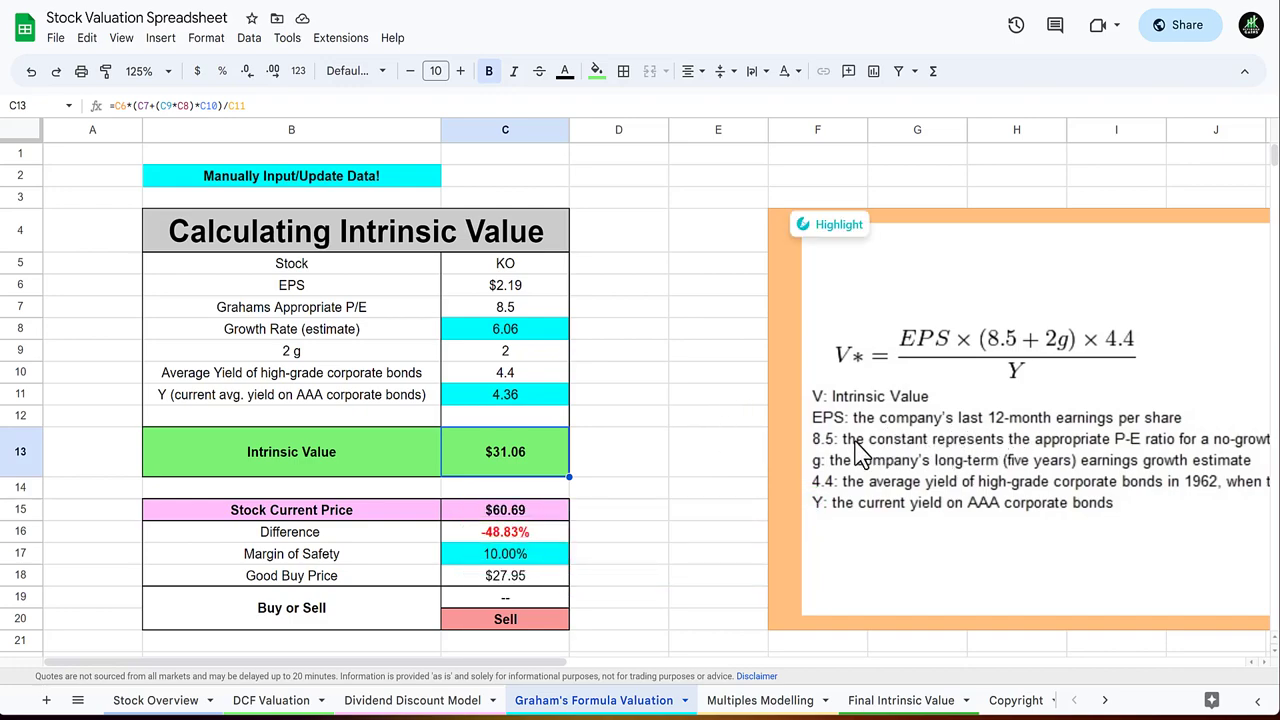
mouse_move(708, 456)
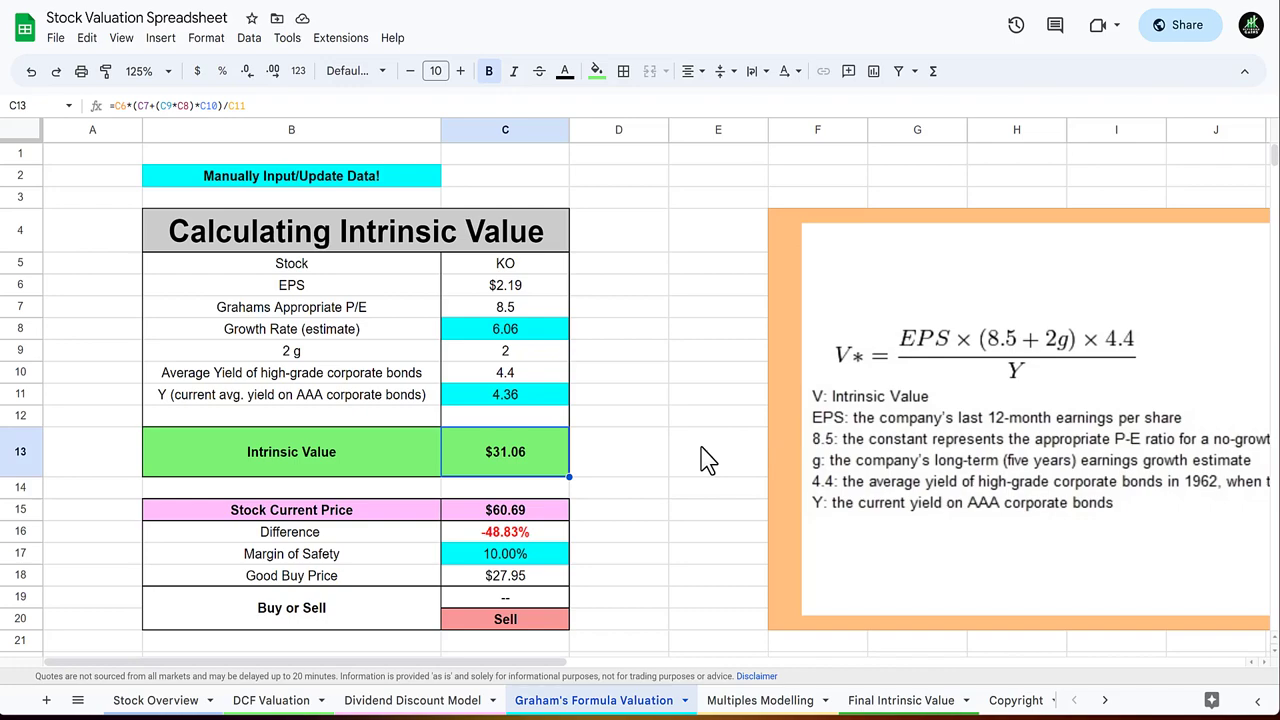
Check the good buy price formula applying KO's 10% margin of safety to reach $27.95.
scroll(down, 3)
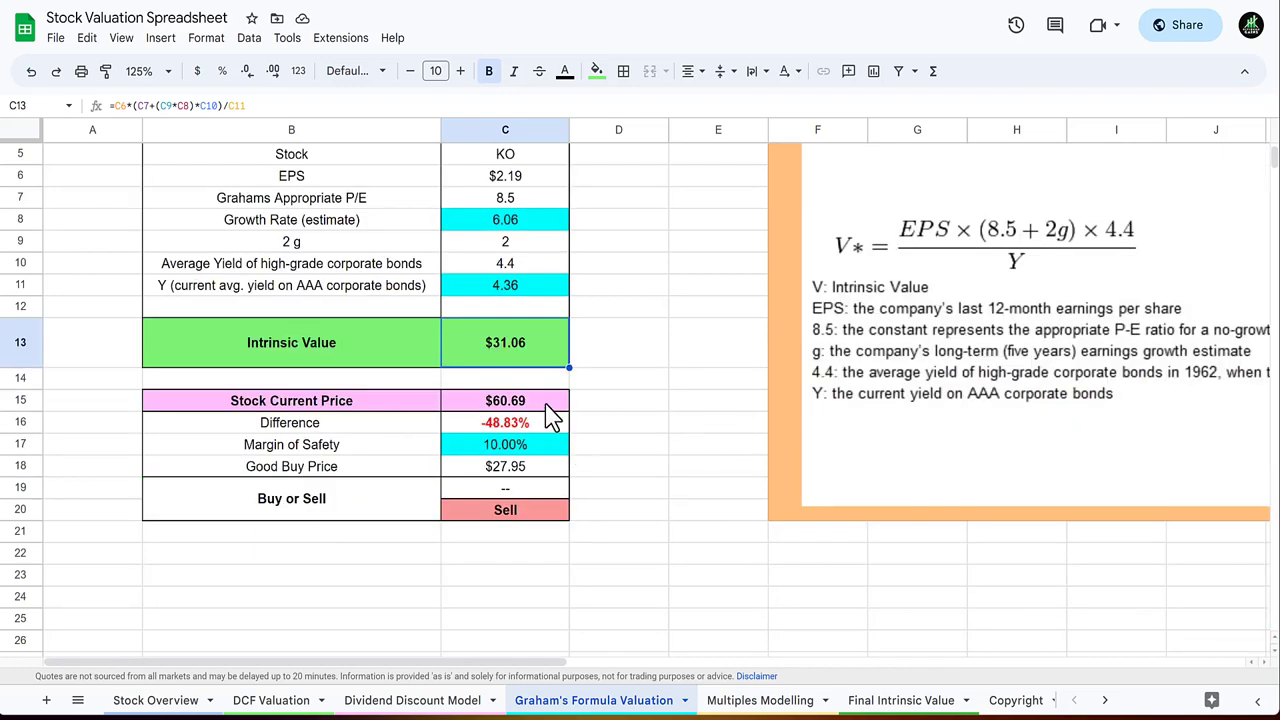
mouse_move(548, 440)
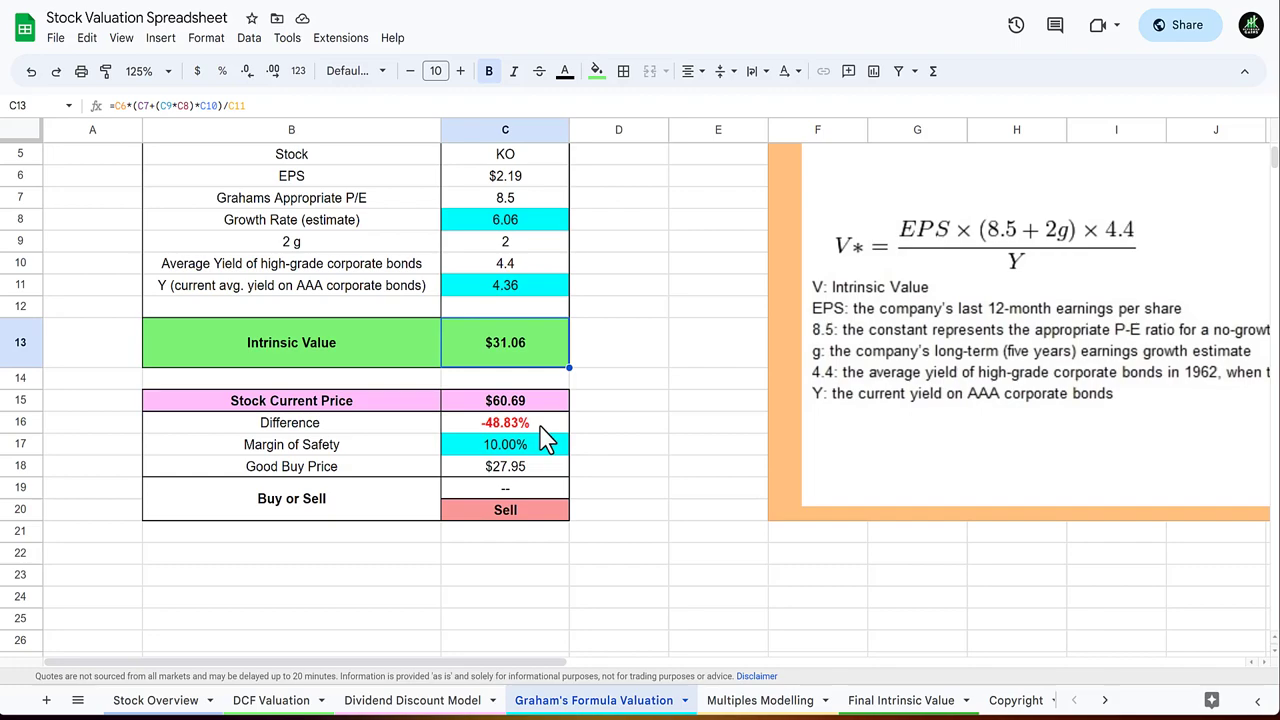
mouse_move(556, 464)
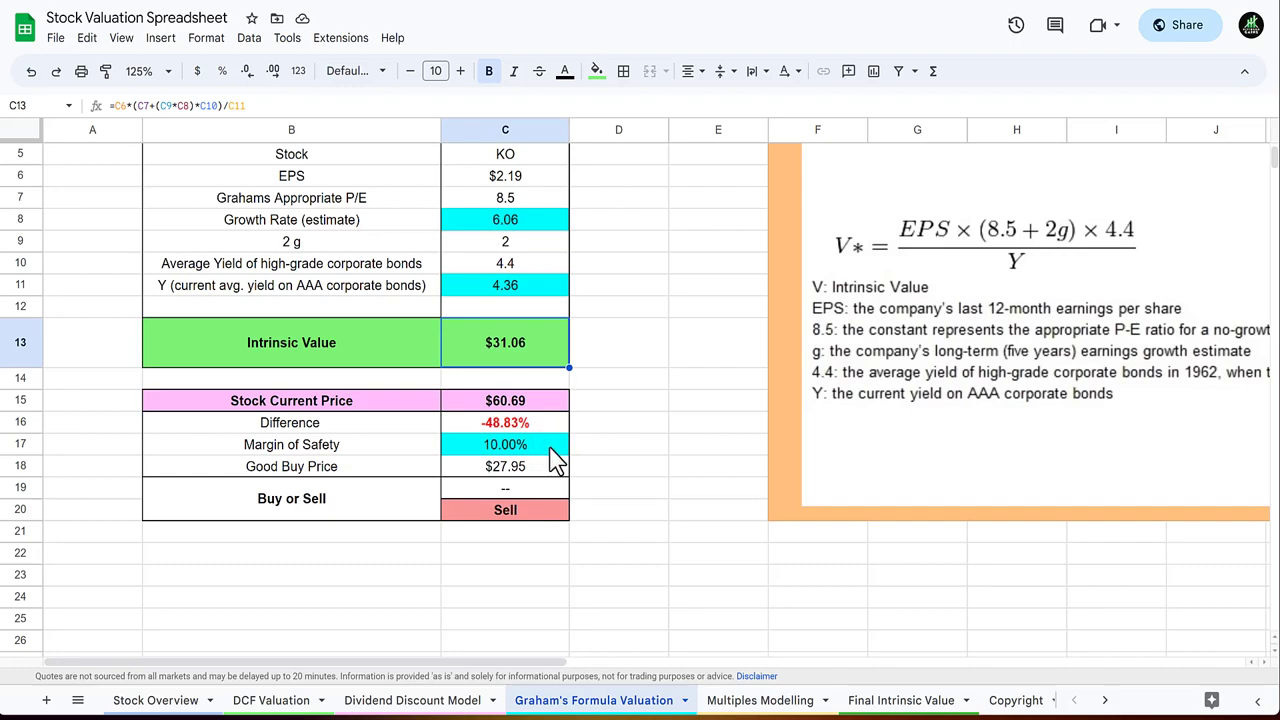
mouse_move(530, 488)
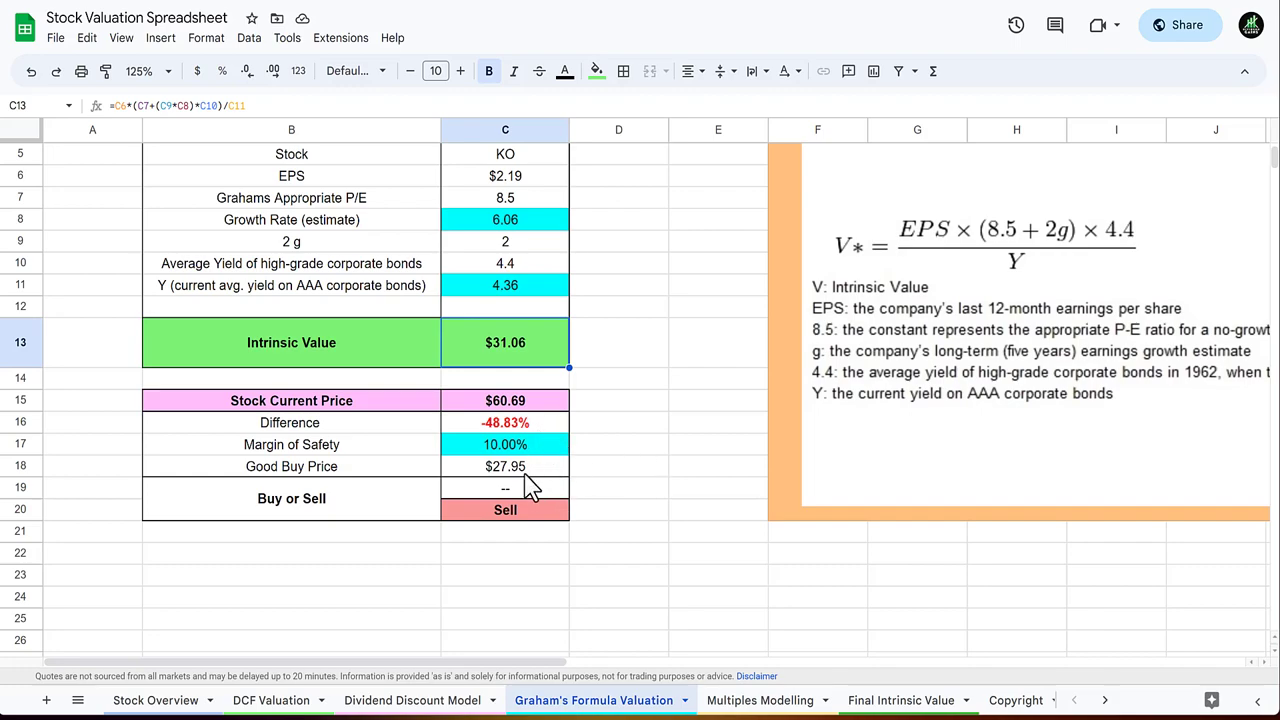
click(504, 466)
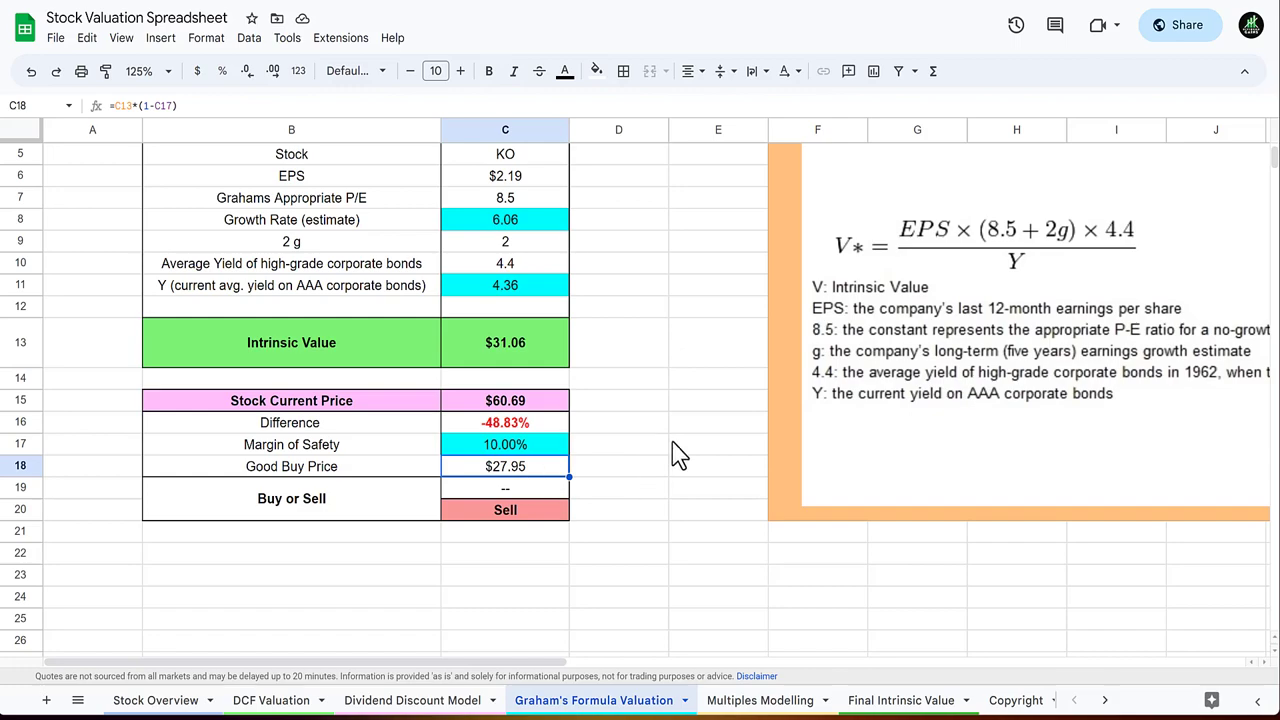
mouse_move(724, 460)
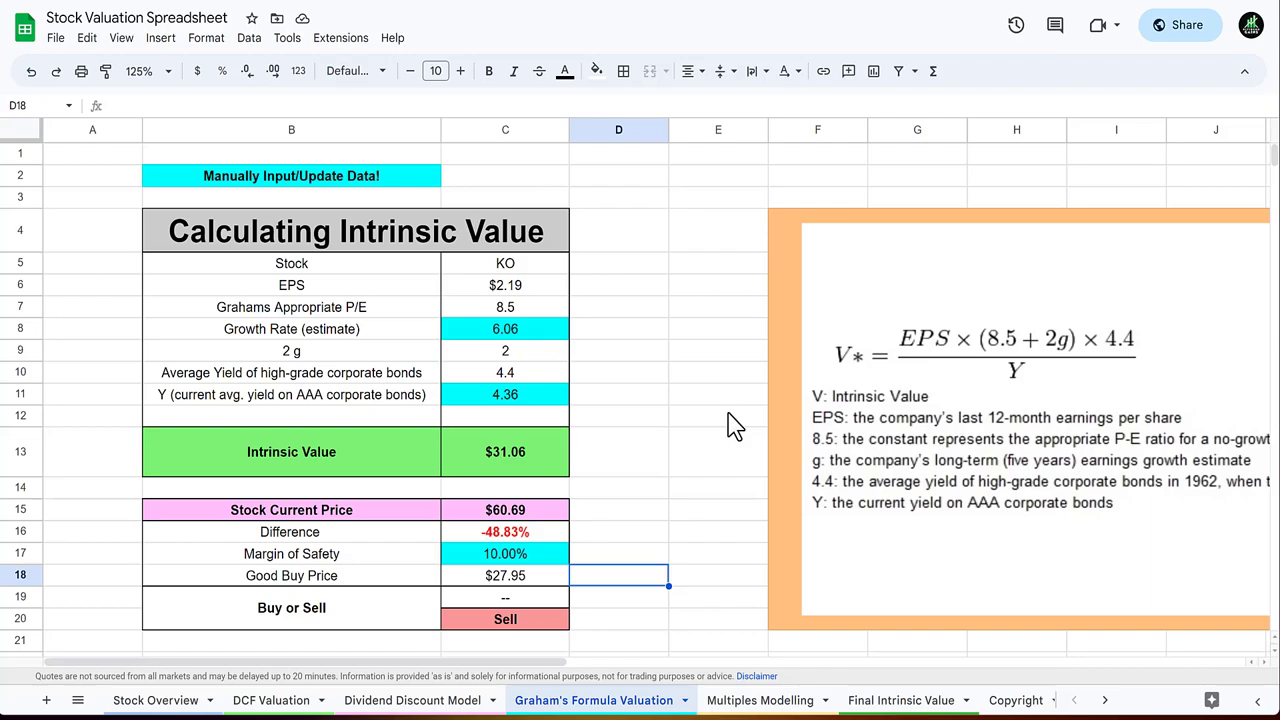
mouse_move(780, 700)
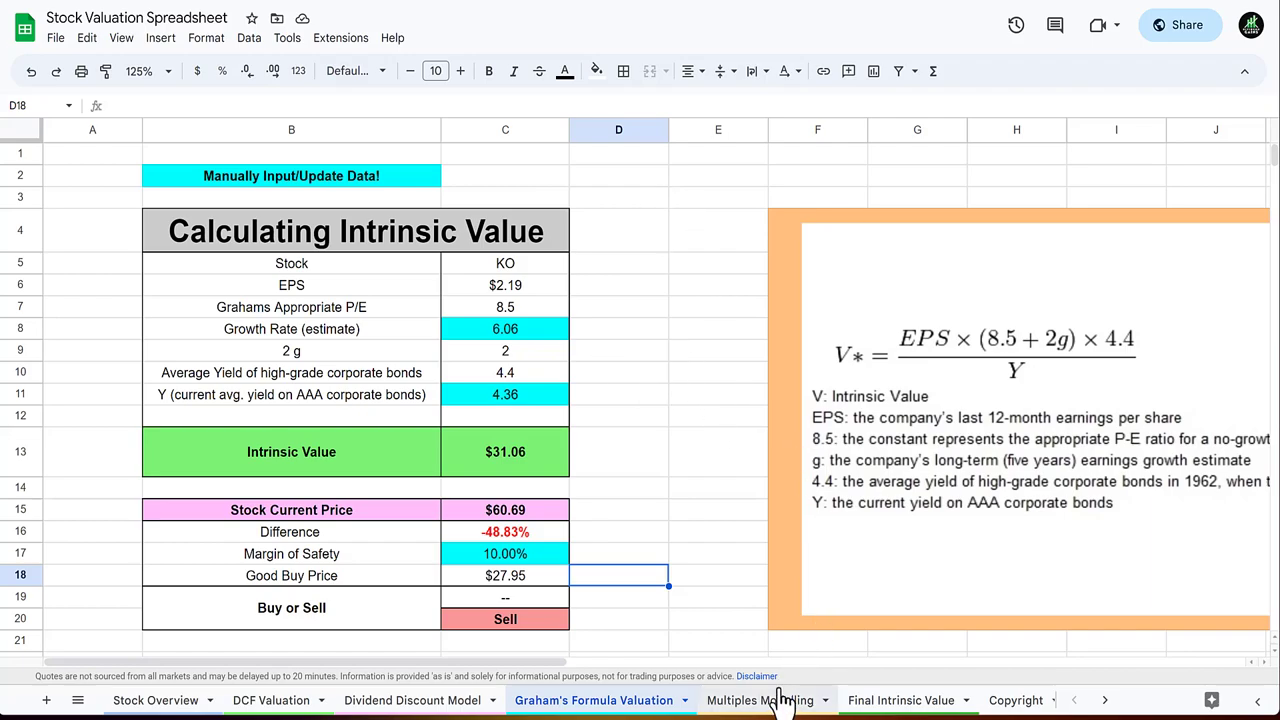
Show the Multiples Modelling sheet comparing KO's 27.71 P/E with PEP, KDP and MNST.
click(756, 700)
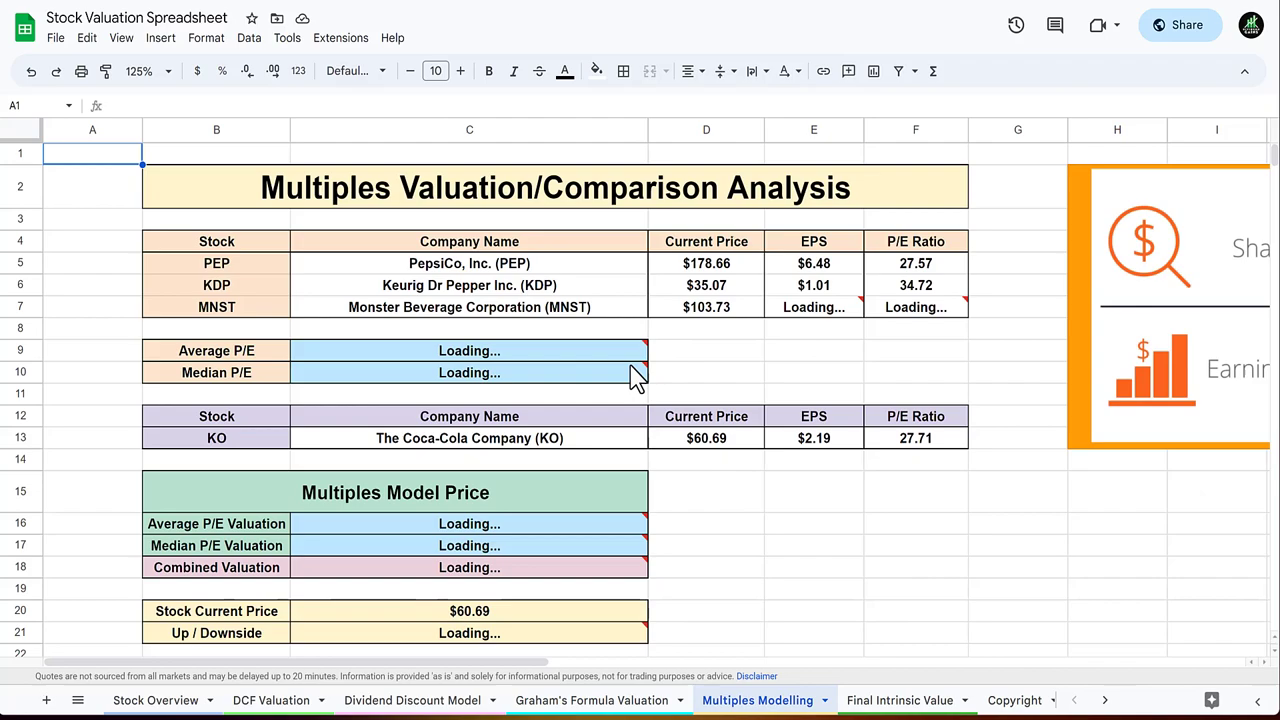
mouse_move(752, 392)
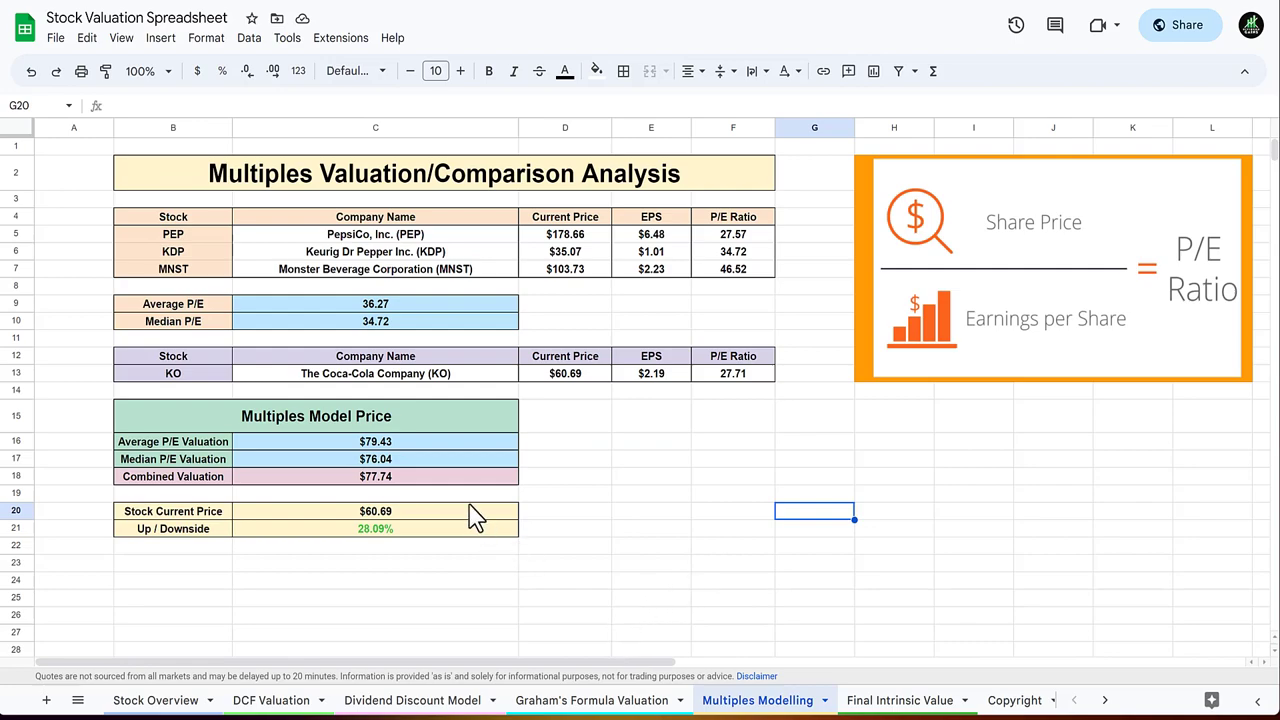
mouse_move(222, 252)
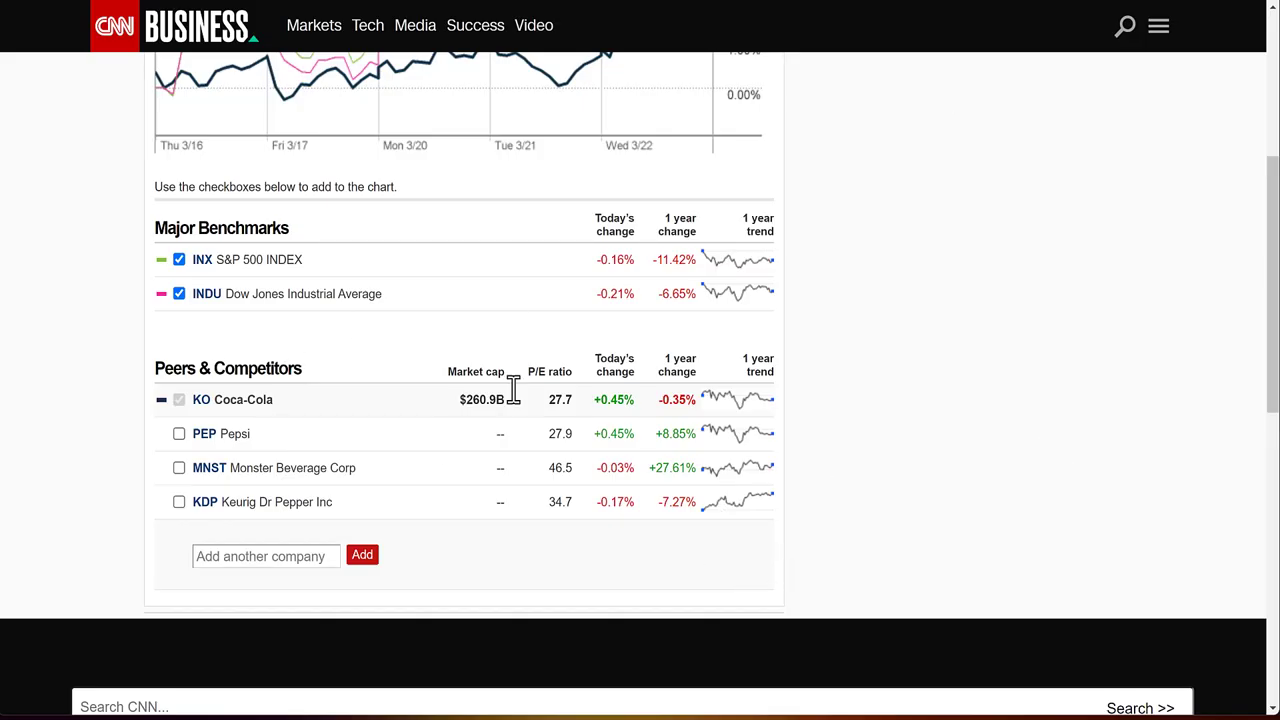
mouse_move(858, 476)
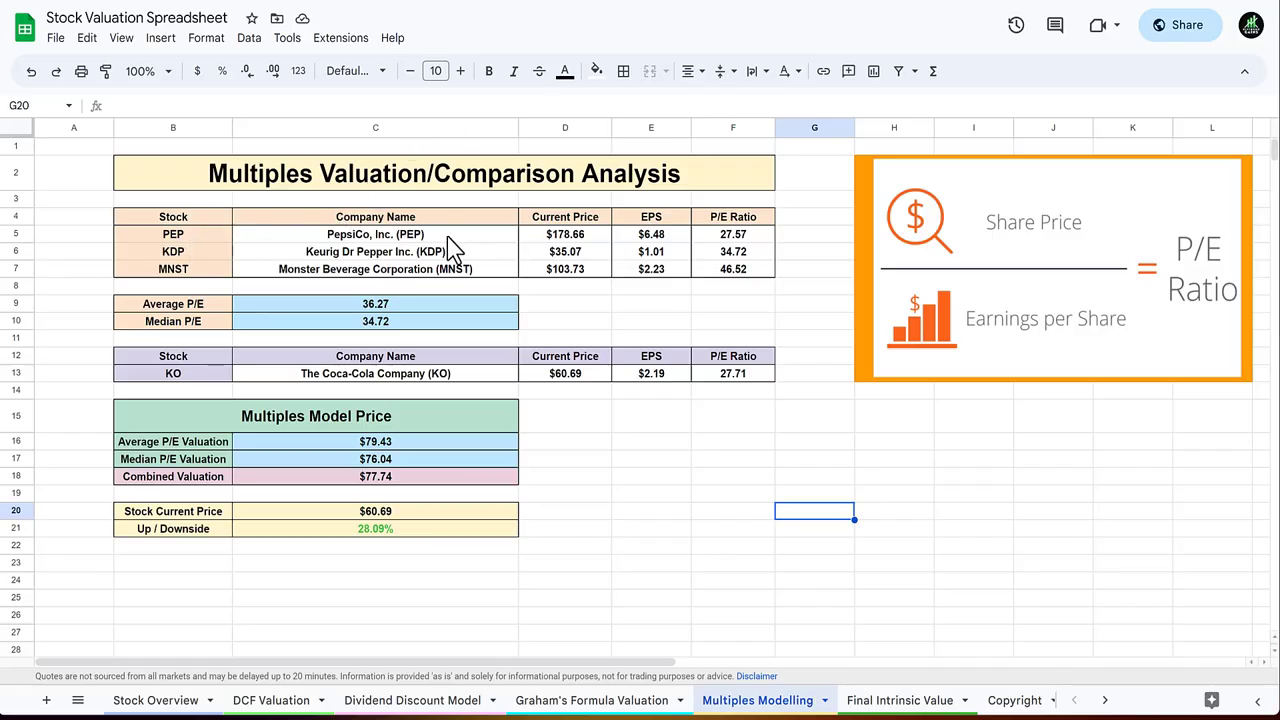
click(172, 374)
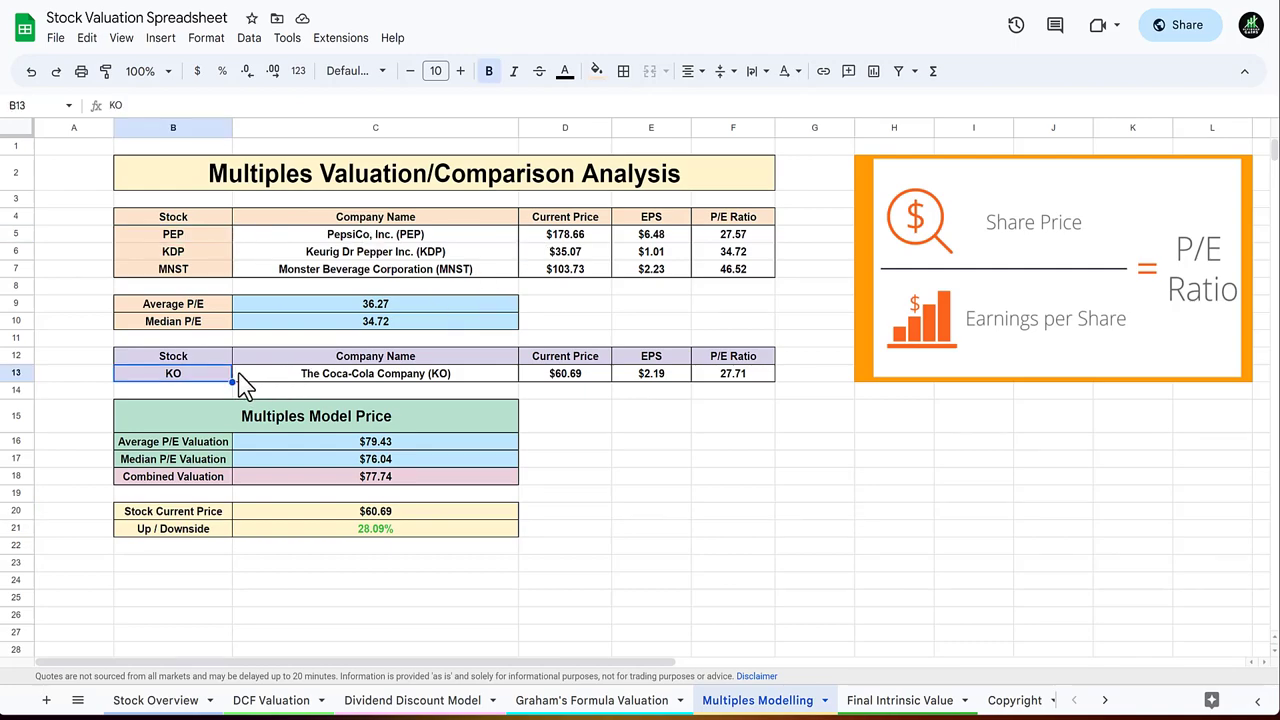
text(AAPL)
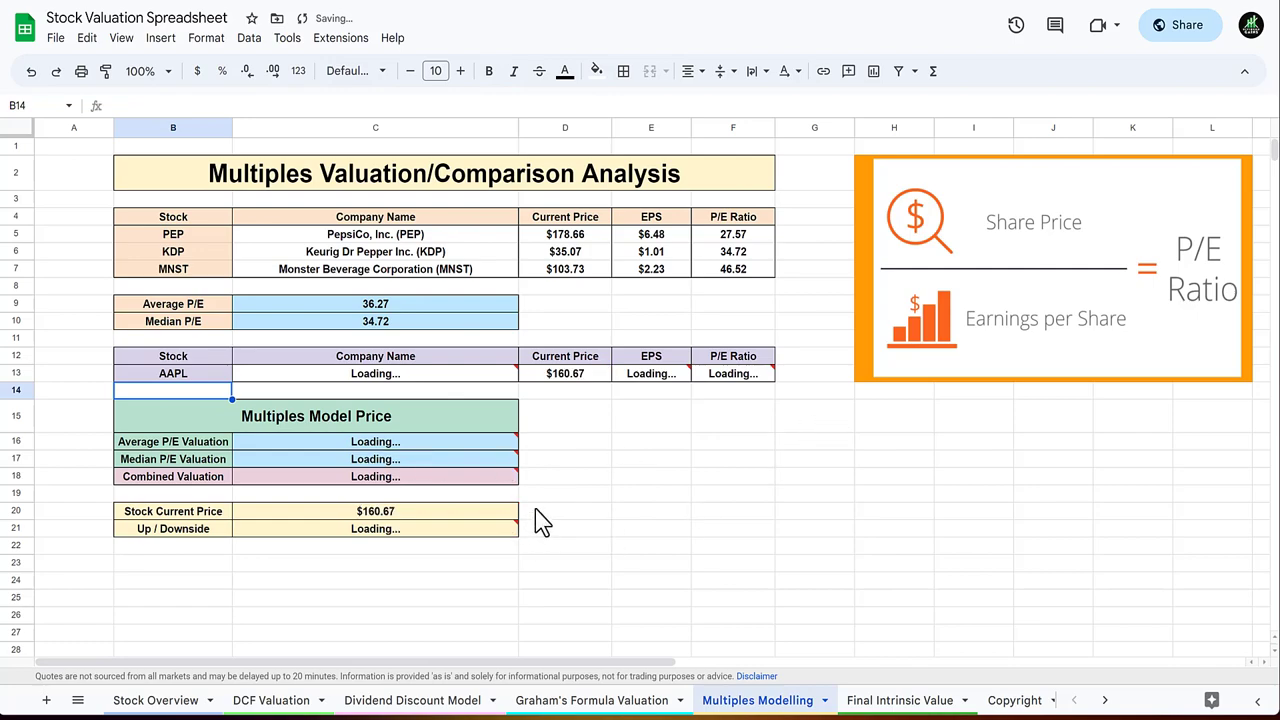
click(172, 374)
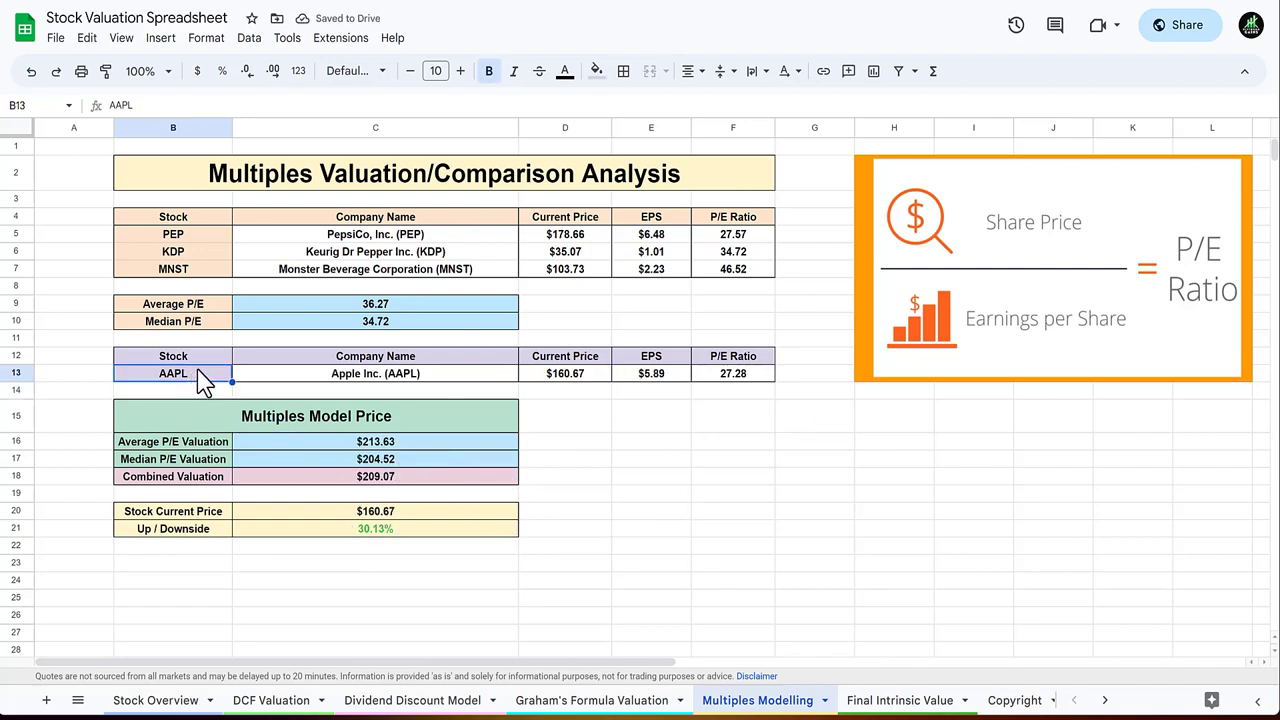
text(KO)
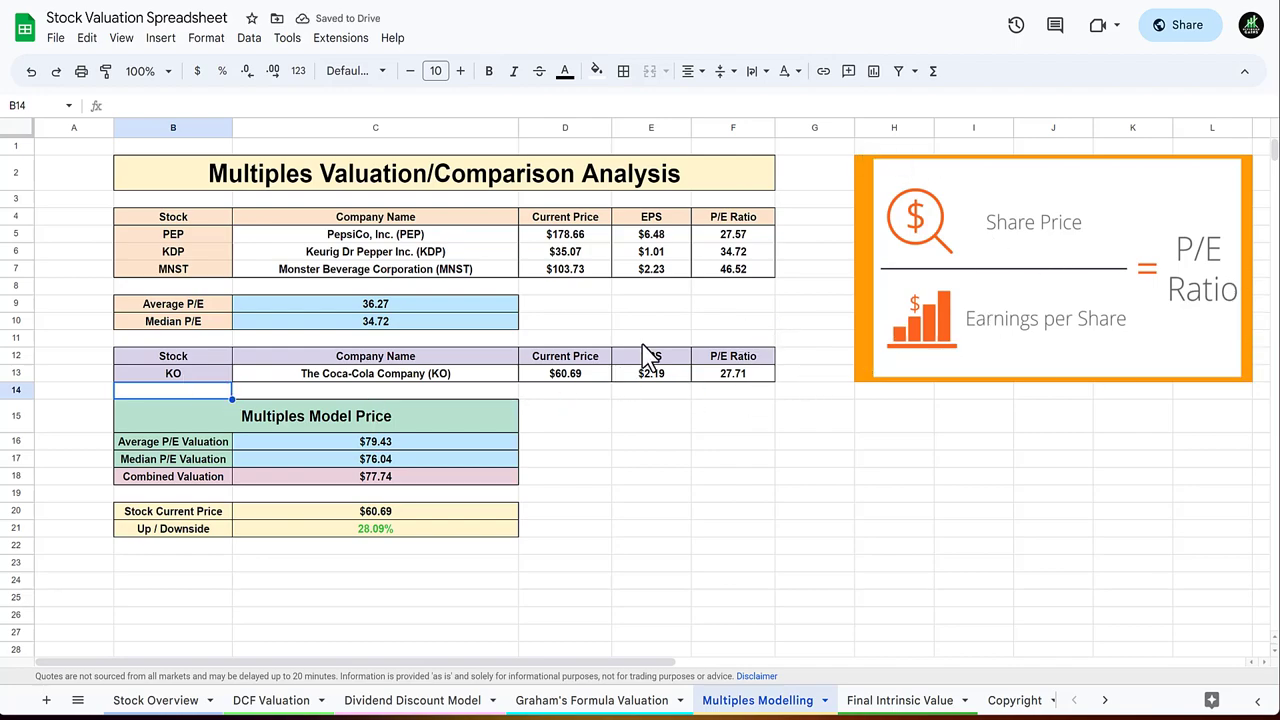
mouse_move(712, 278)
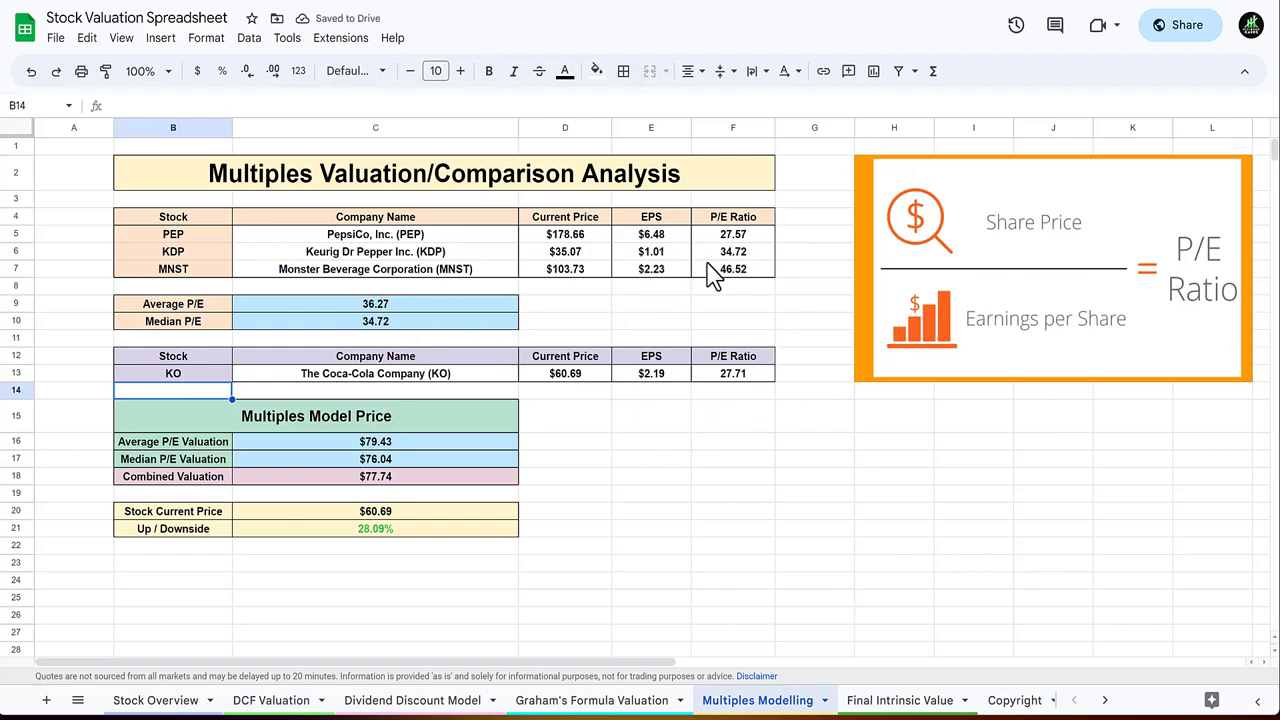
mouse_move(510, 472)
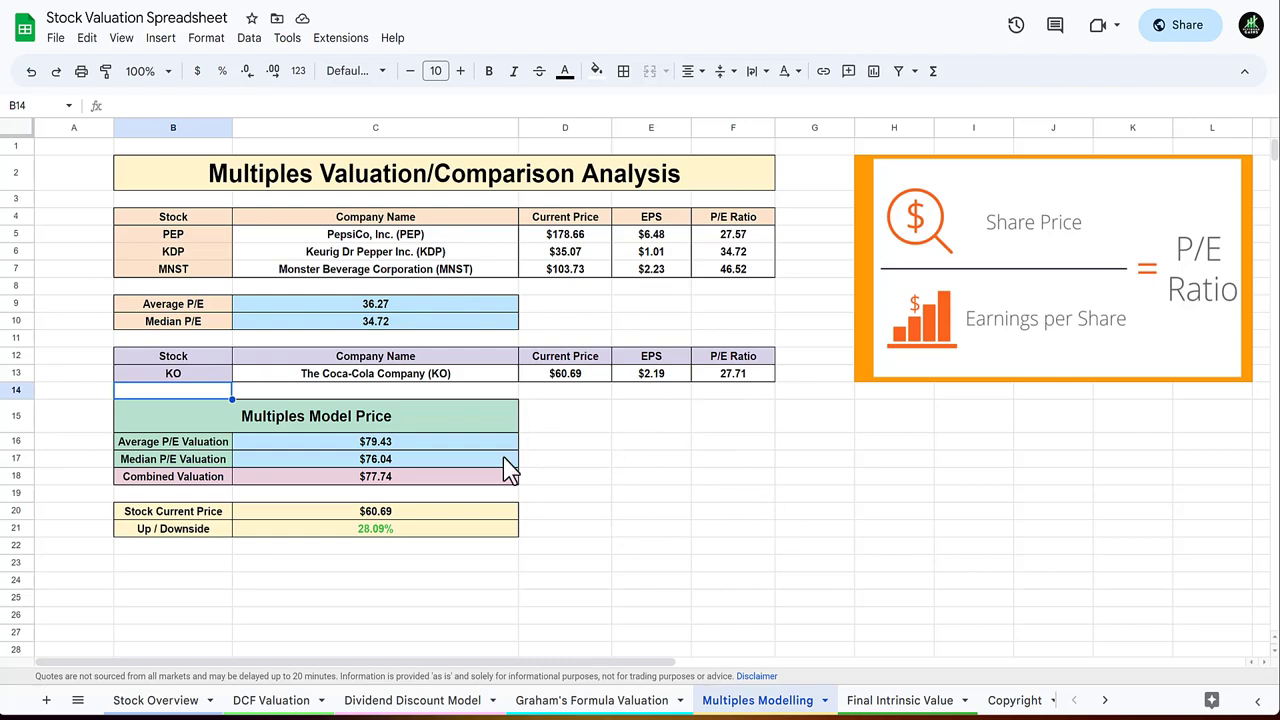
mouse_move(664, 390)
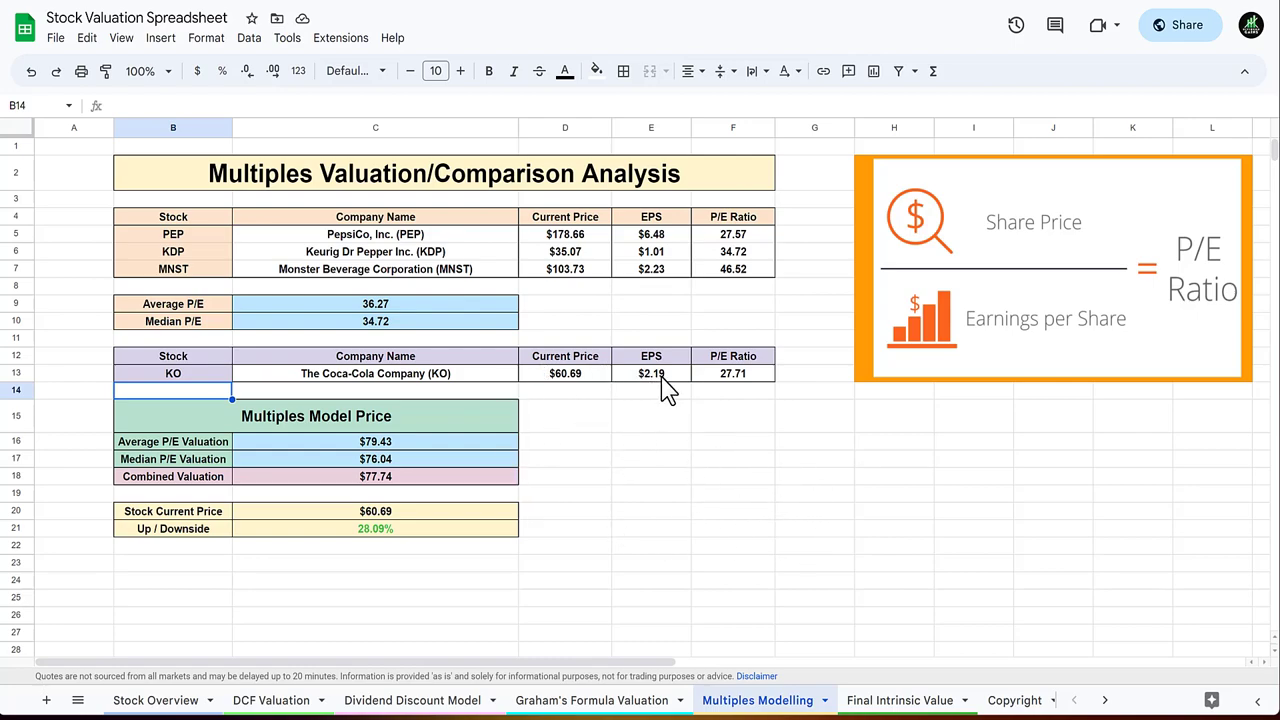
mouse_move(676, 530)
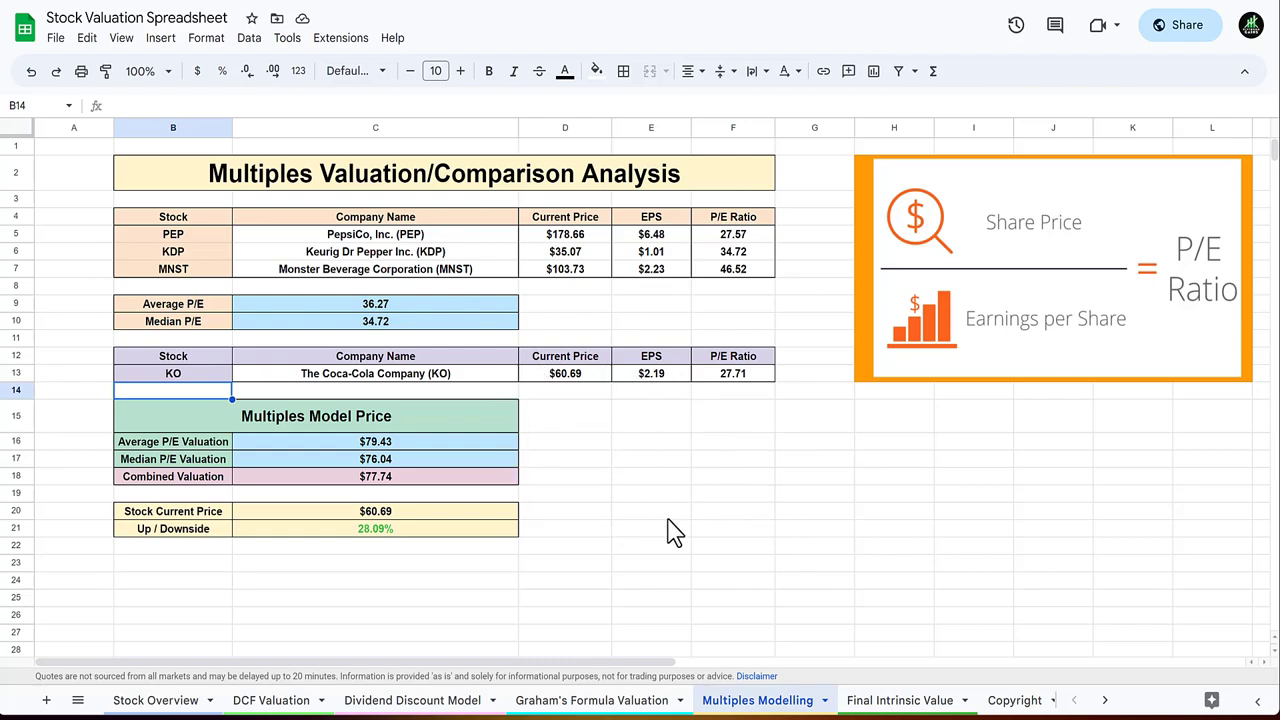
mouse_move(388, 496)
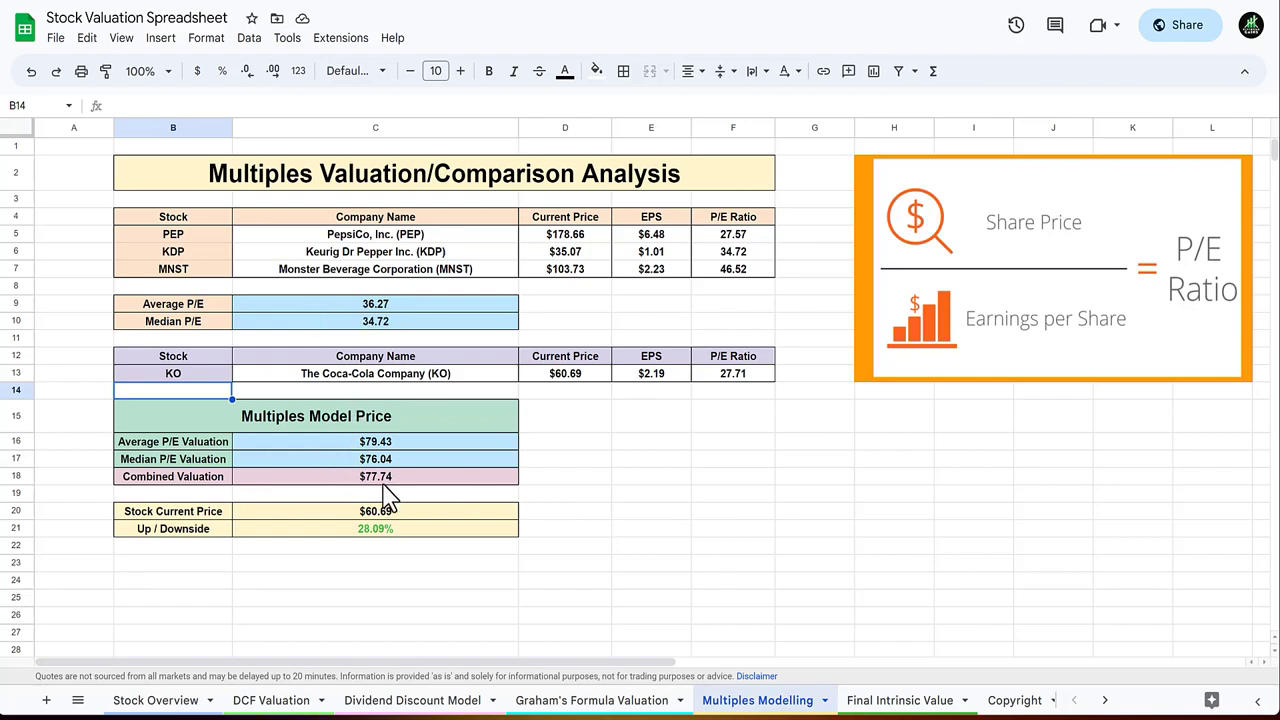
mouse_move(610, 488)
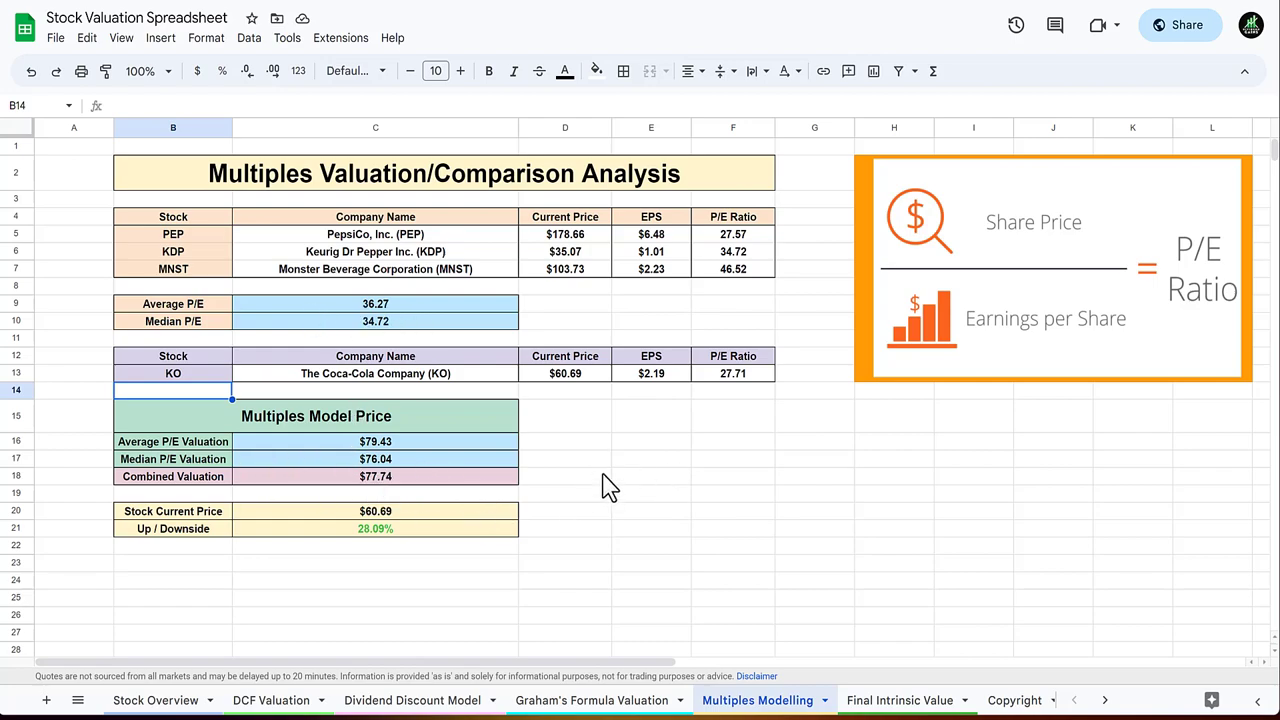
click(564, 476)
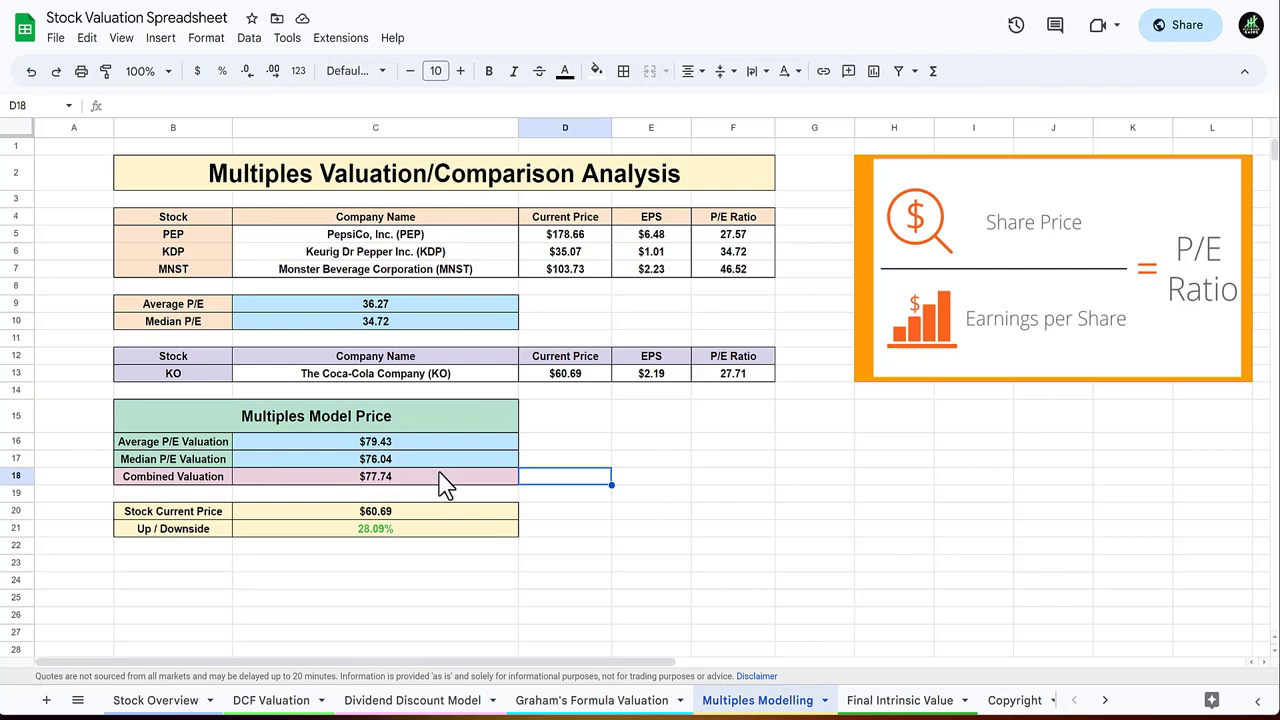
mouse_move(384, 528)
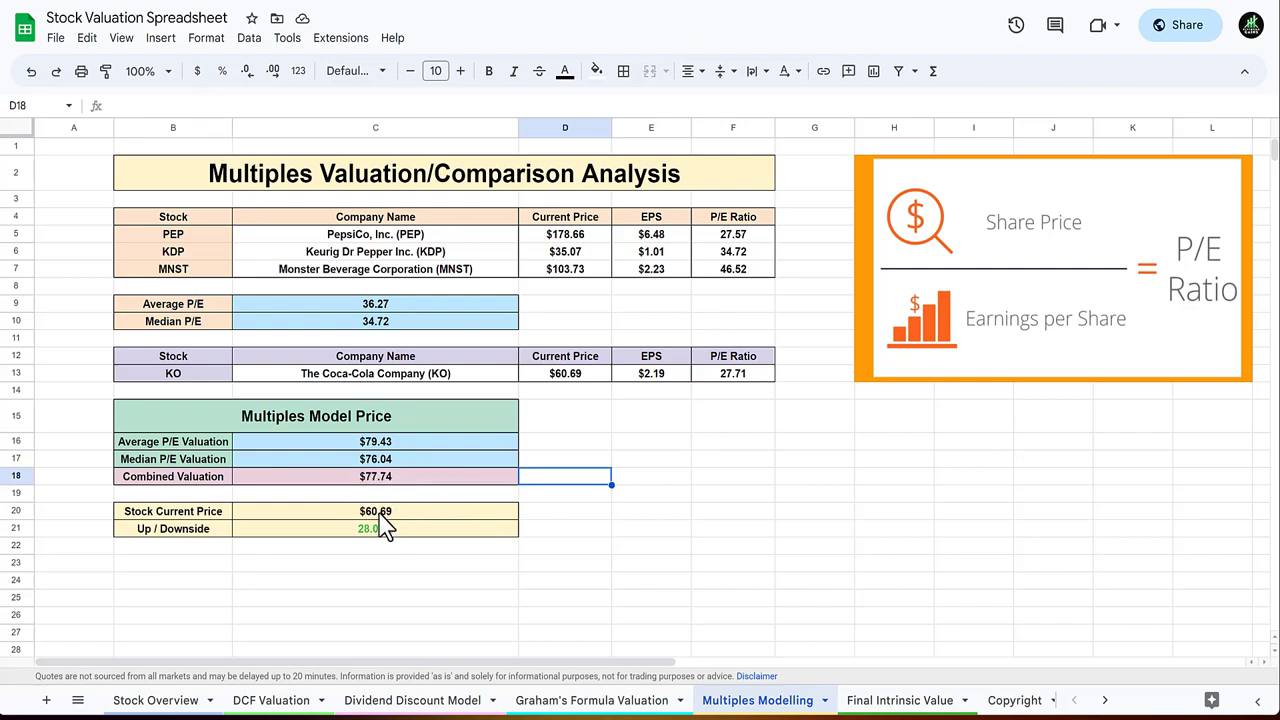
mouse_move(450, 524)
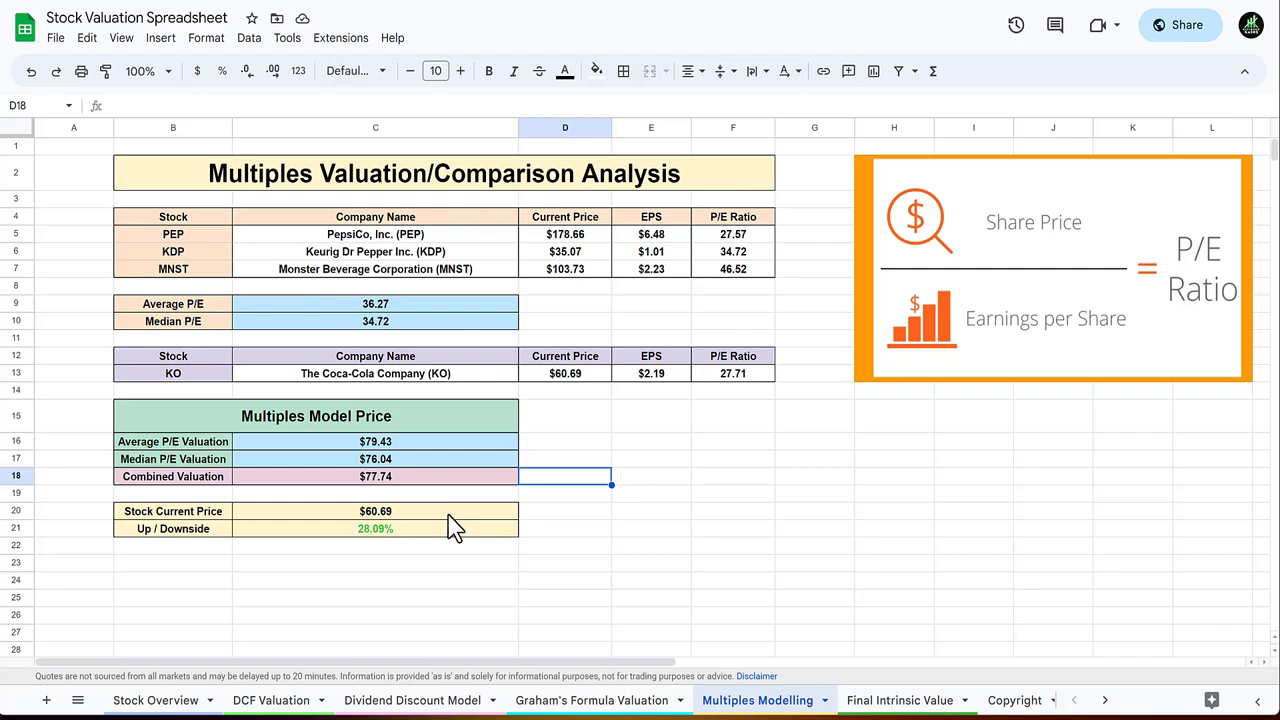
click(376, 528)
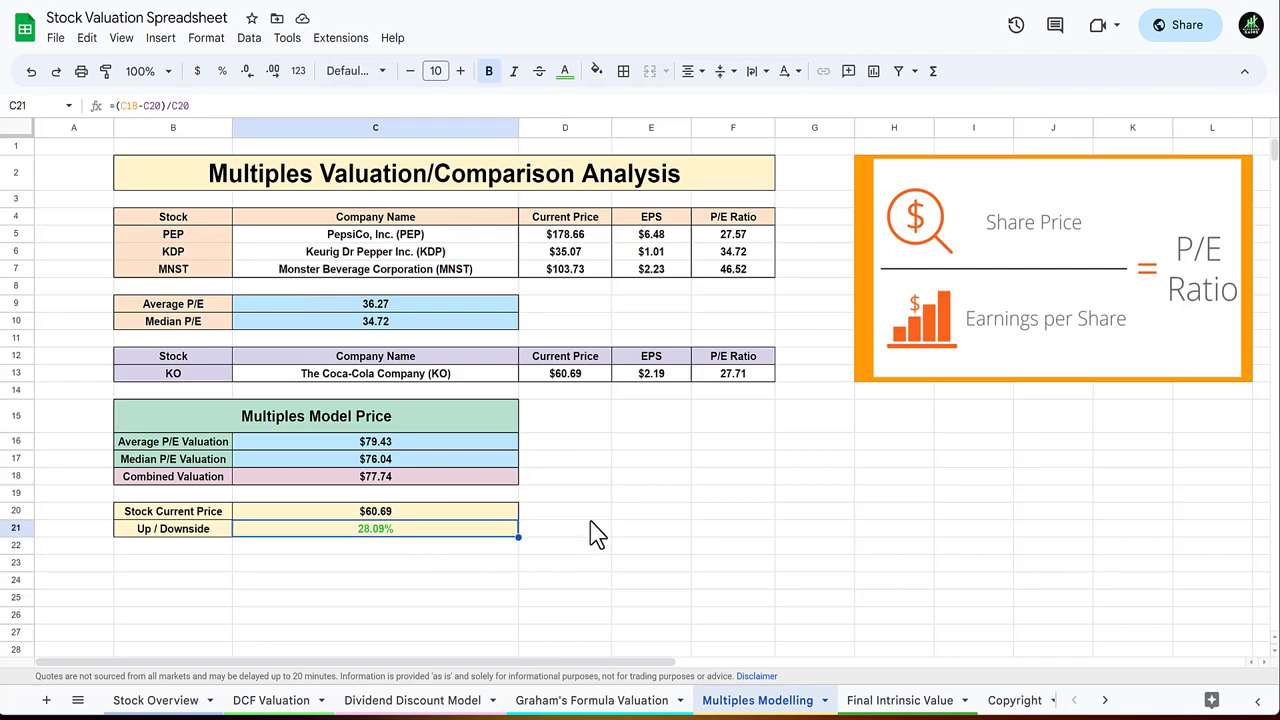
mouse_move(620, 524)
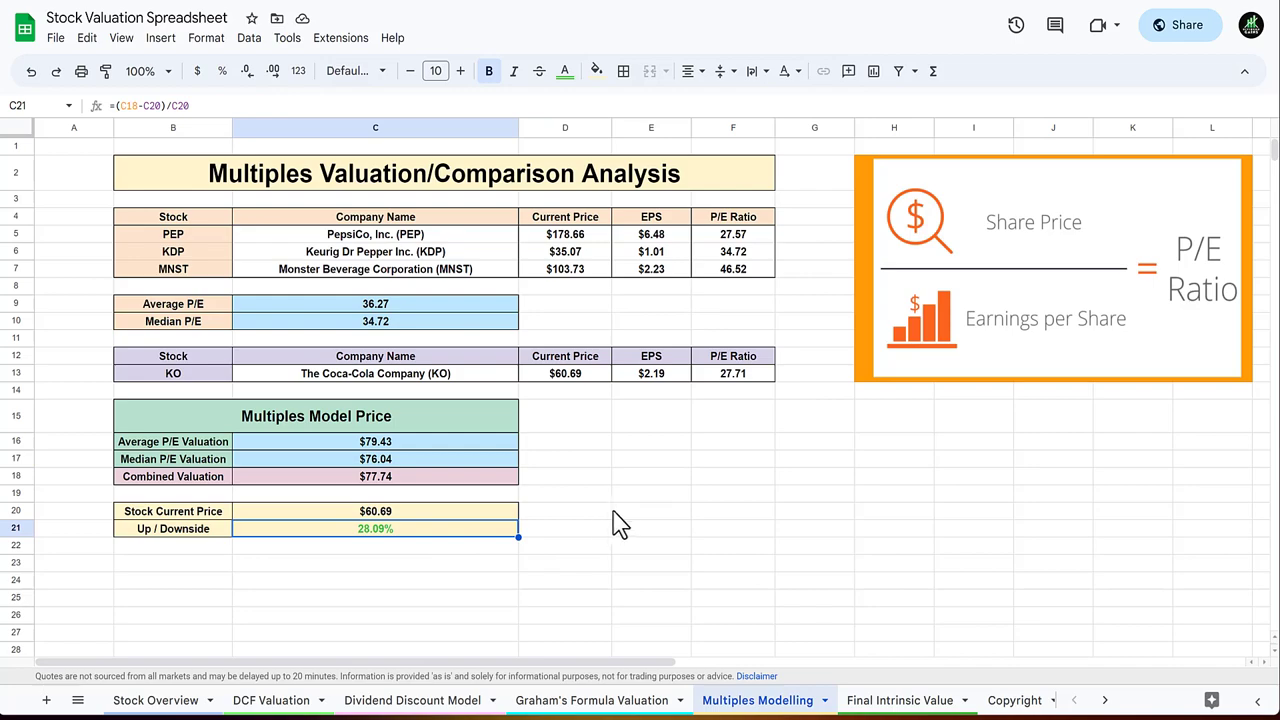
click(652, 512)
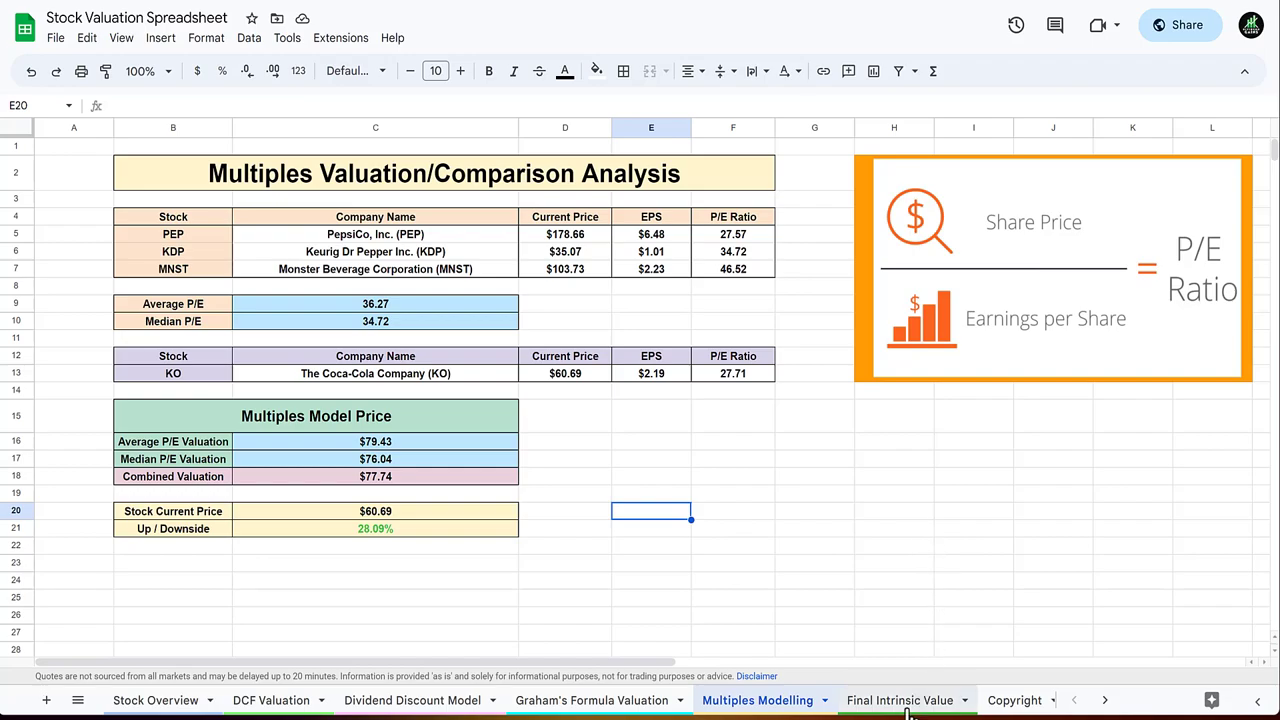
click(900, 700)
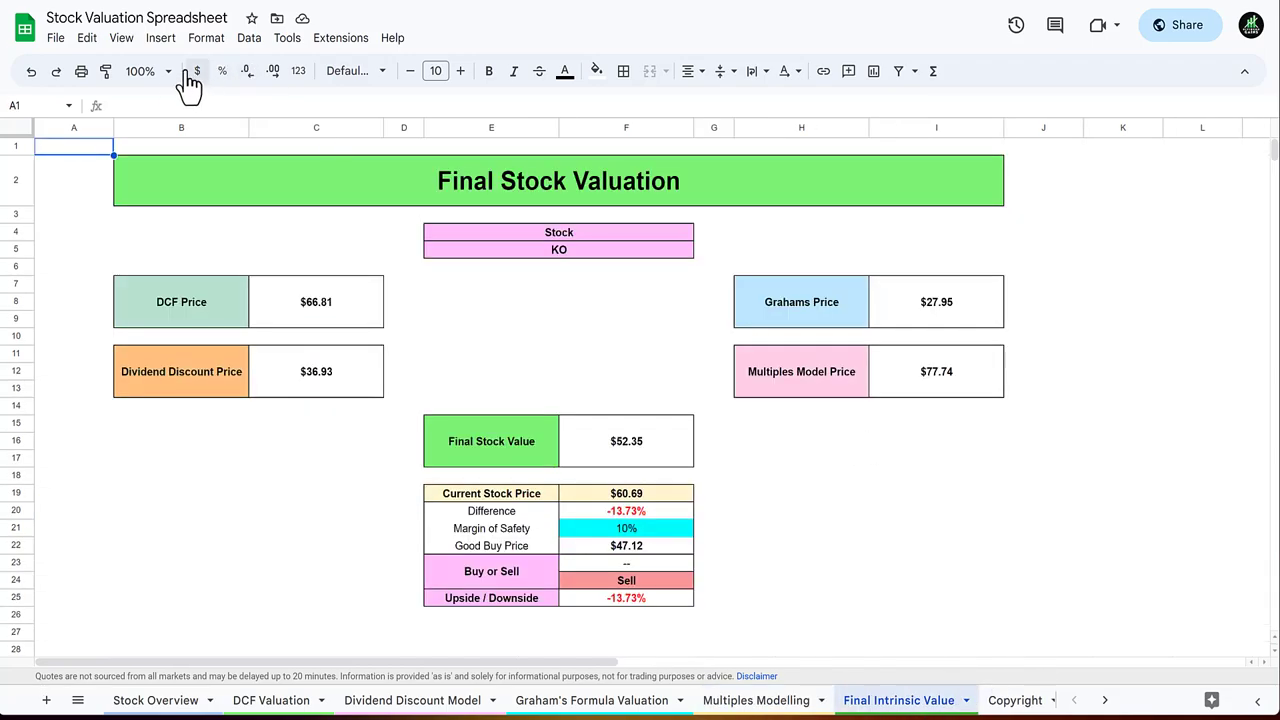
click(140, 72)
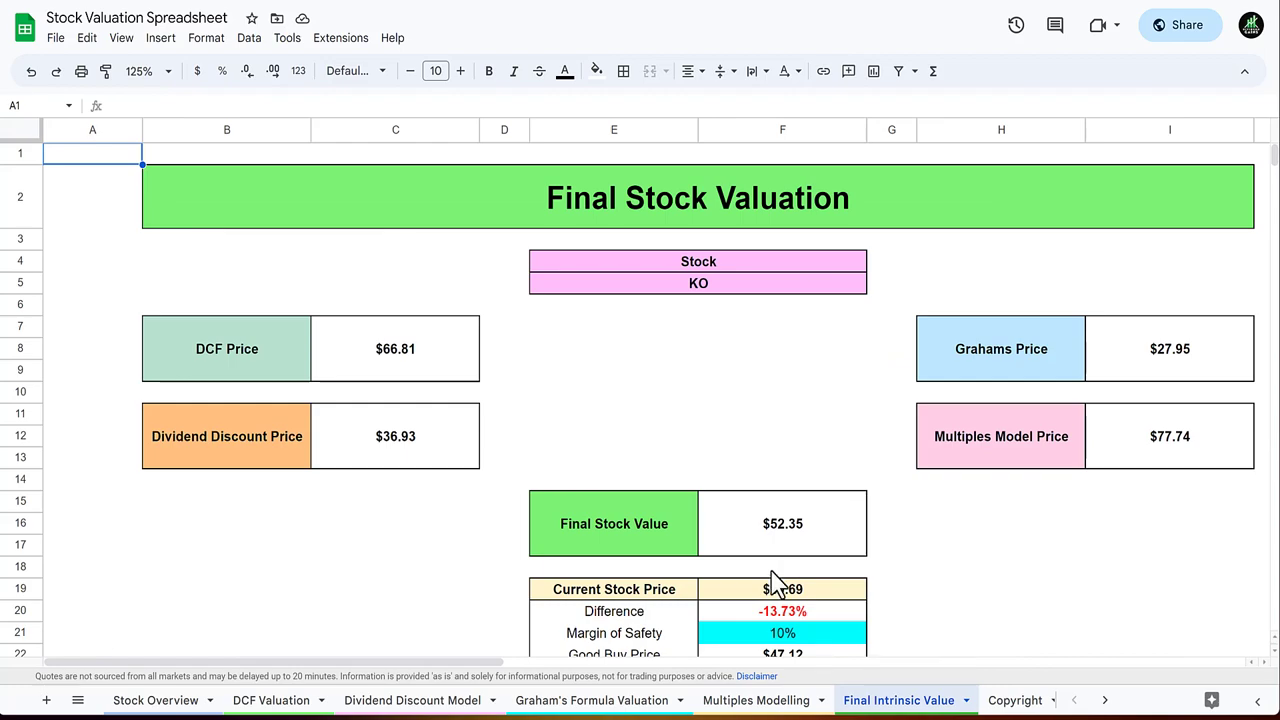
scroll(right, 3)
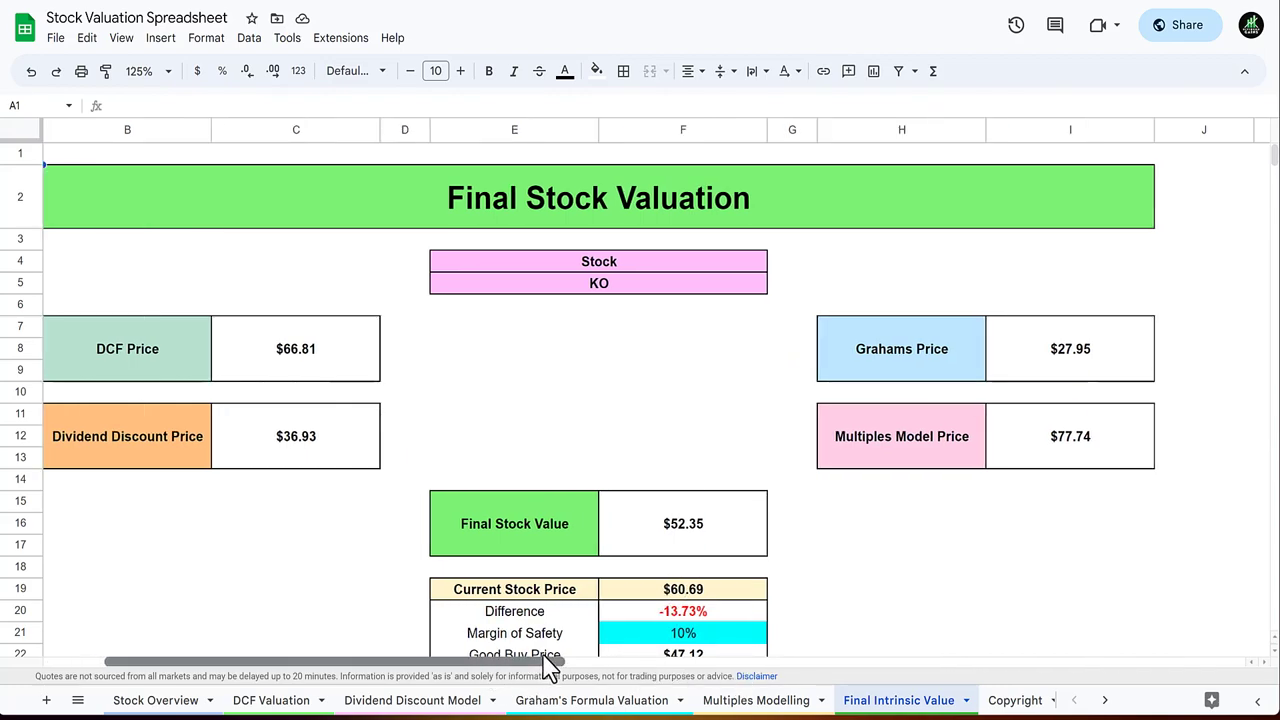
scroll(down, 3)
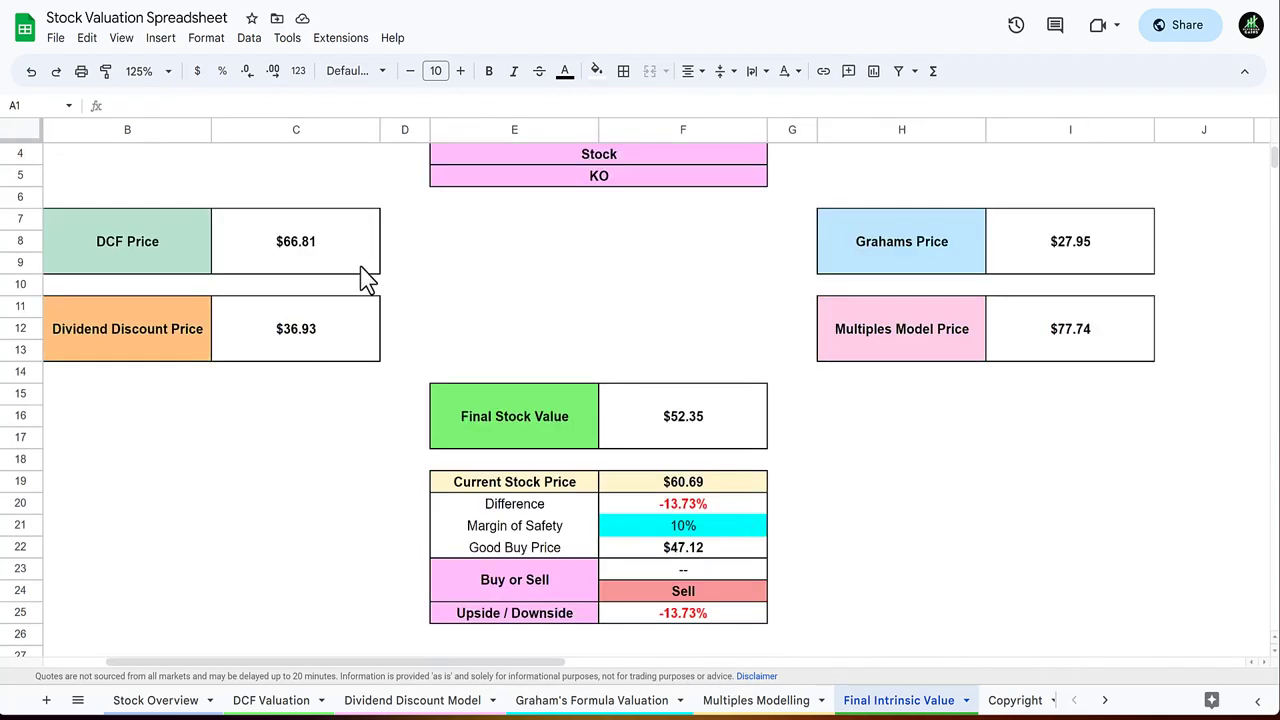
mouse_move(364, 352)
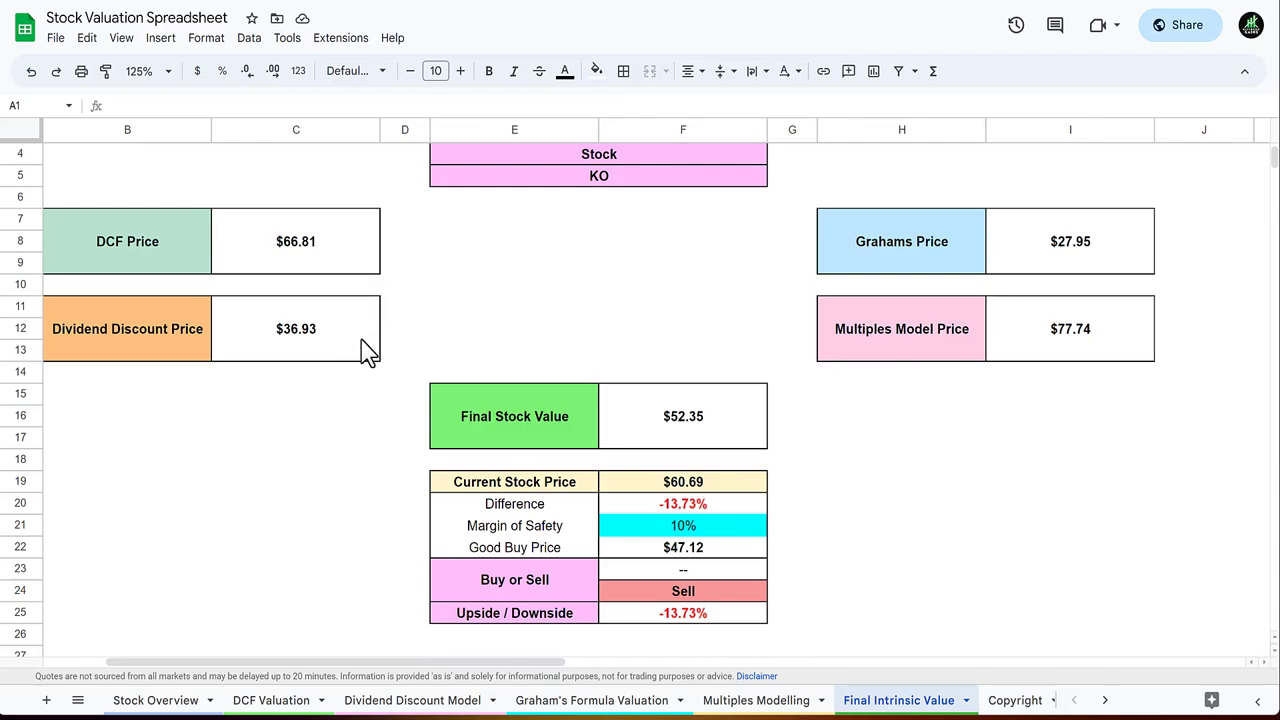
click(296, 328)
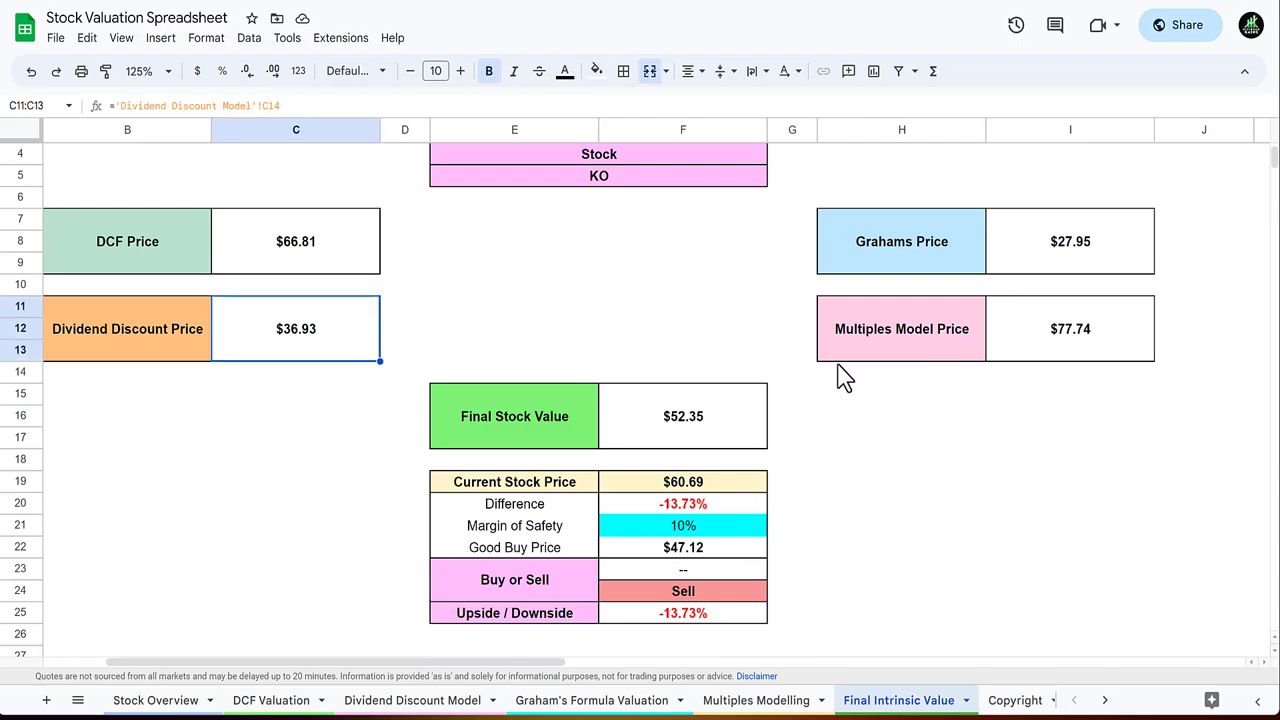
click(1070, 240)
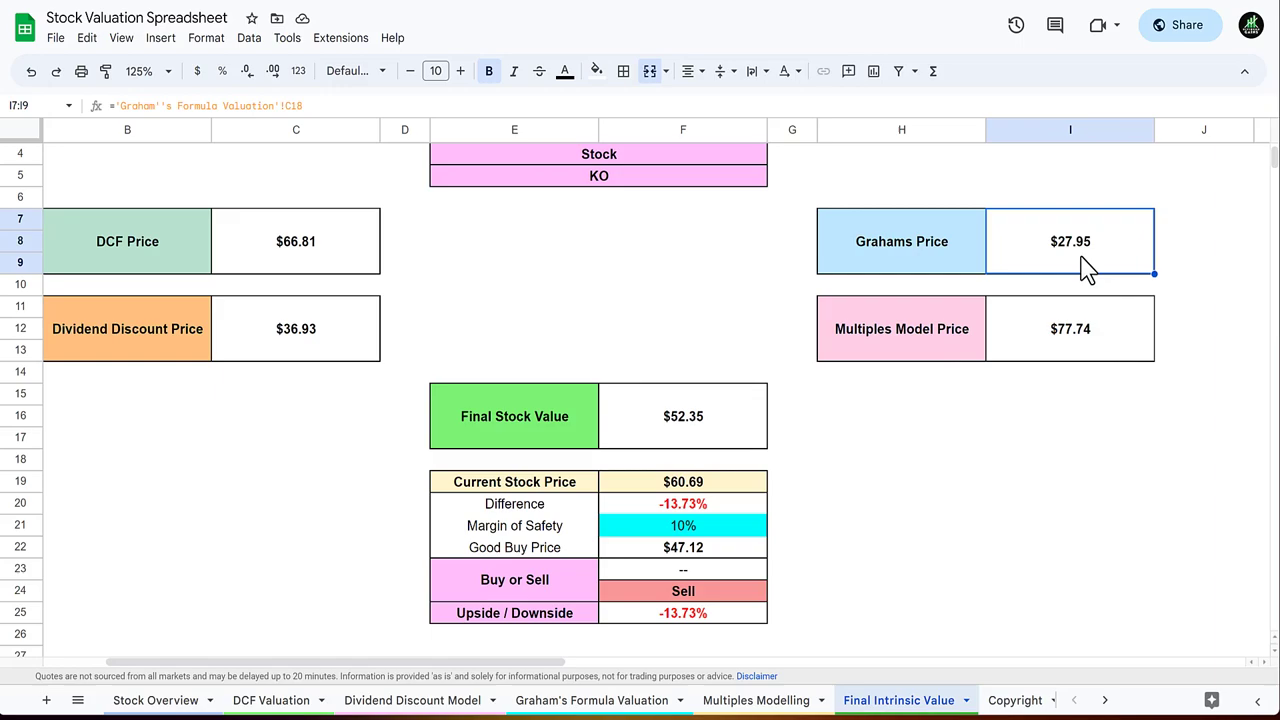
mouse_move(1140, 360)
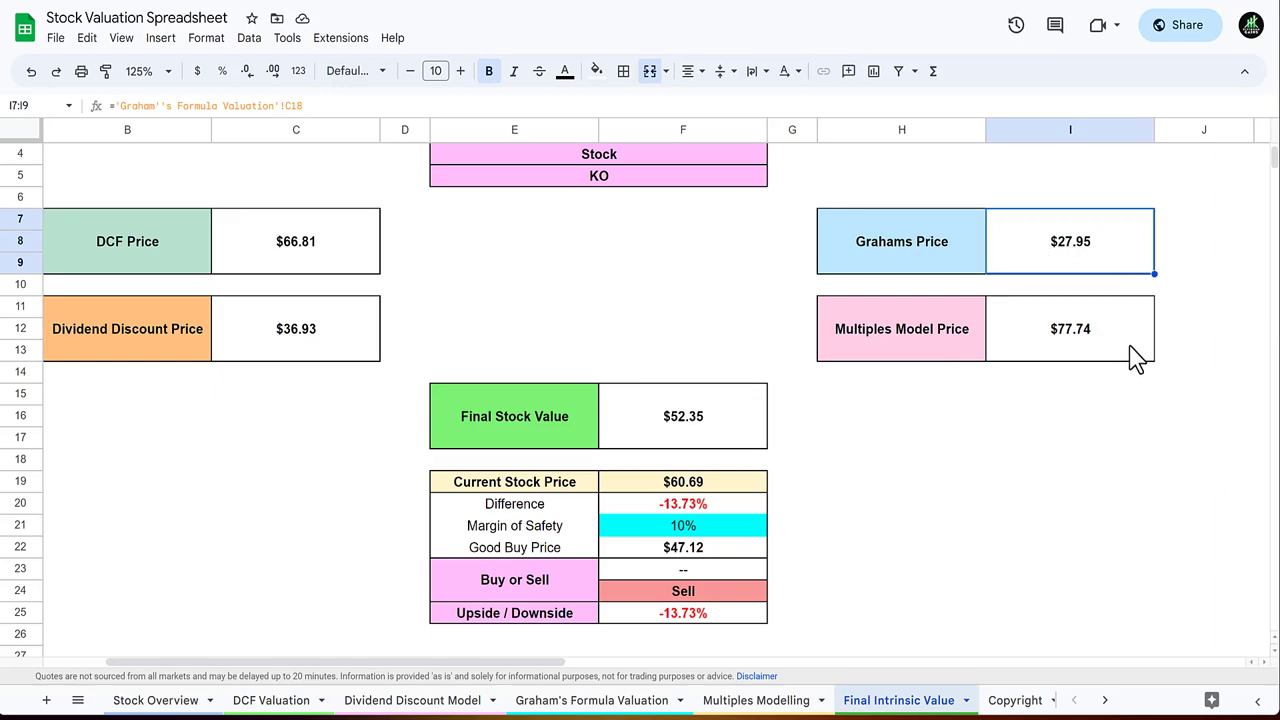
click(1068, 392)
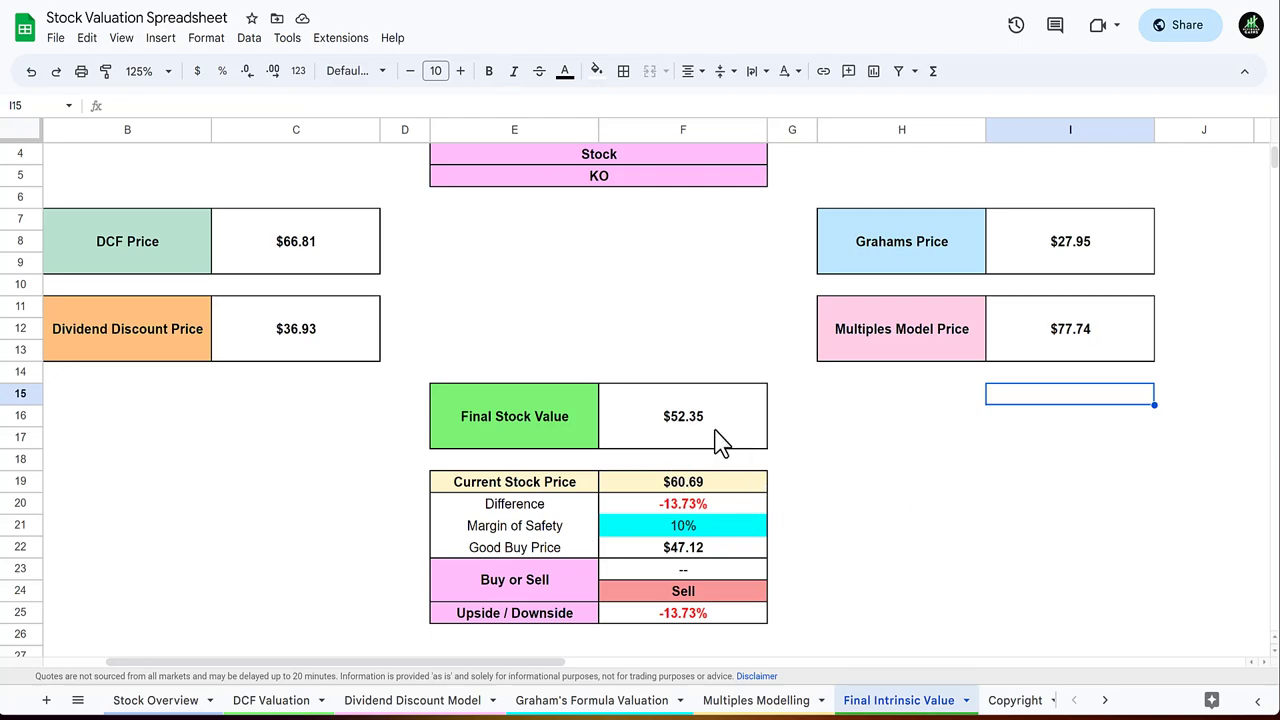
mouse_move(818, 464)
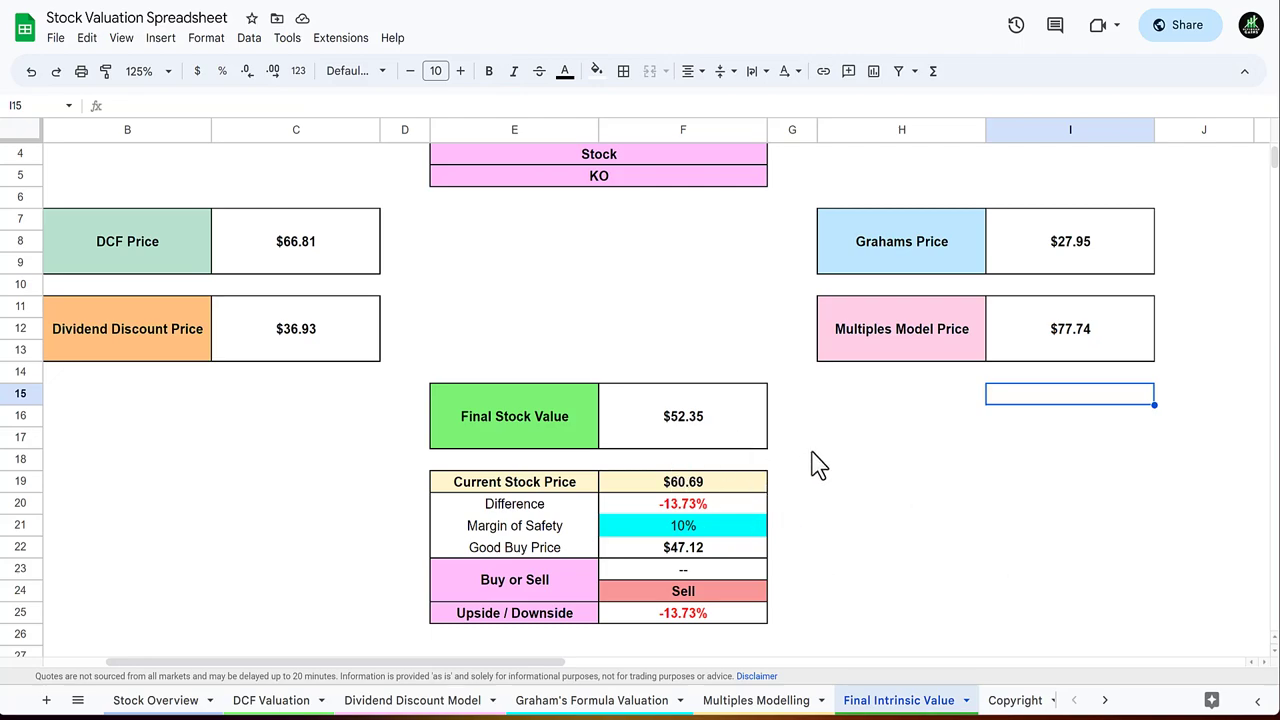
mouse_move(740, 450)
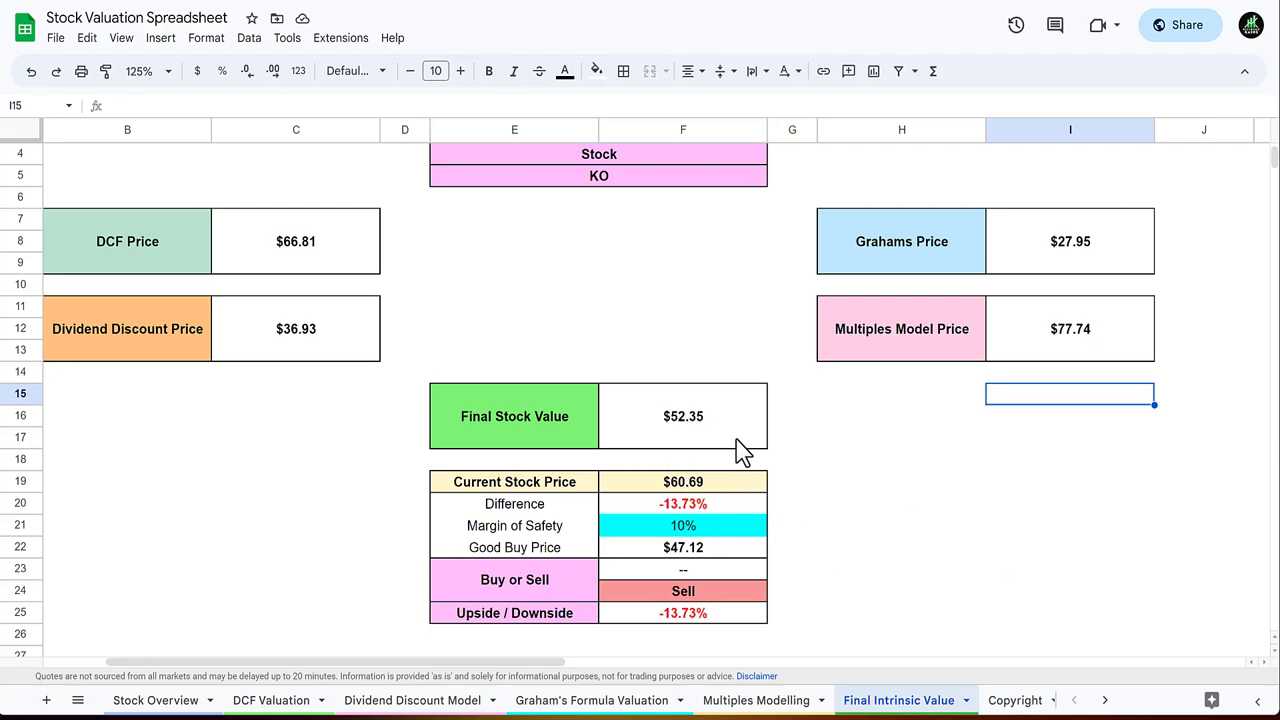
Inspect the final stock value, live current price and $47.12 good buy price formulas for KO.
click(684, 416)
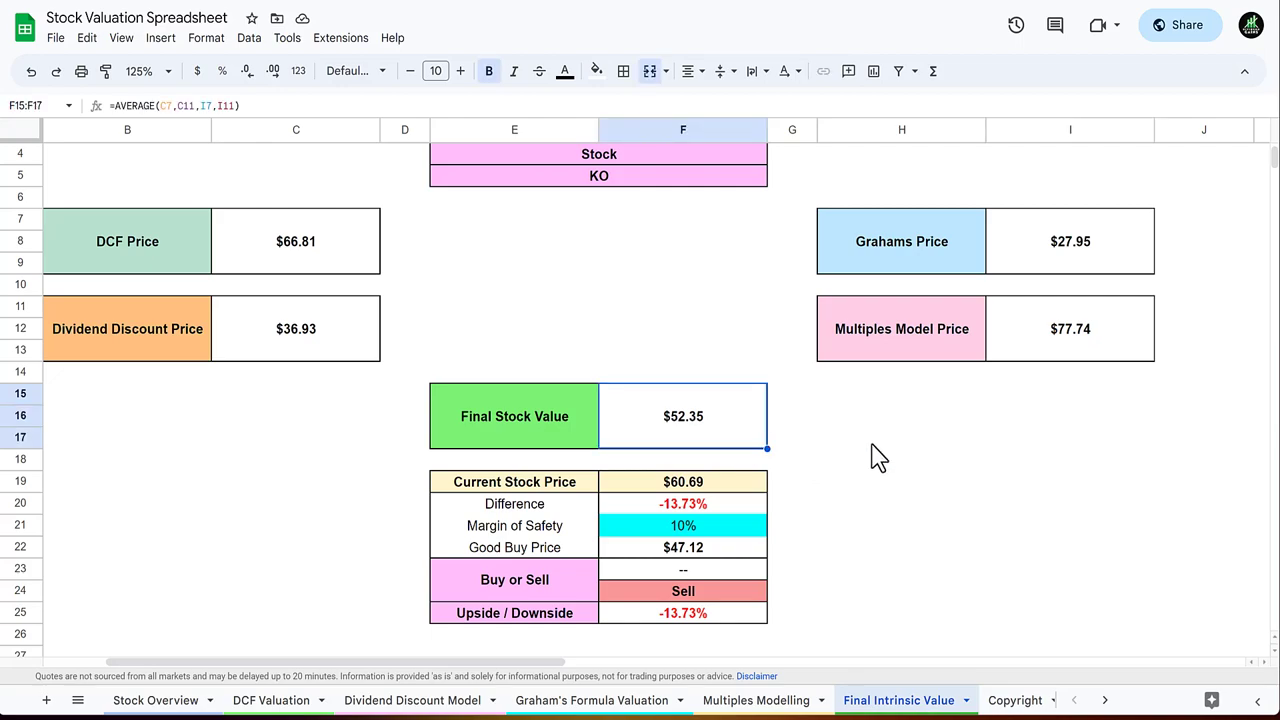
click(684, 480)
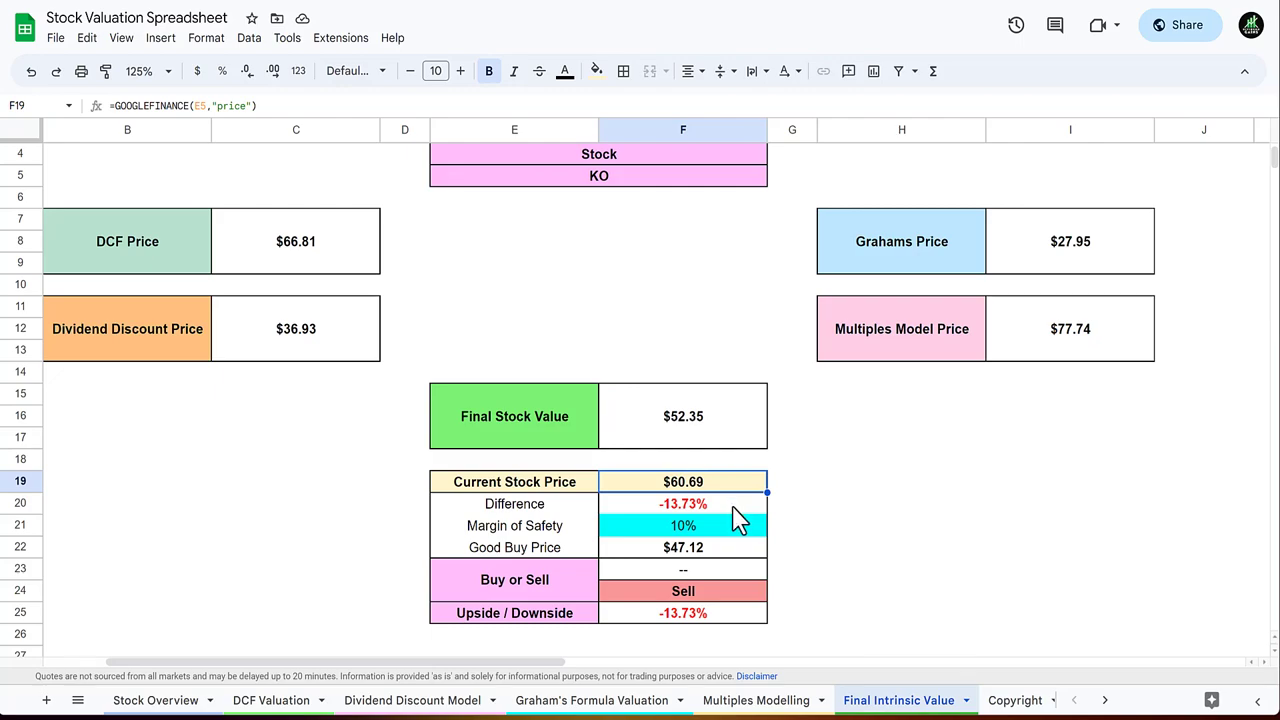
mouse_move(856, 528)
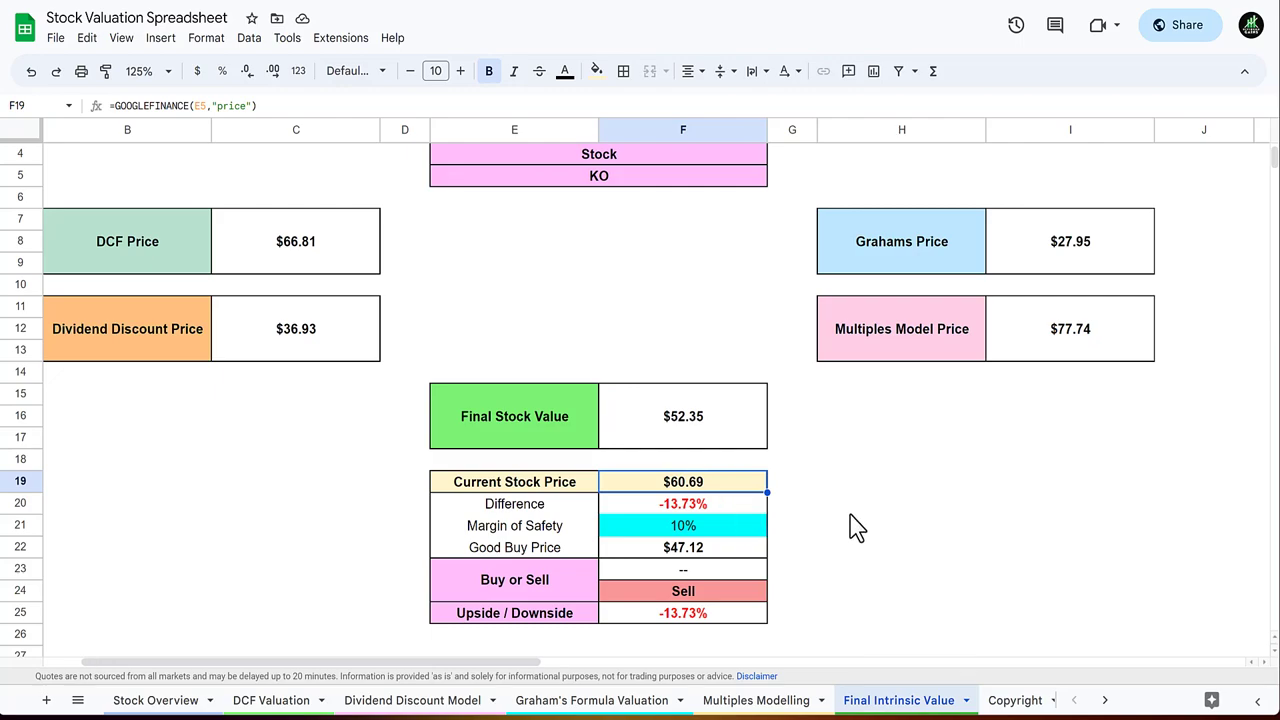
click(900, 504)
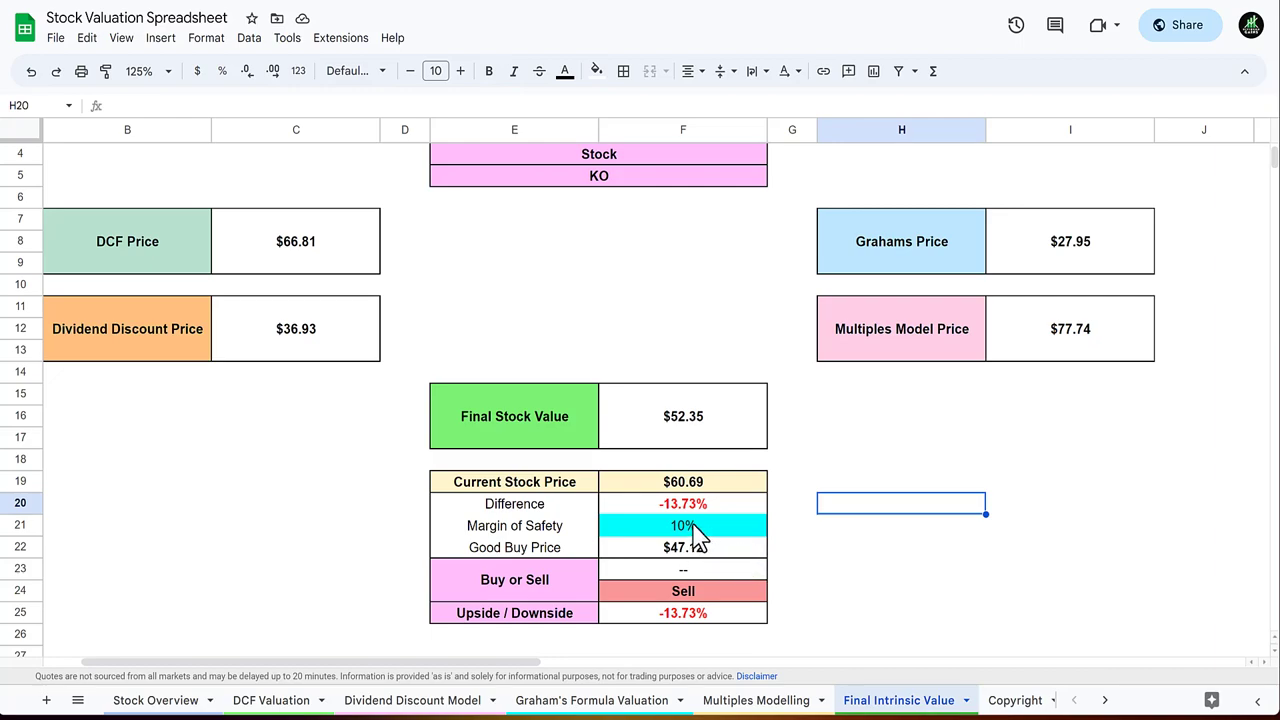
mouse_move(750, 544)
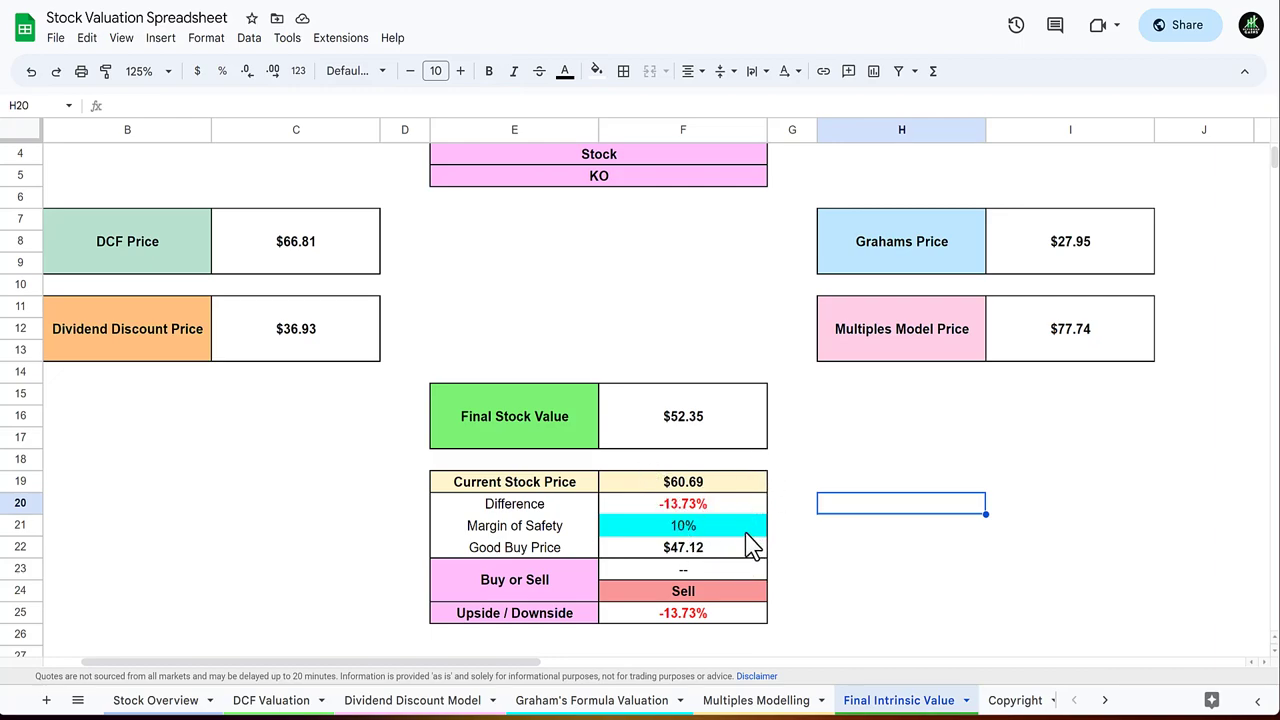
click(684, 548)
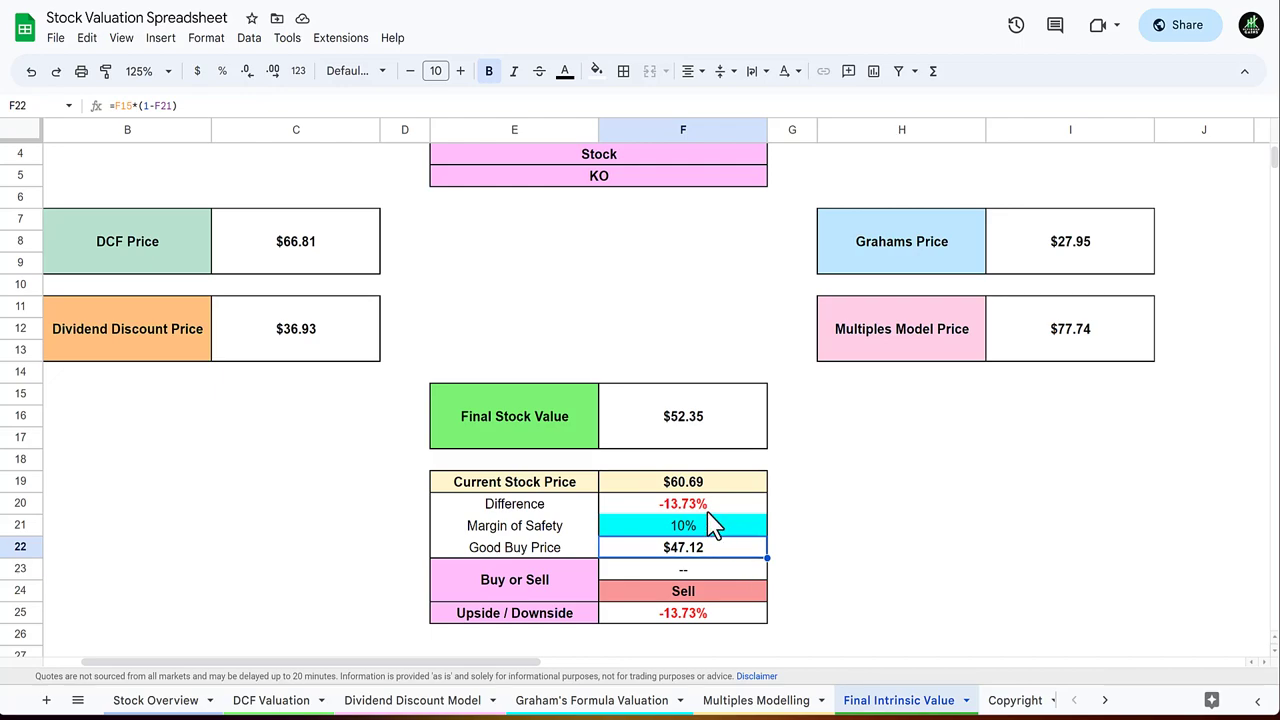
mouse_move(640, 490)
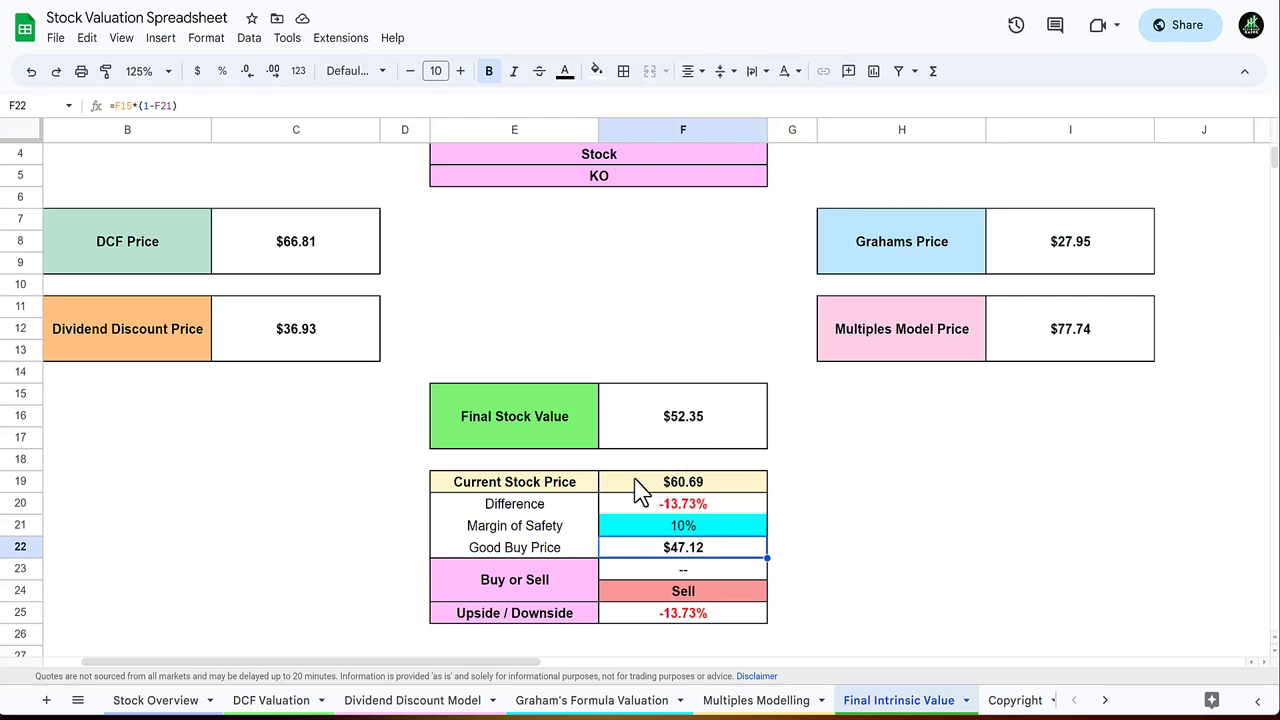
mouse_move(806, 540)
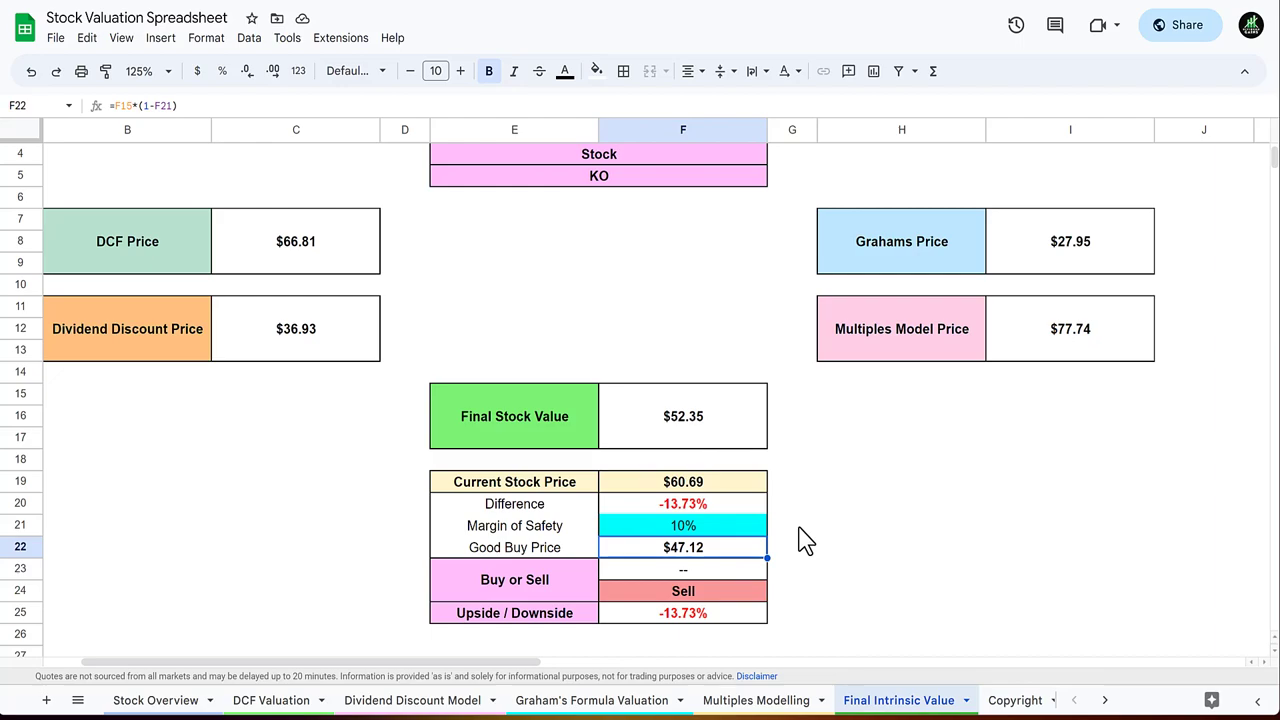
mouse_move(918, 550)
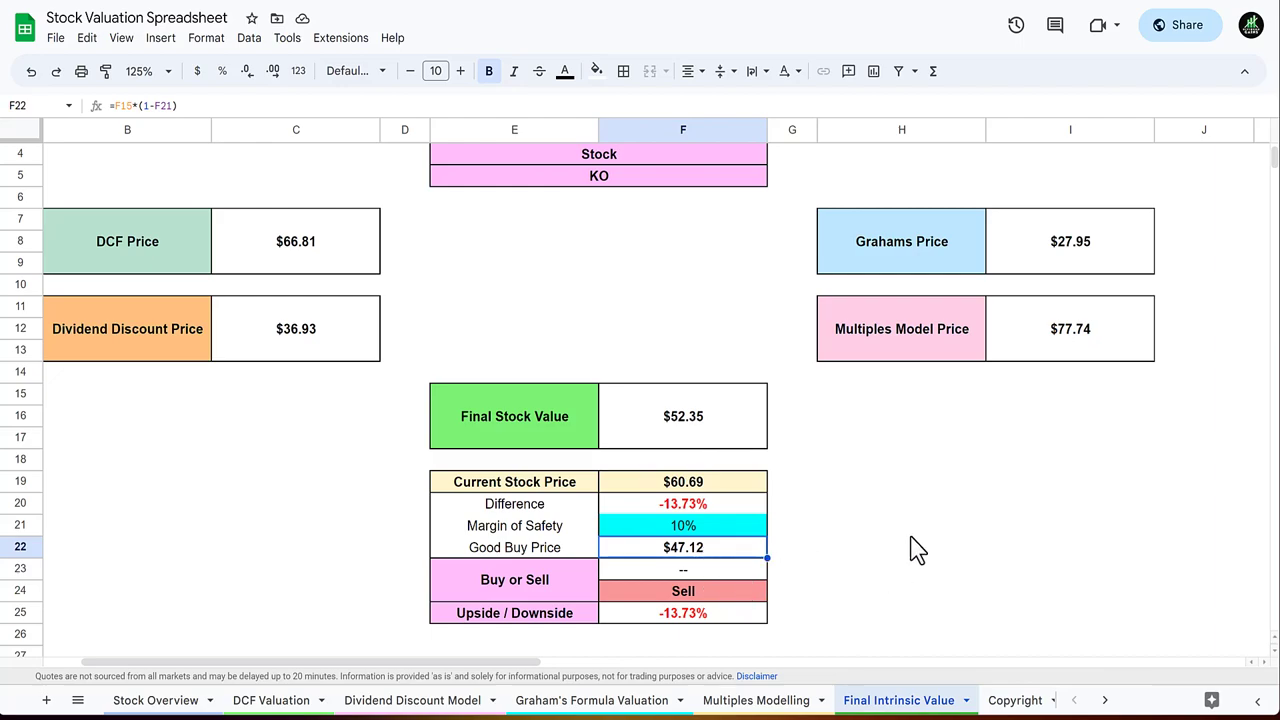
click(684, 612)
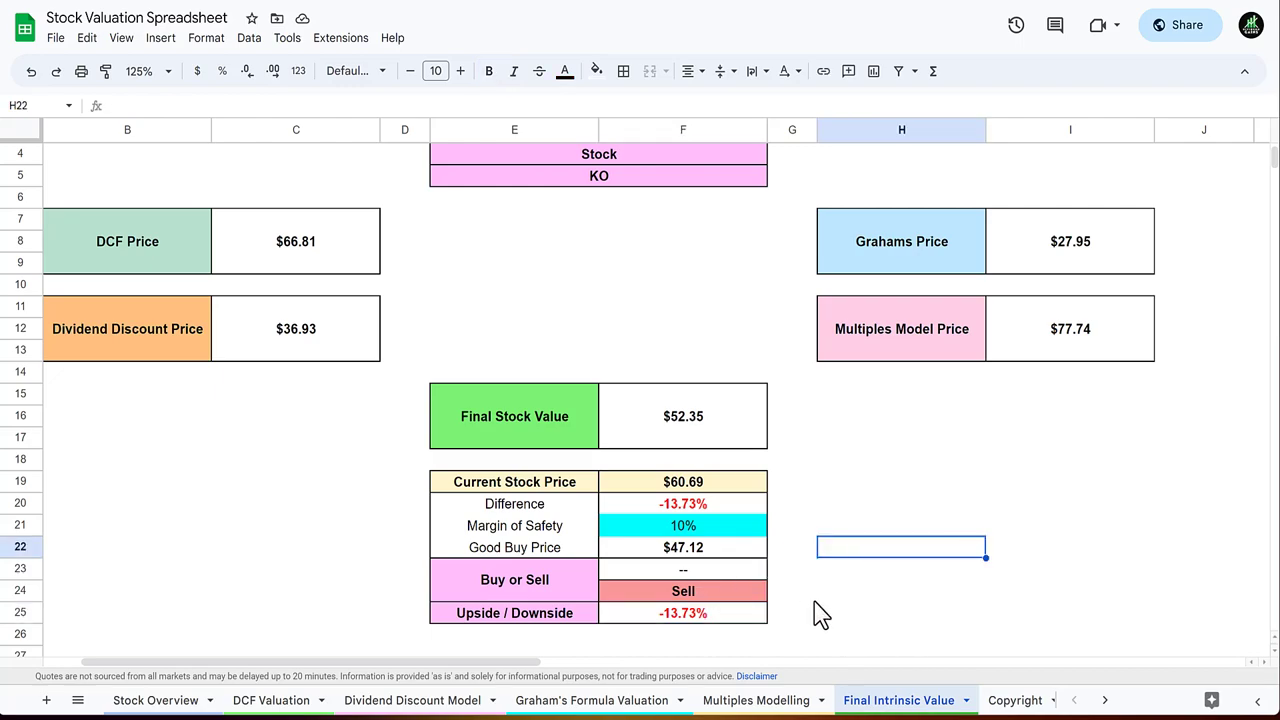
mouse_move(860, 644)
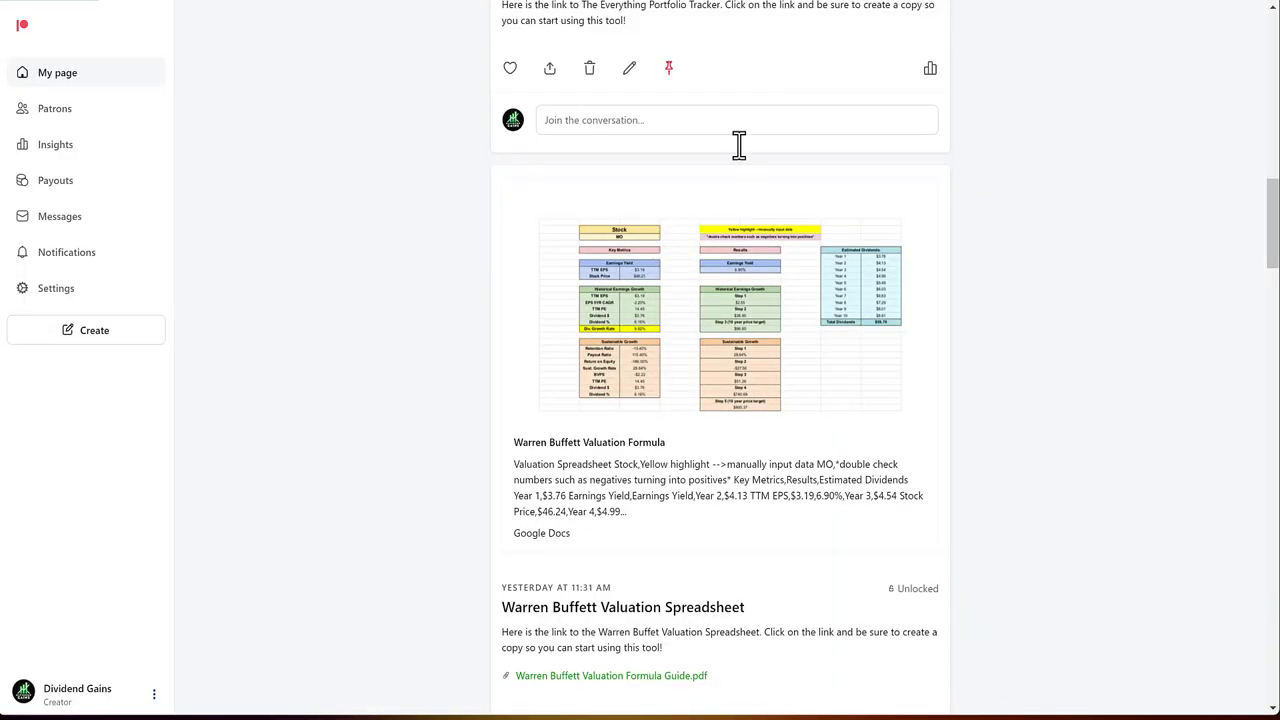
mouse_move(1096, 572)
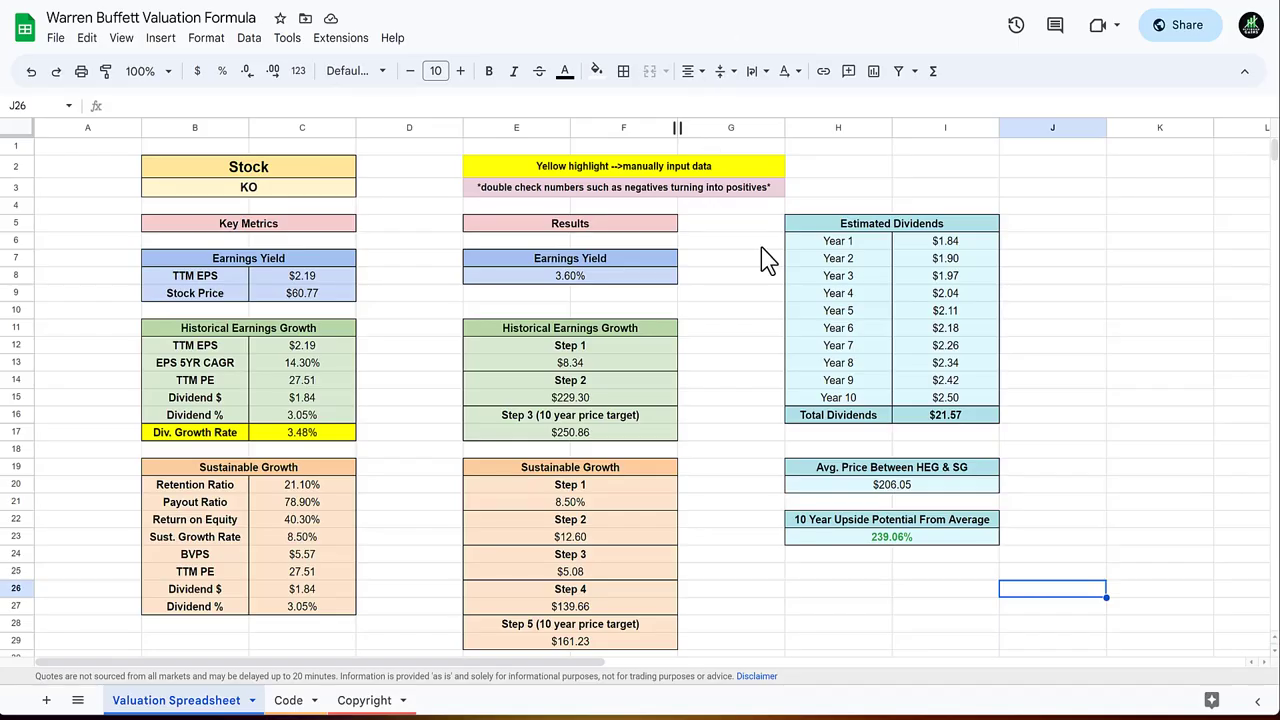
mouse_move(956, 390)
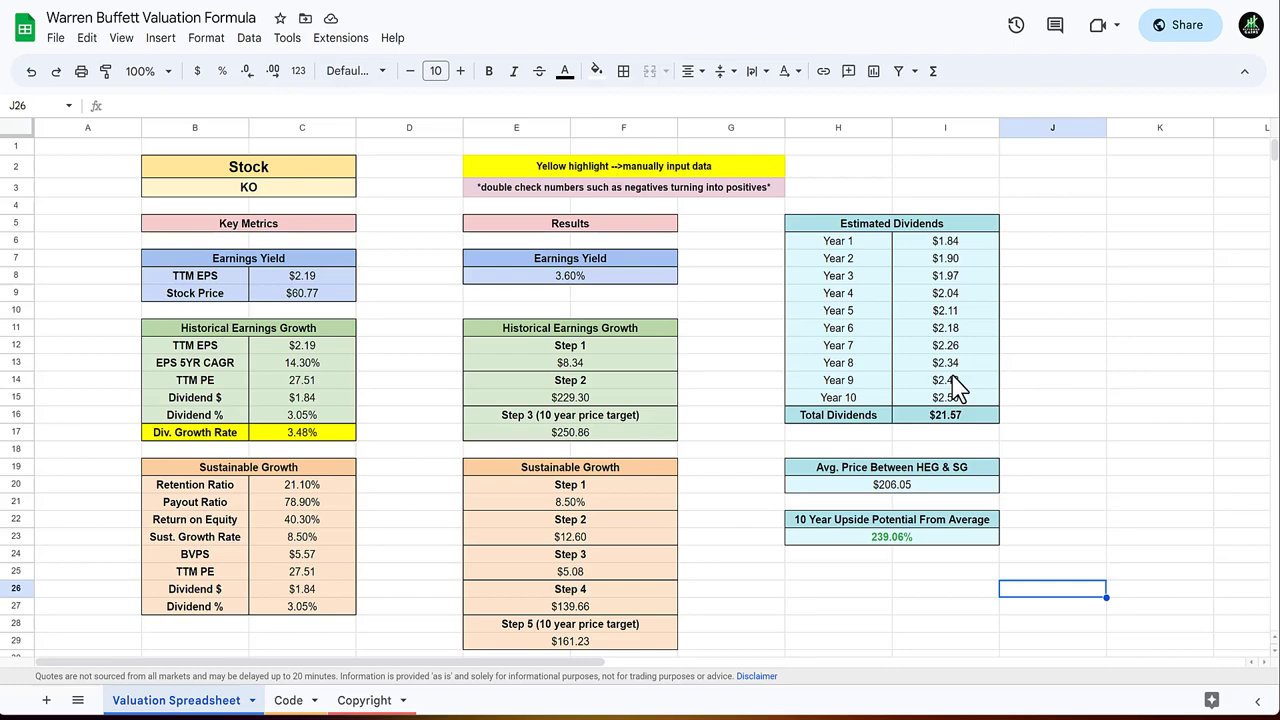
mouse_move(484, 302)
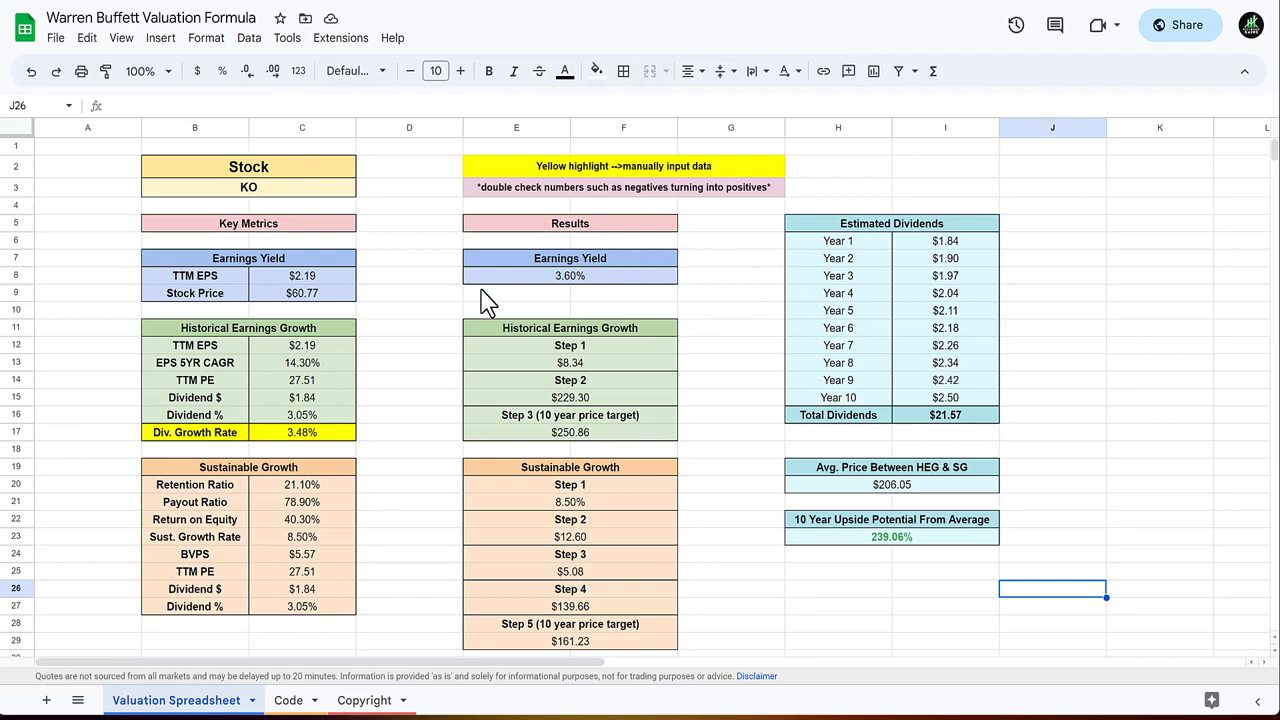
mouse_move(340, 308)
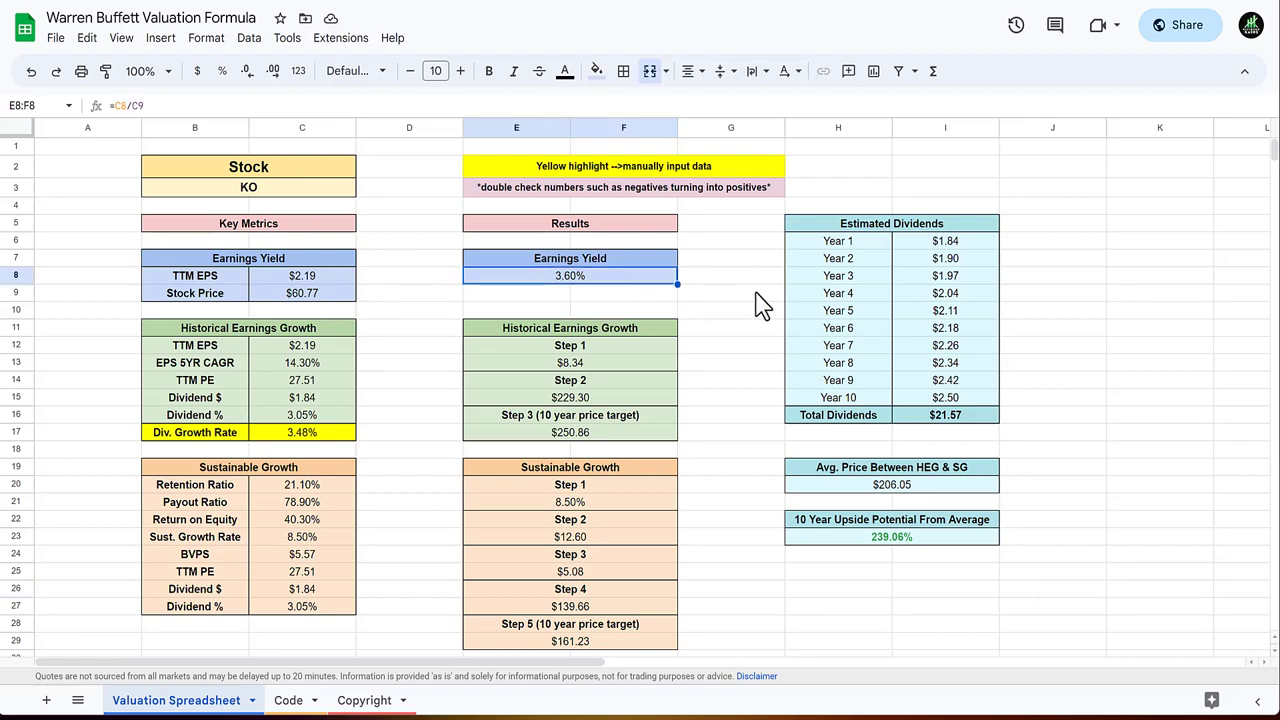
mouse_move(364, 316)
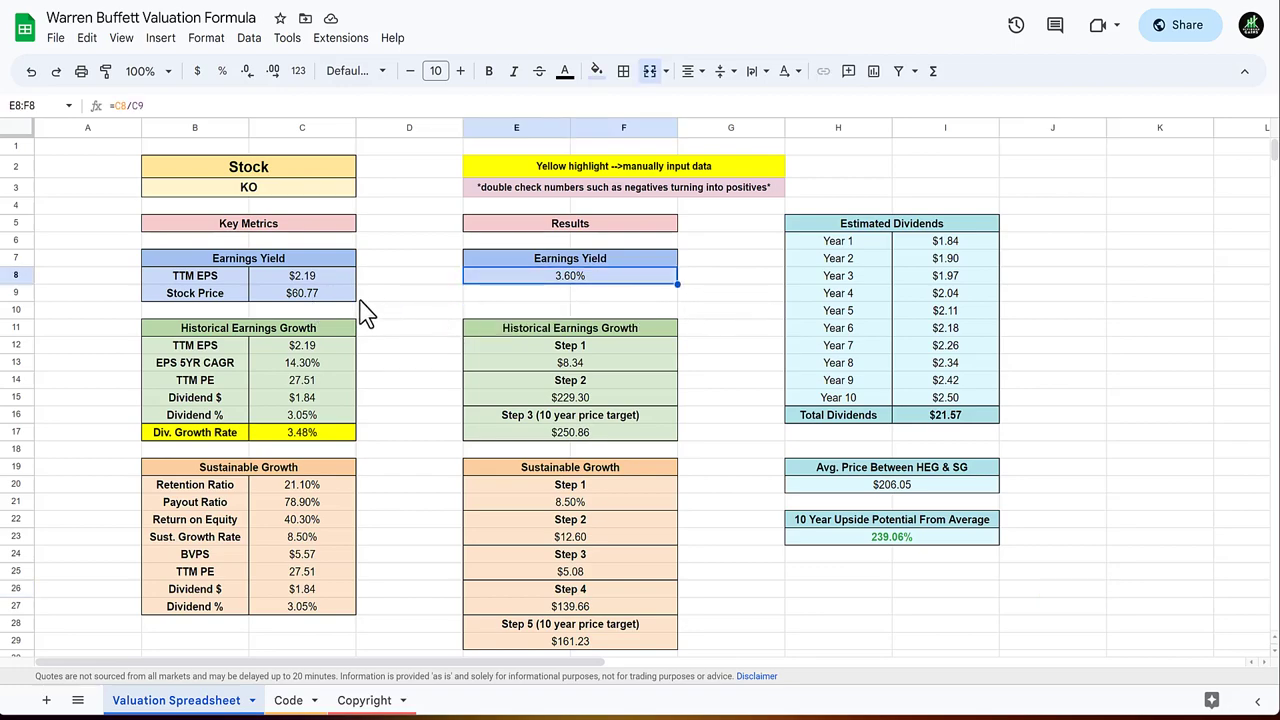
mouse_move(692, 320)
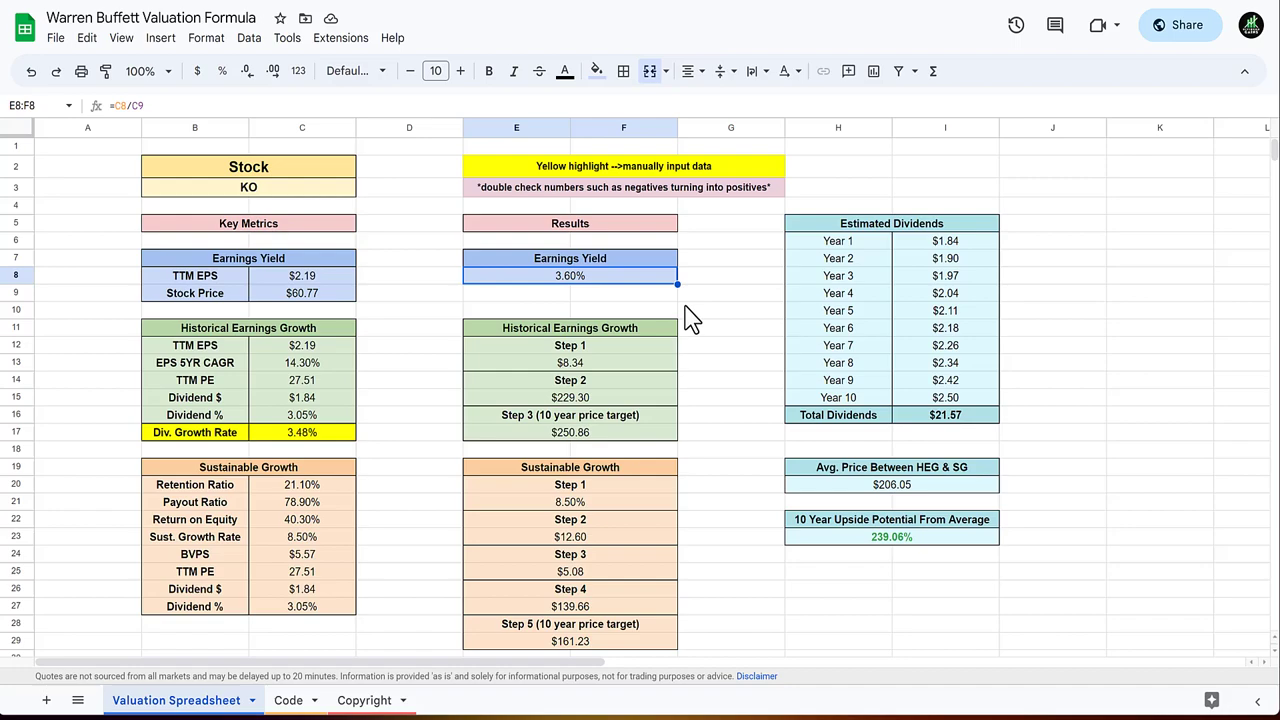
mouse_move(738, 332)
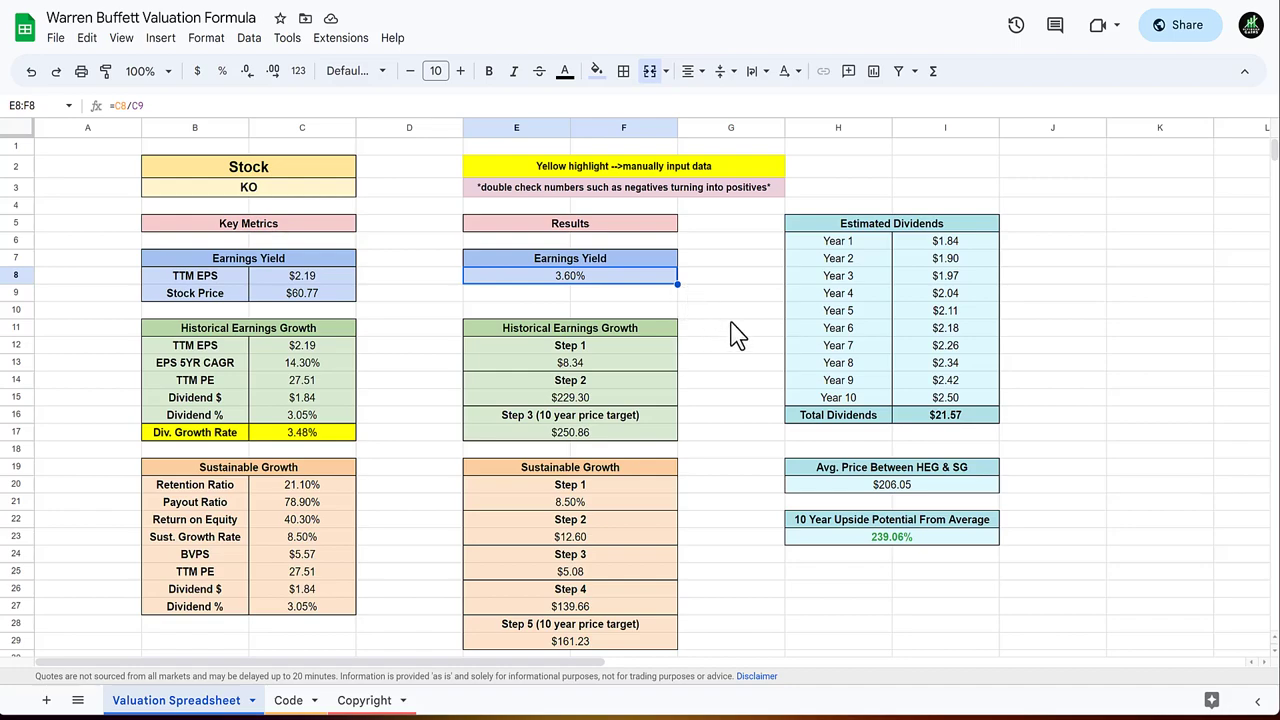
Deselect the 3.60% earnings yield result on the Warren Buffett Valuation sheet.
click(730, 308)
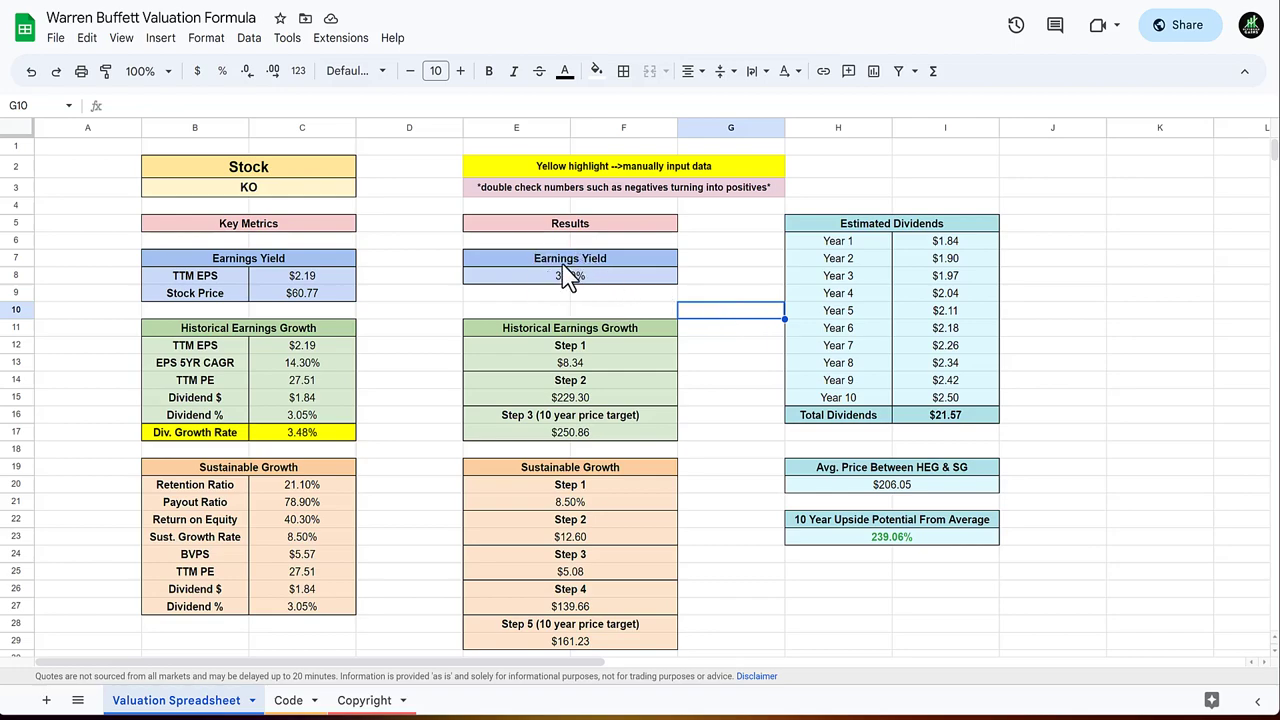
mouse_move(710, 308)
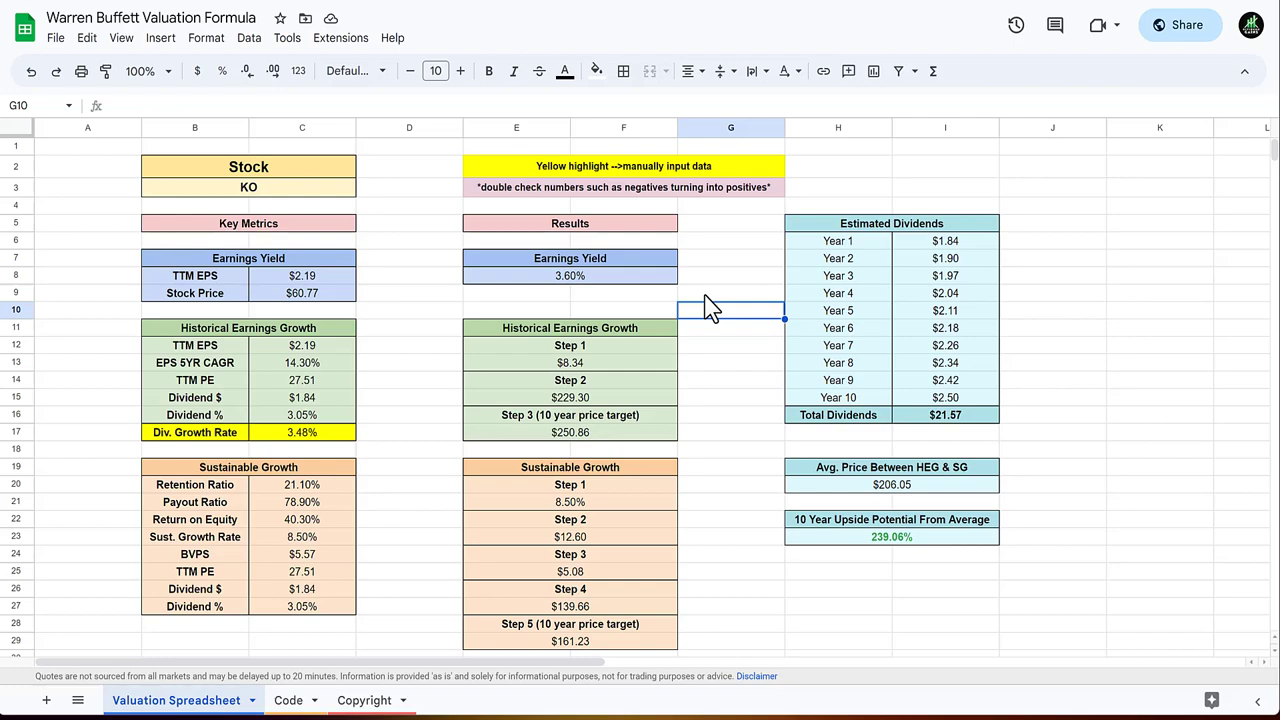
mouse_move(692, 408)
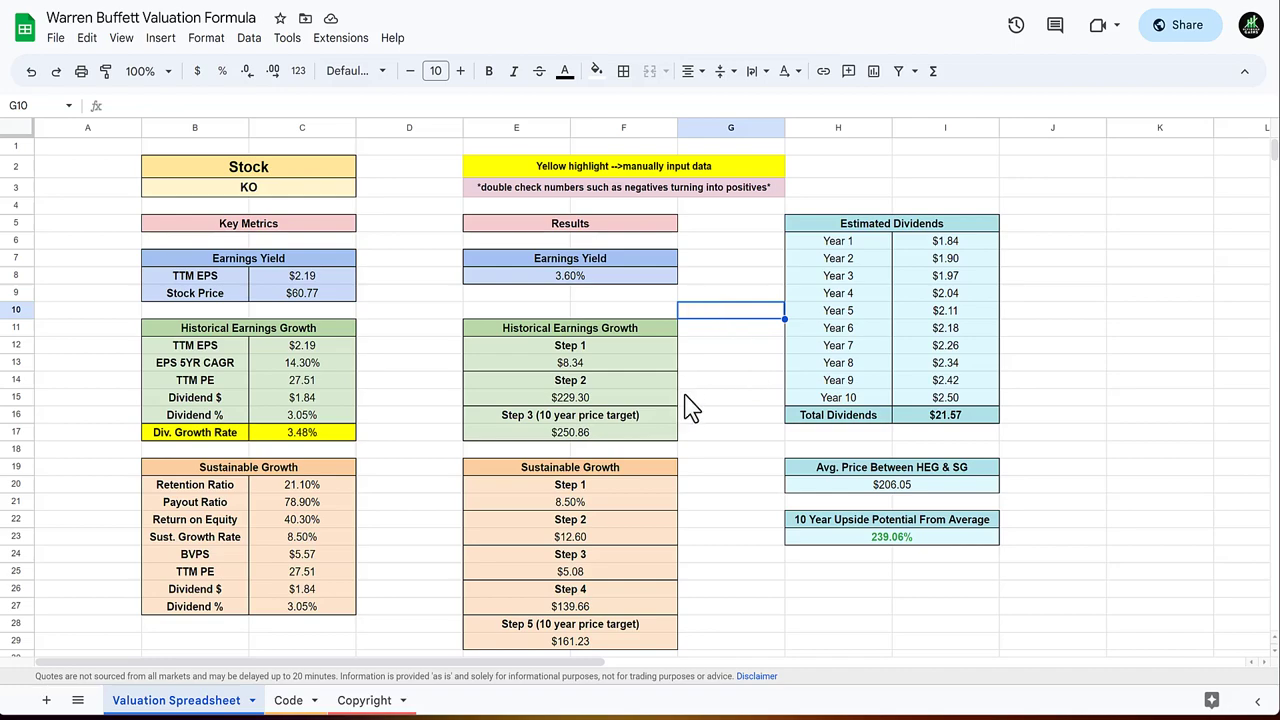
Review KO's Buffett-formula inputs including the dividend growth rate, then return to the Final Stock Valuation sheet ($52.35).
click(408, 380)
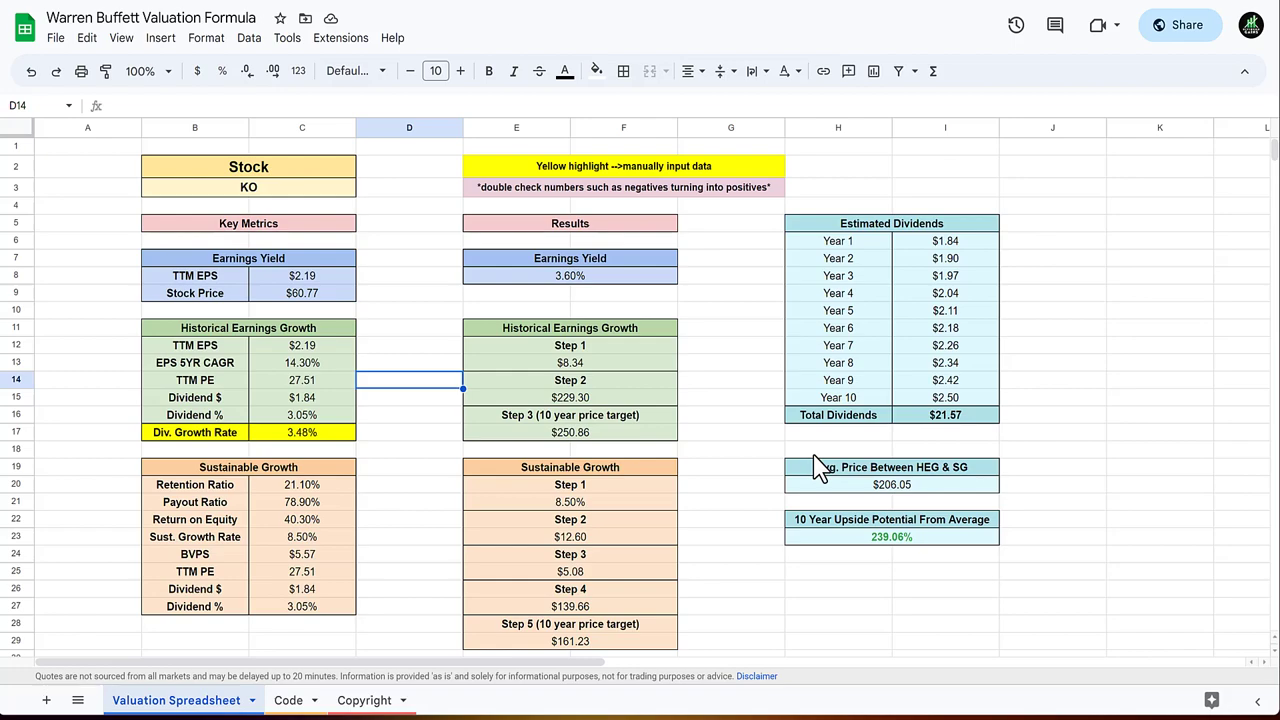
mouse_move(736, 470)
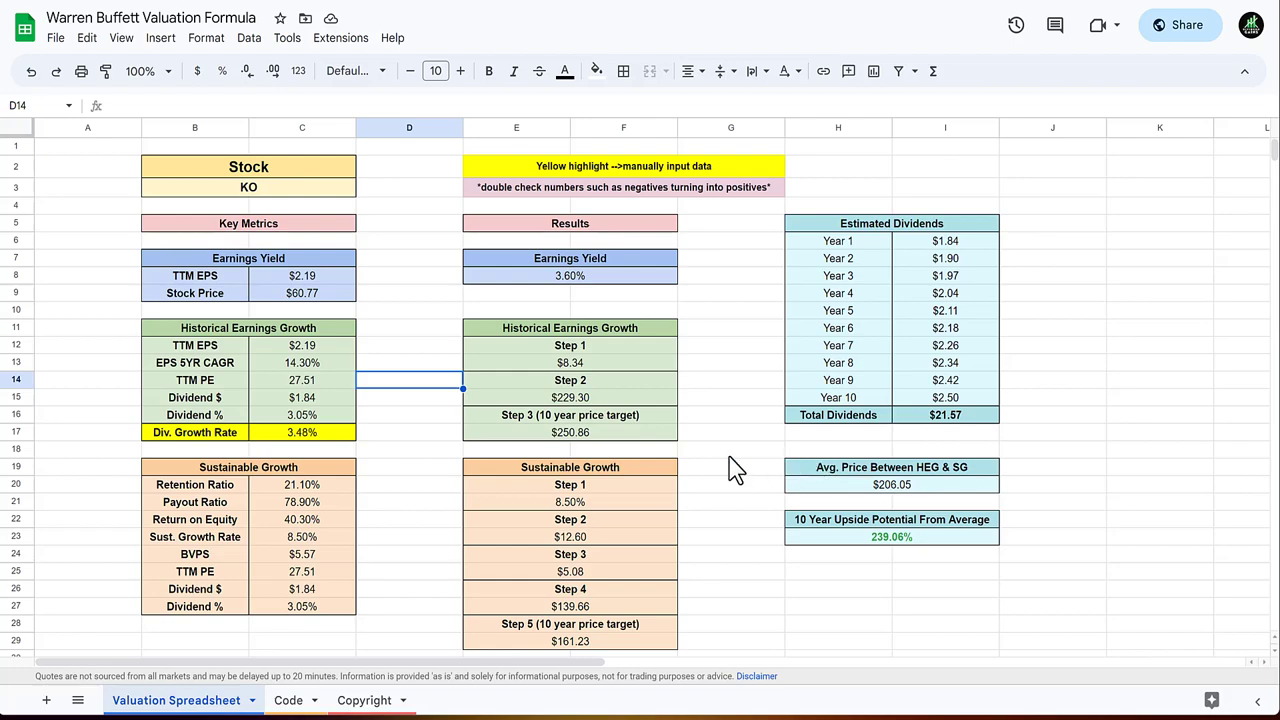
mouse_move(644, 450)
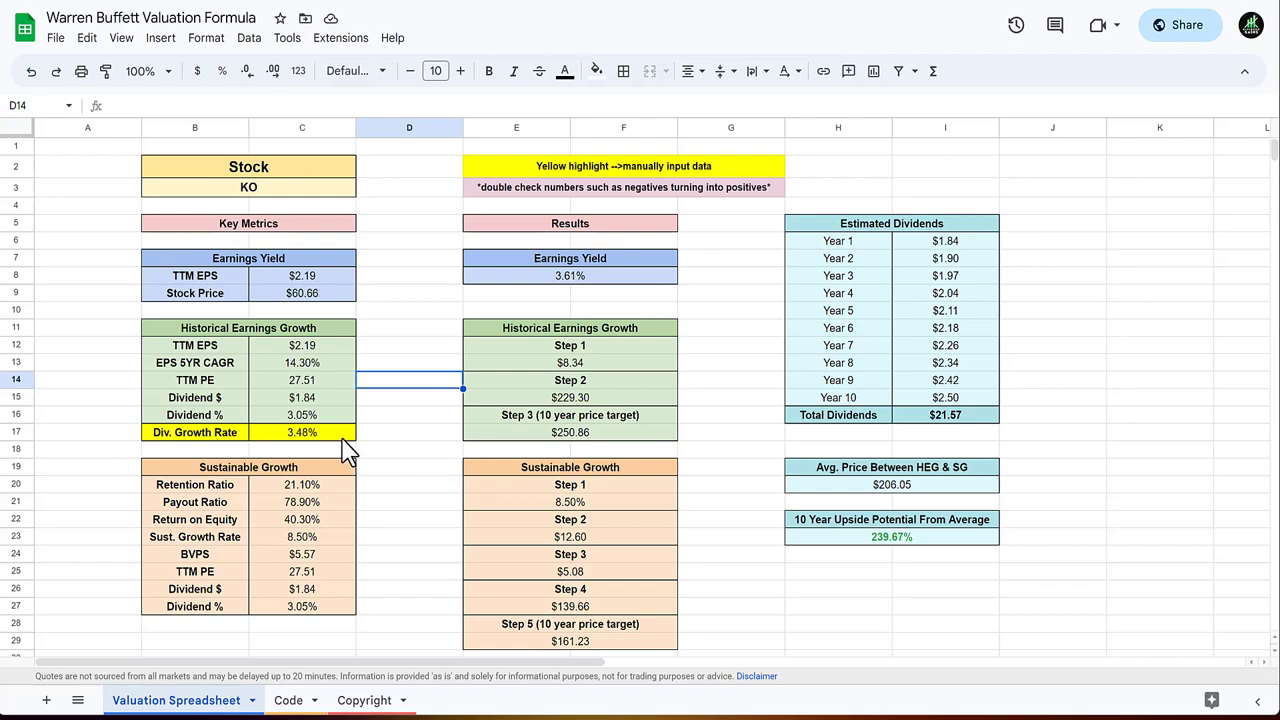
click(302, 432)
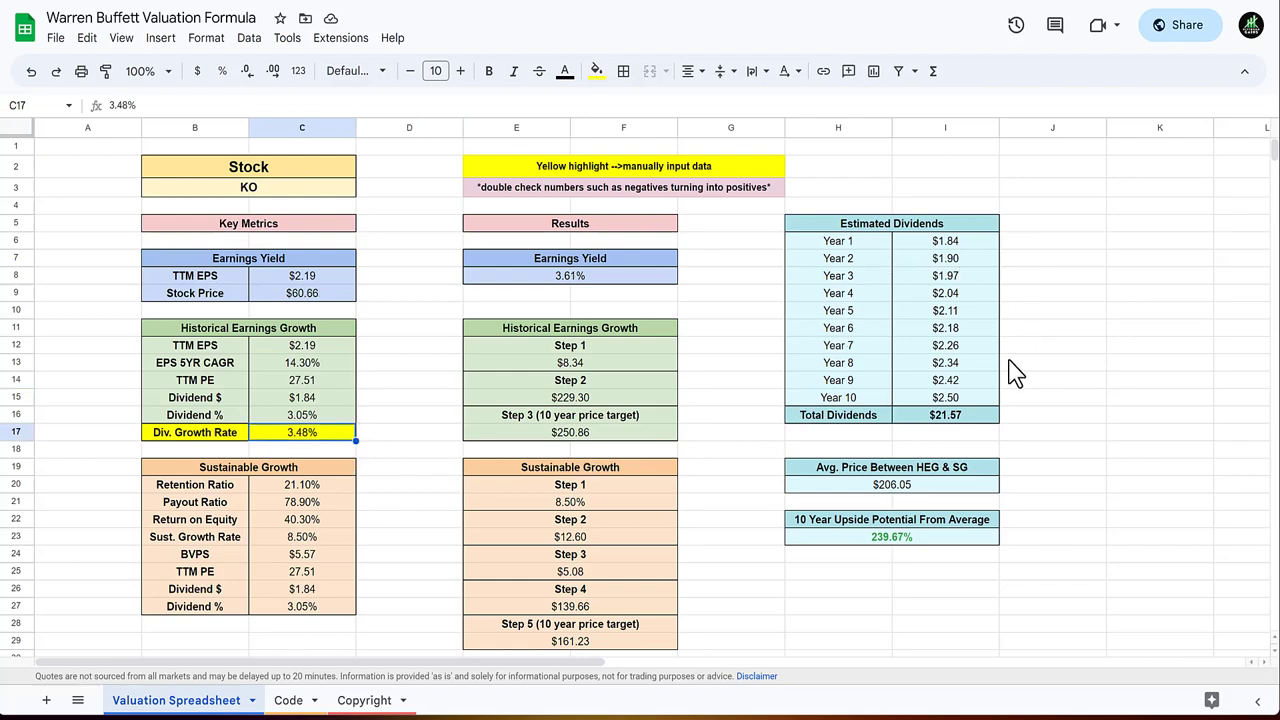
mouse_move(796, 490)
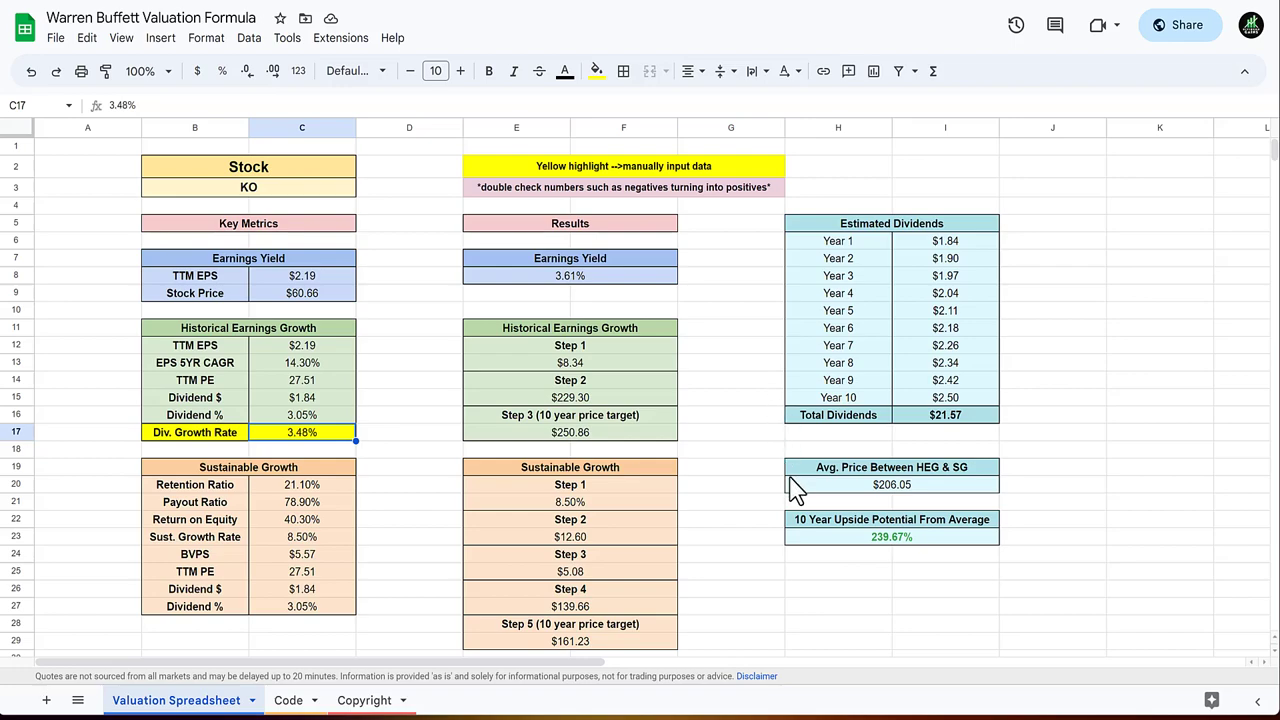
mouse_move(1116, 566)
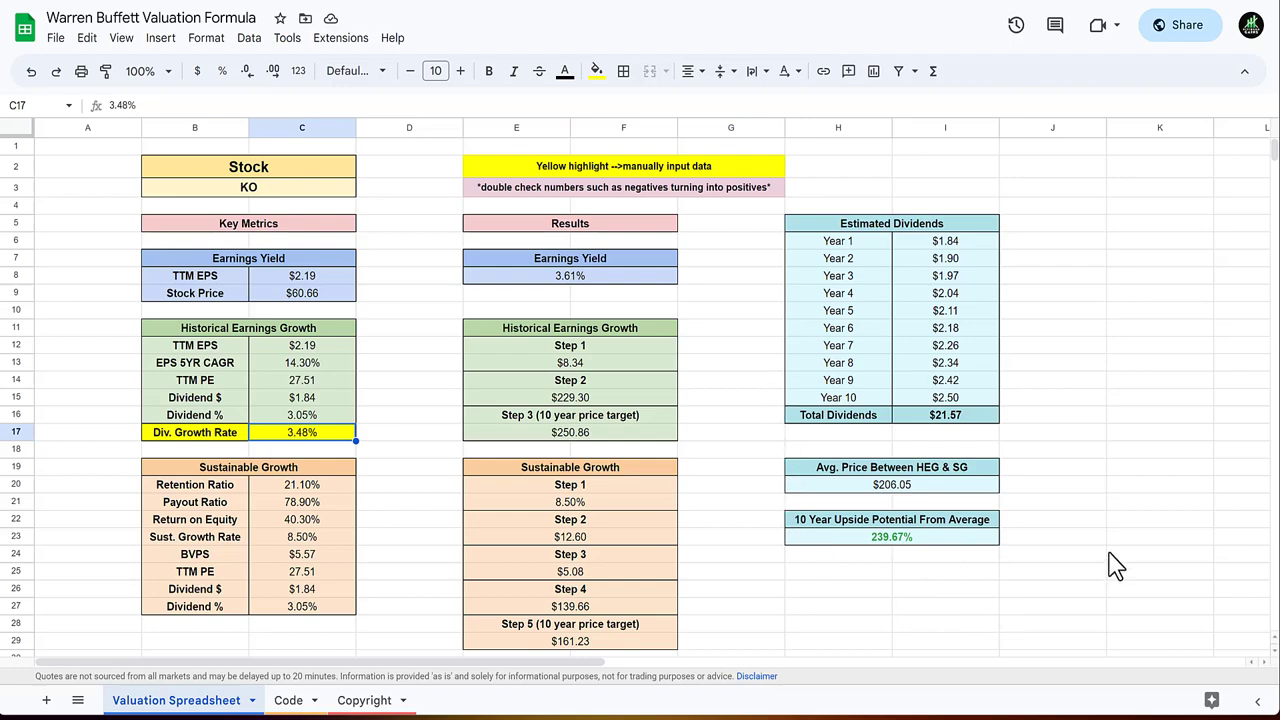
mouse_move(738, 438)
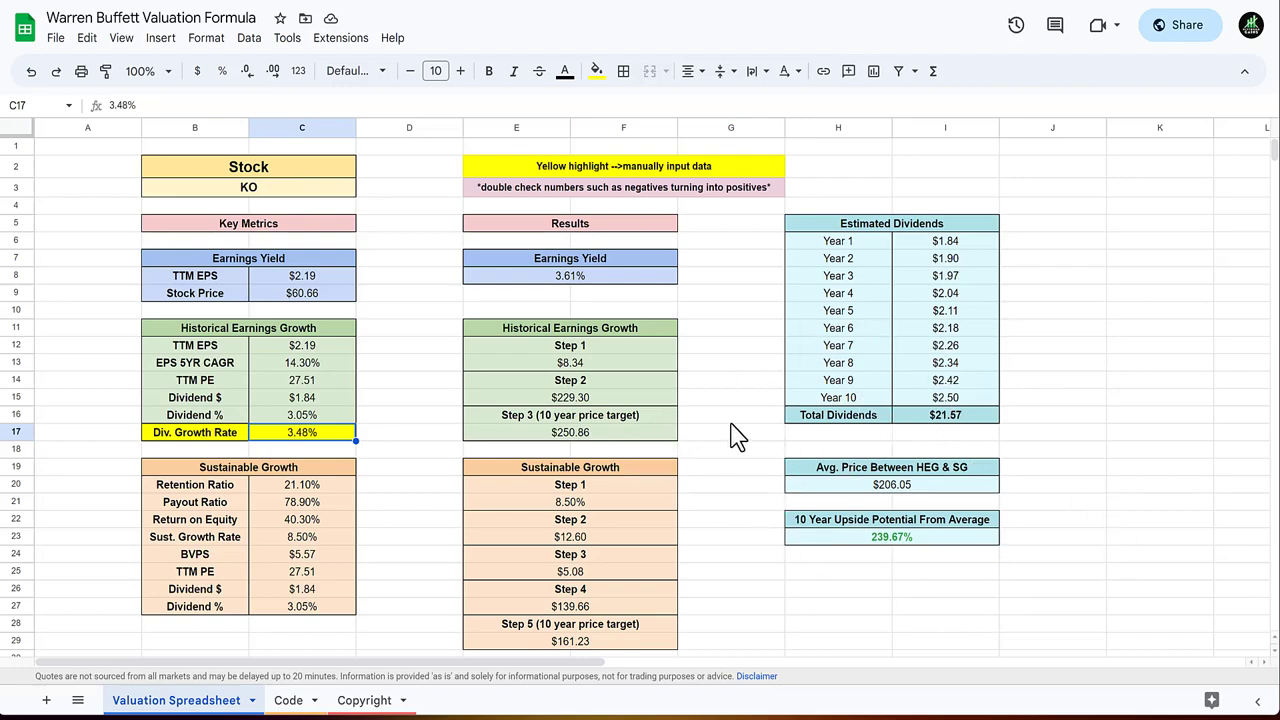
mouse_move(678, 452)
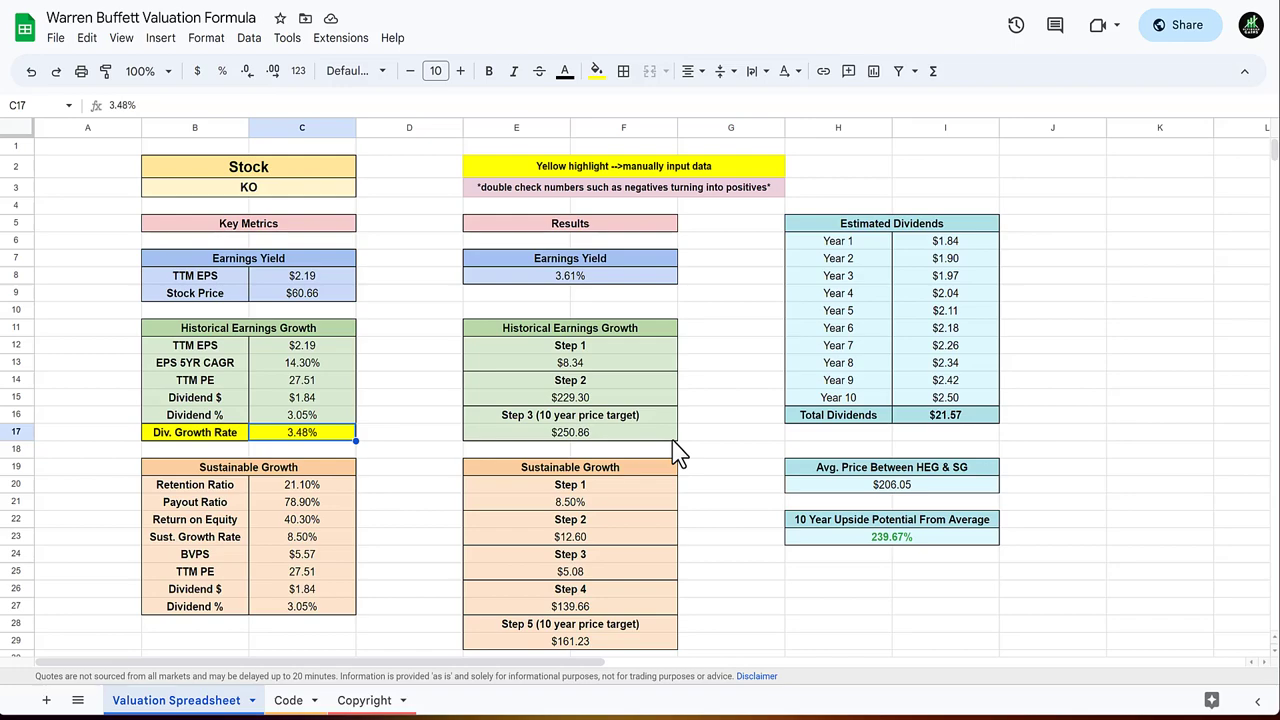
scroll(down, 3)
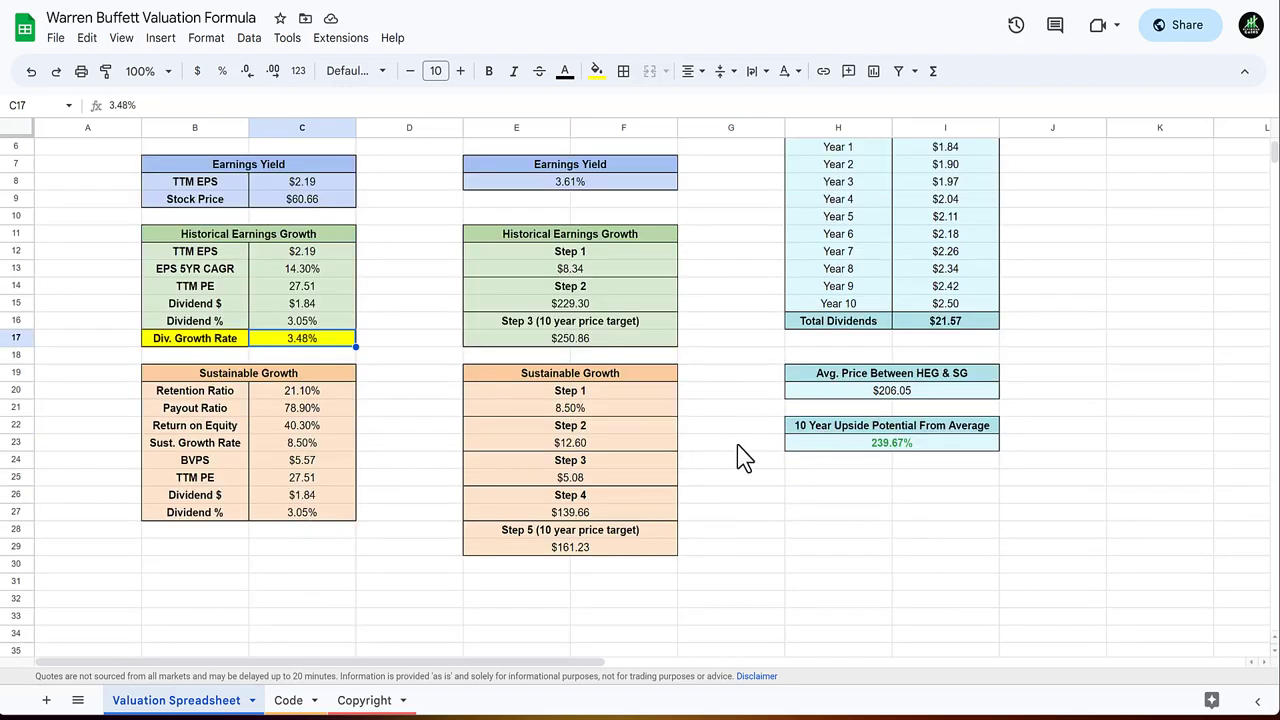
click(570, 548)
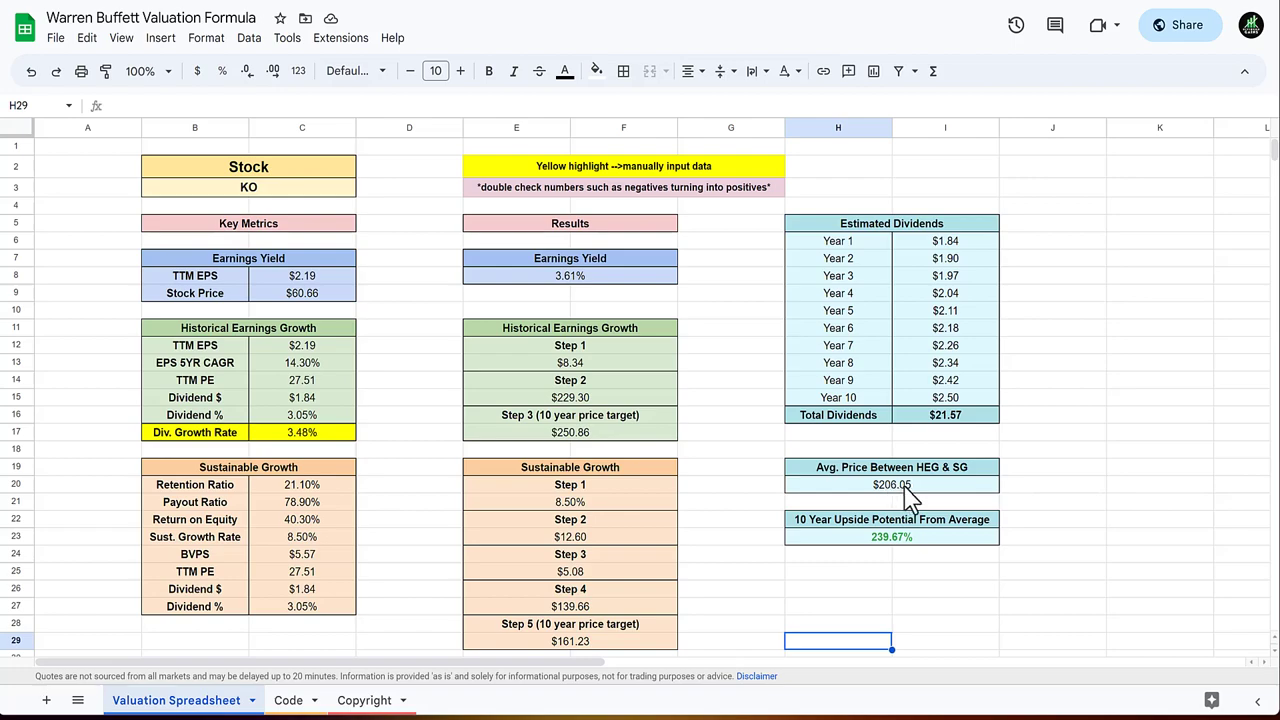
mouse_move(1176, 550)
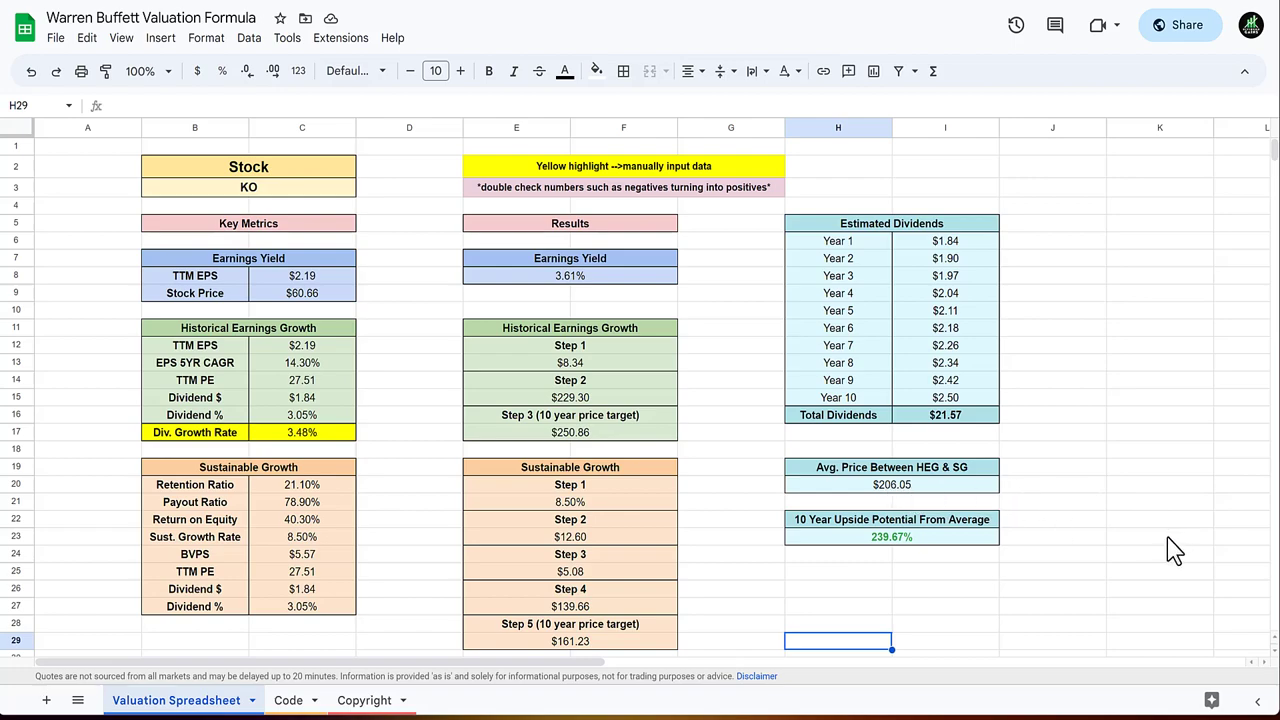
click(898, 700)
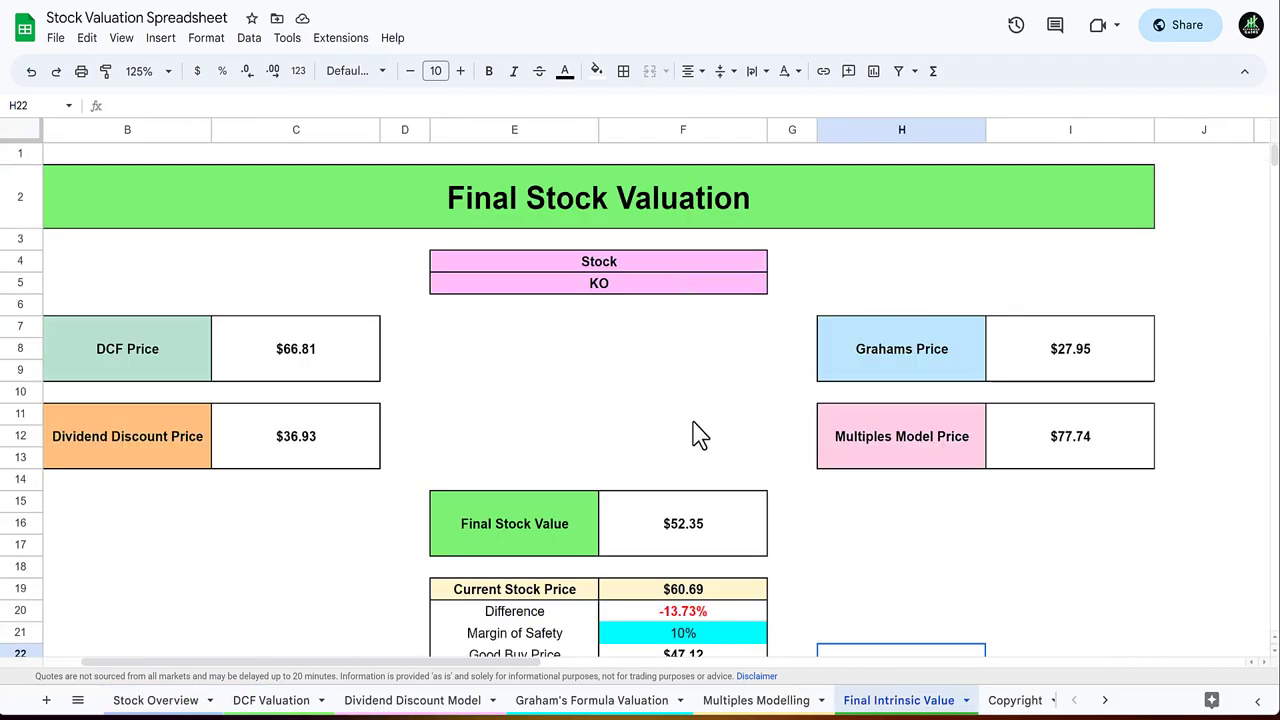
Return to KO's Warren Buffett Valuation Formula sheet showing $206.05 and 239.67% upside.
click(176, 700)
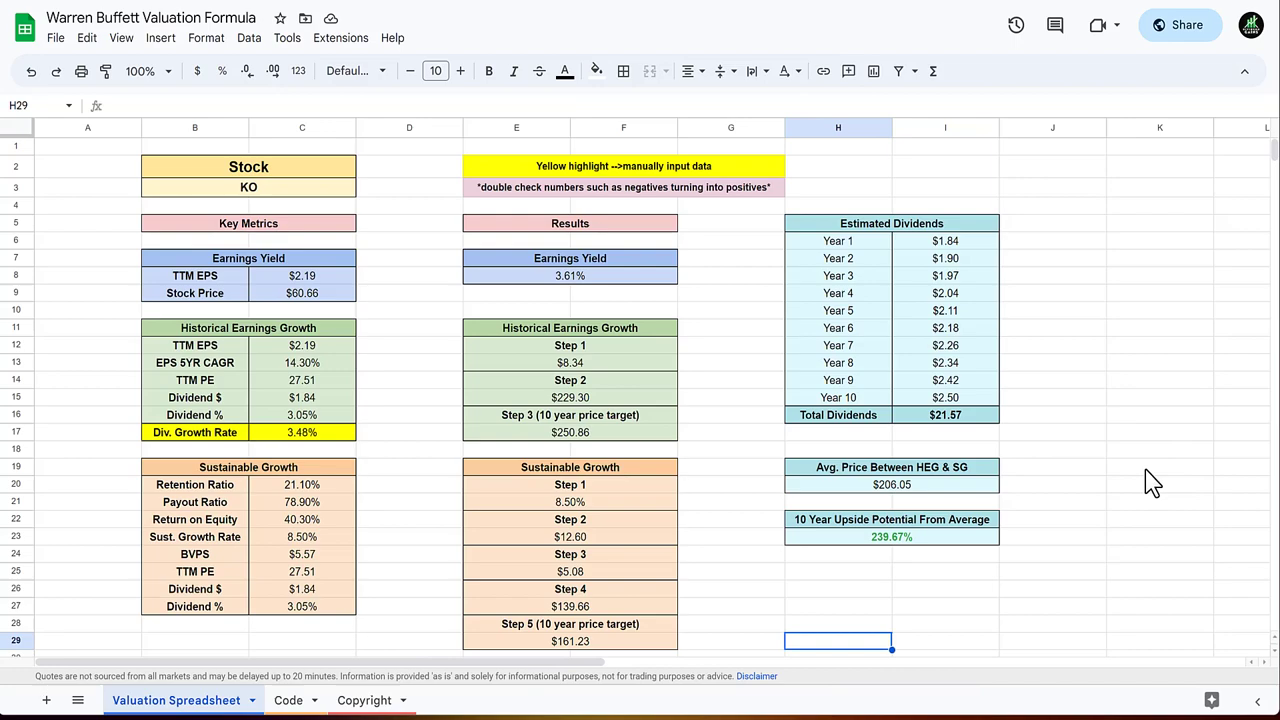
mouse_move(956, 530)
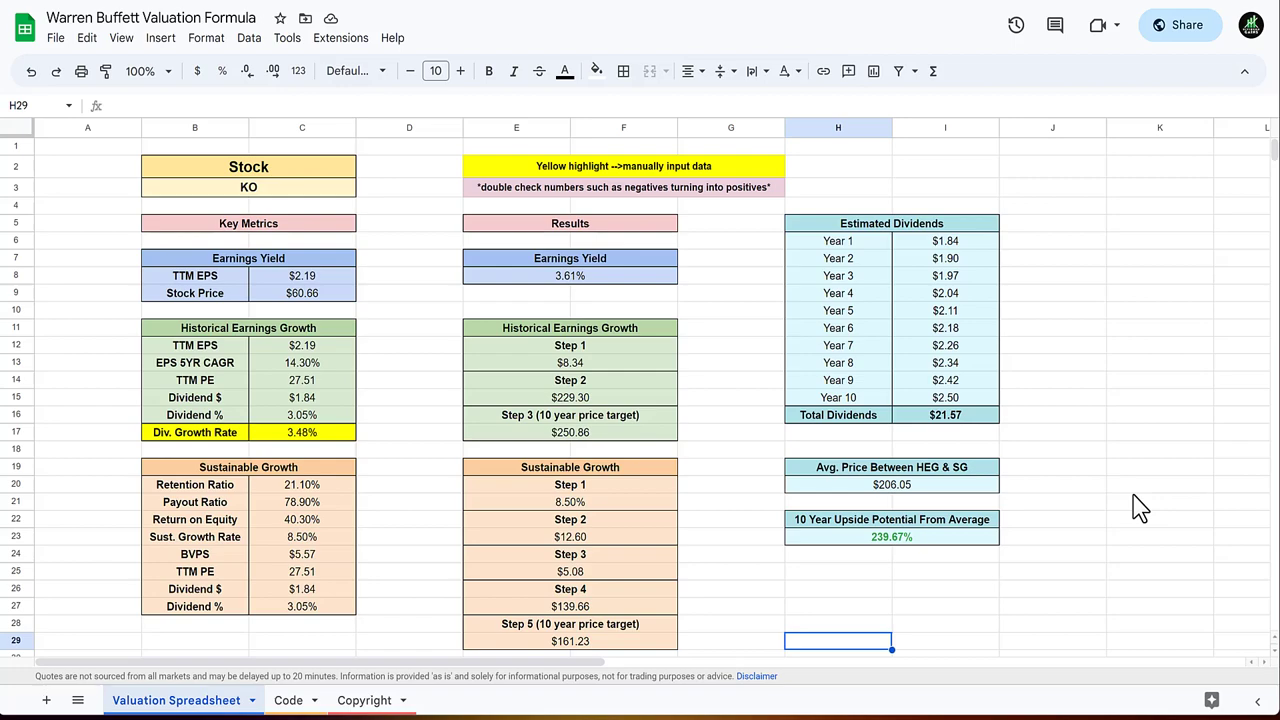
mouse_move(1144, 500)
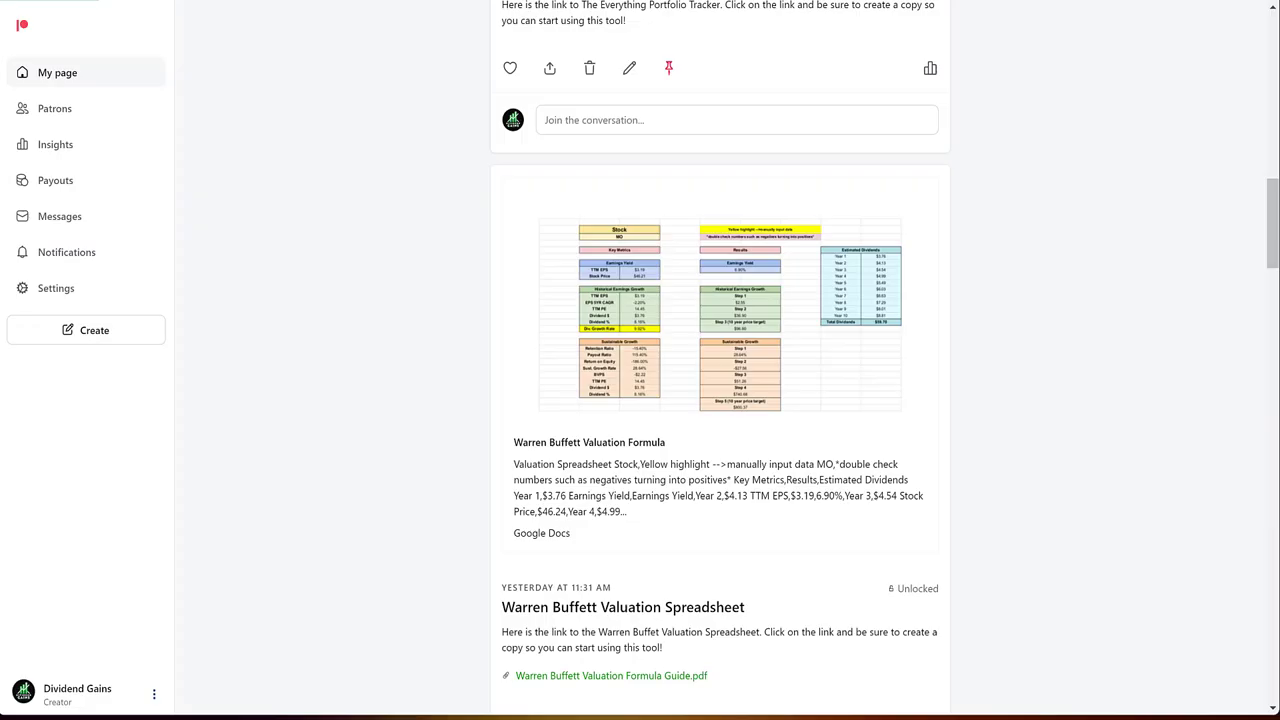
mouse_move(1084, 532)
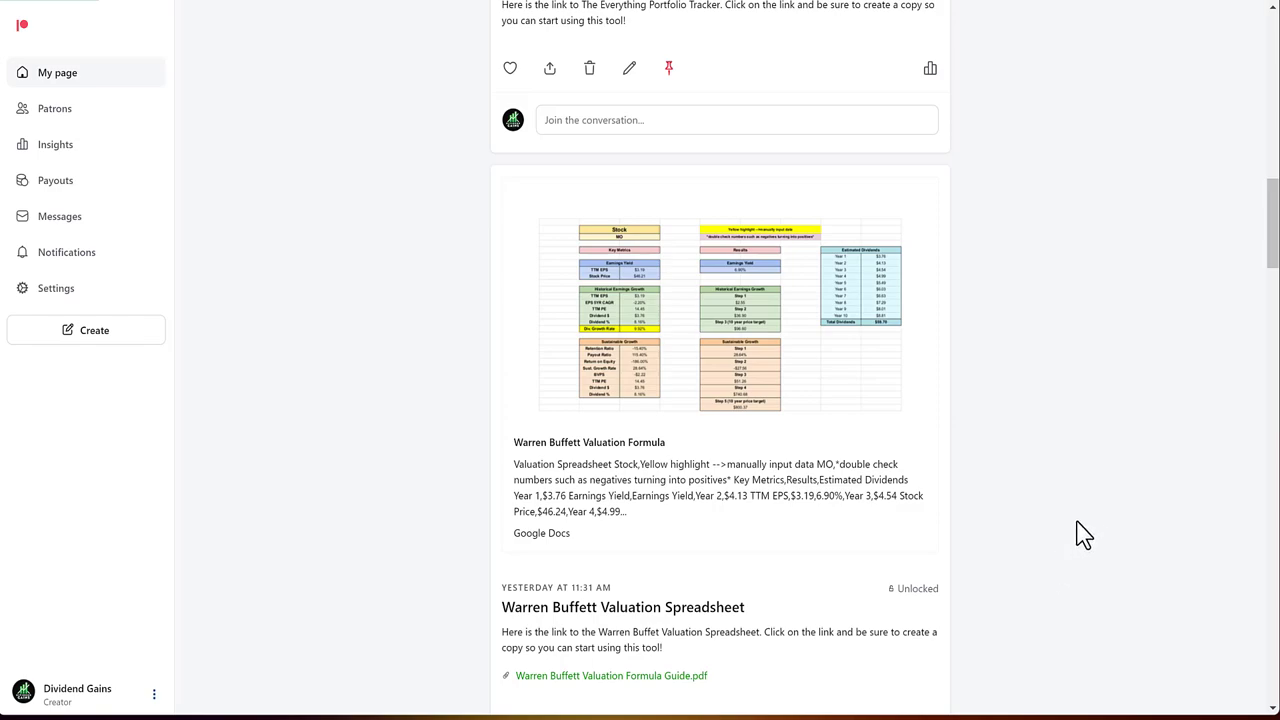
Scroll through the Patreon posts for the valuation spreadsheets, portfolio tracker tutorial and The Magic Formula.
scroll(down, 3)
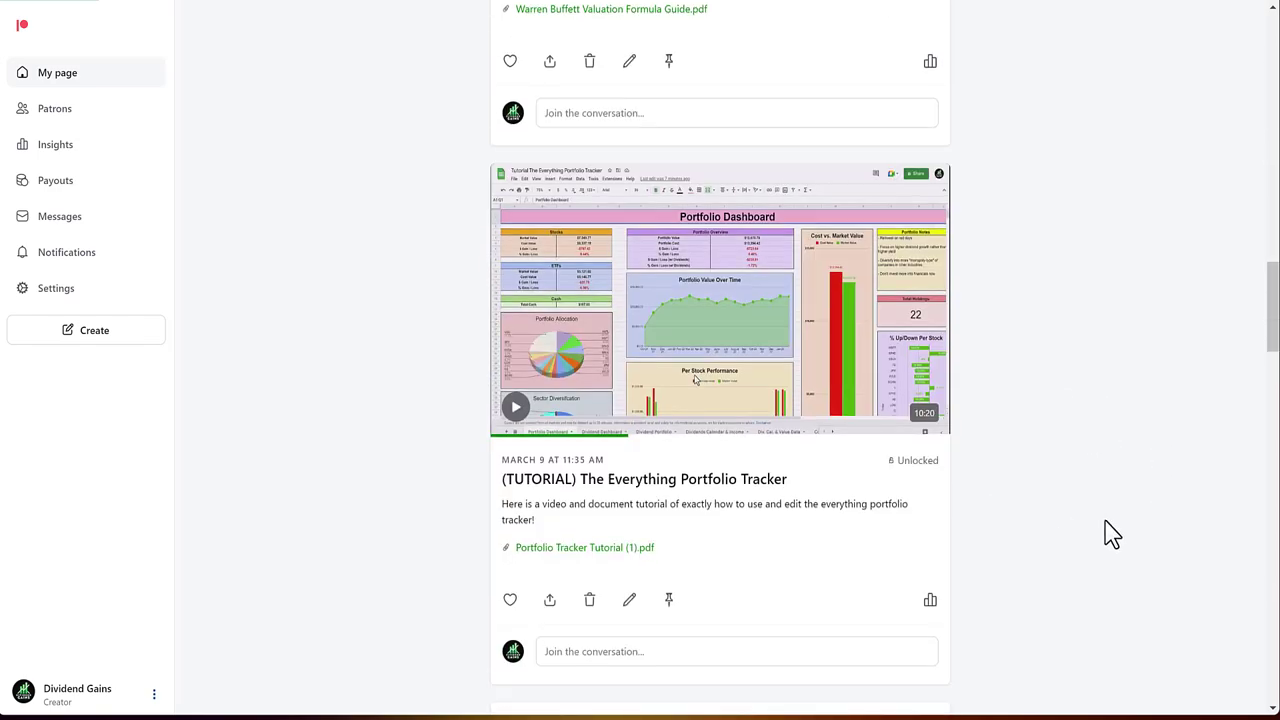
scroll(down, 3)
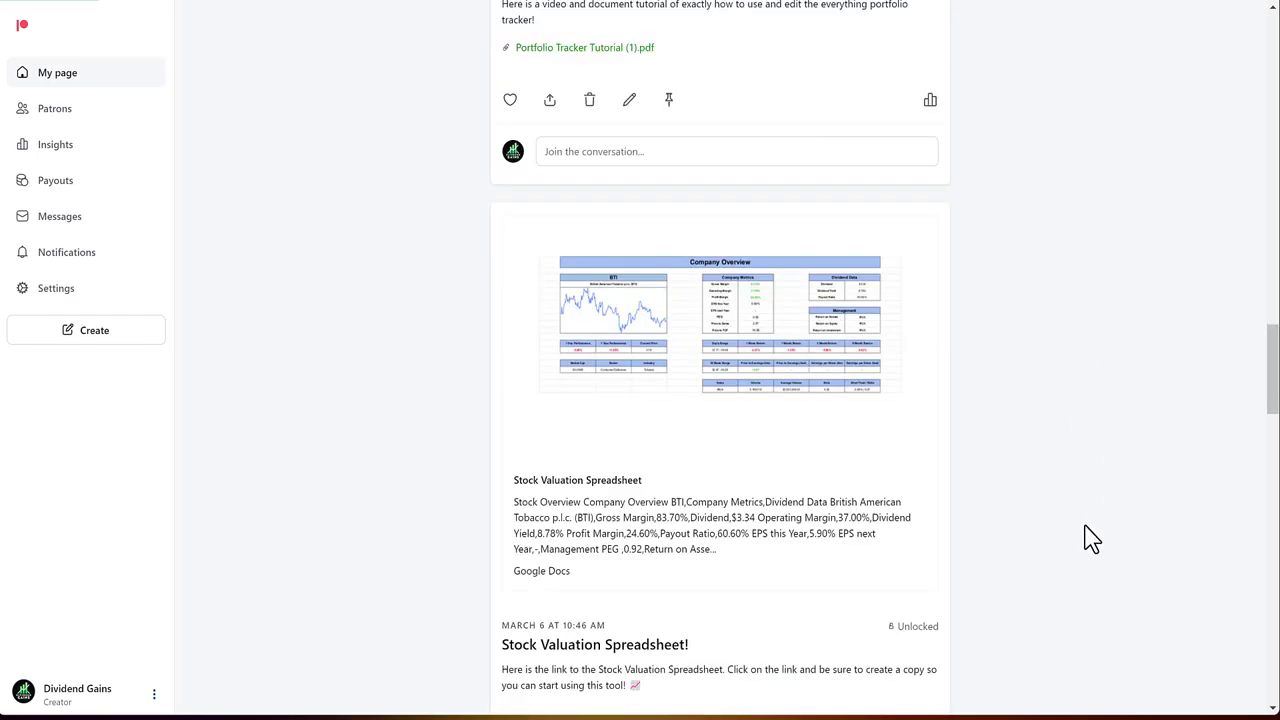
scroll(down, 3)
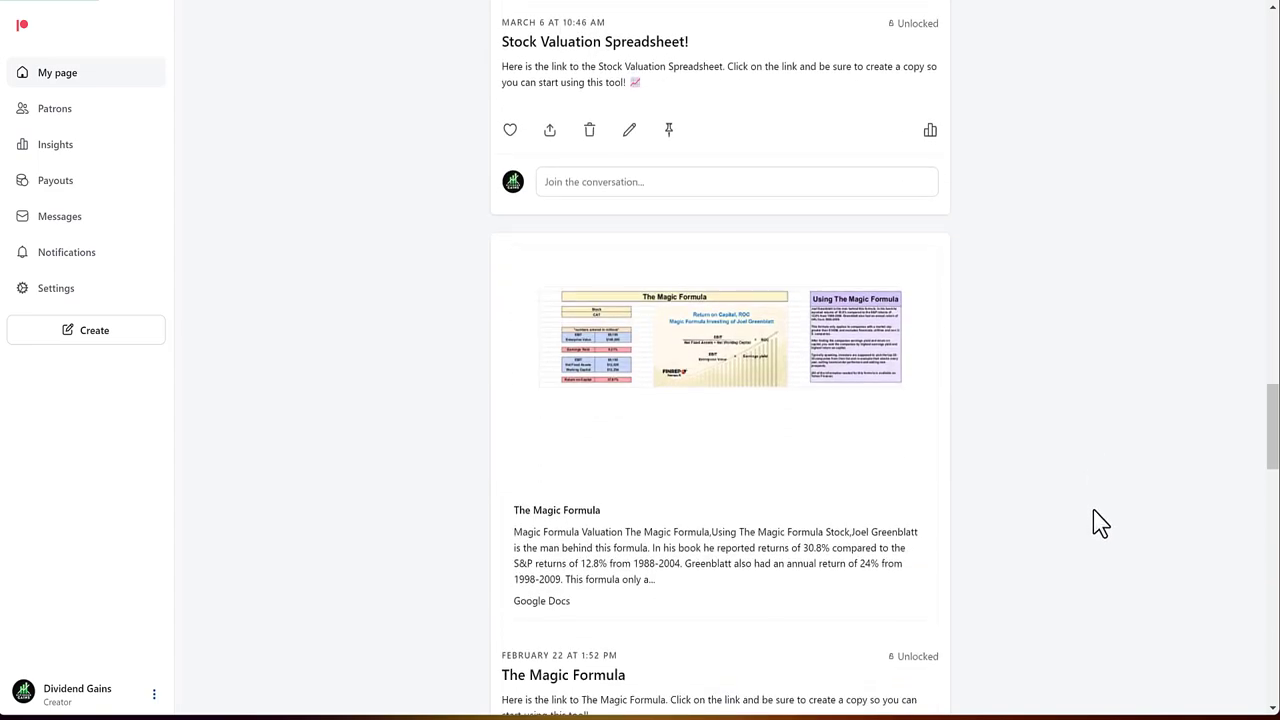
scroll(down, 3)
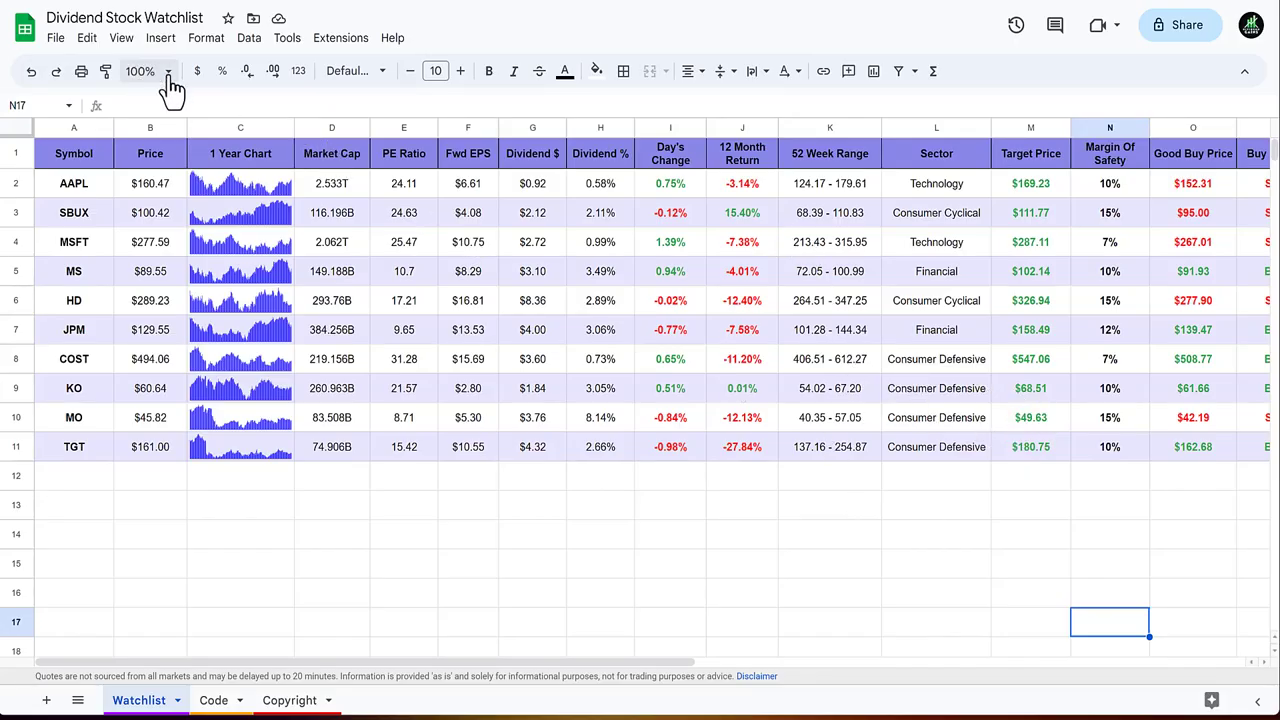
Zoom the watchlist to 90% and replace the AAPL ticker in A2 with AT&T's T.
click(168, 72)
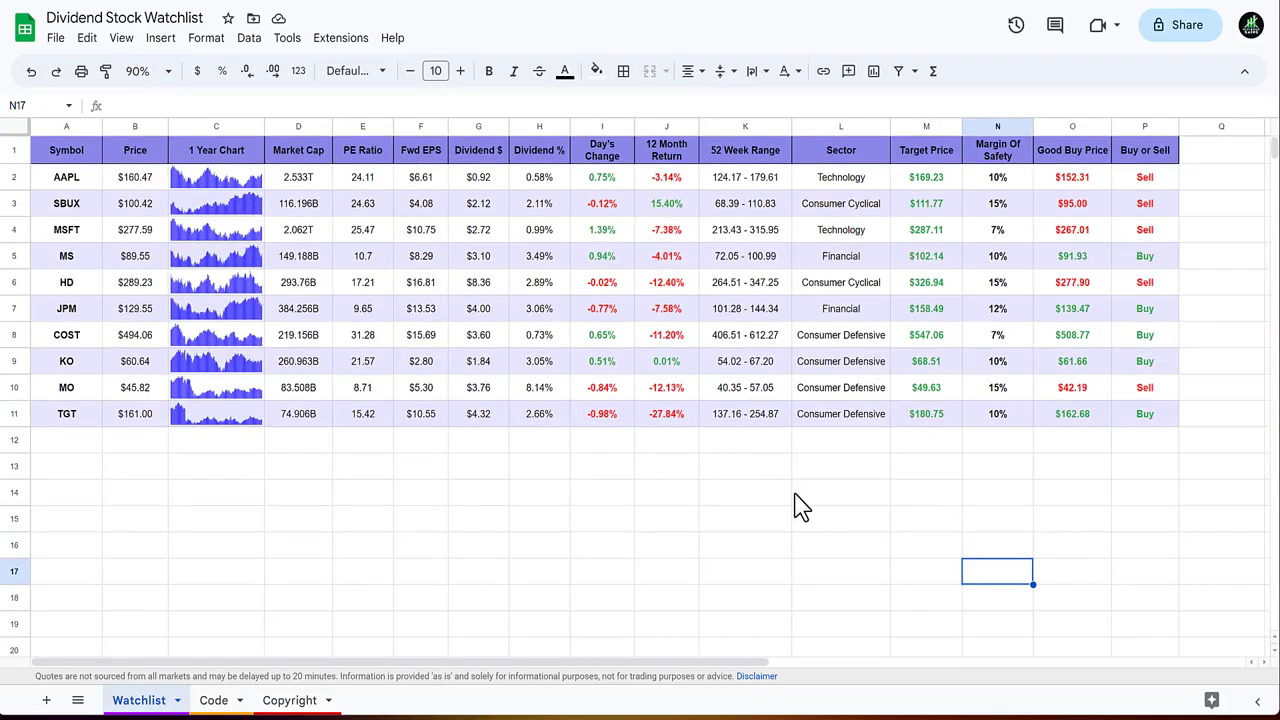
click(66, 176)
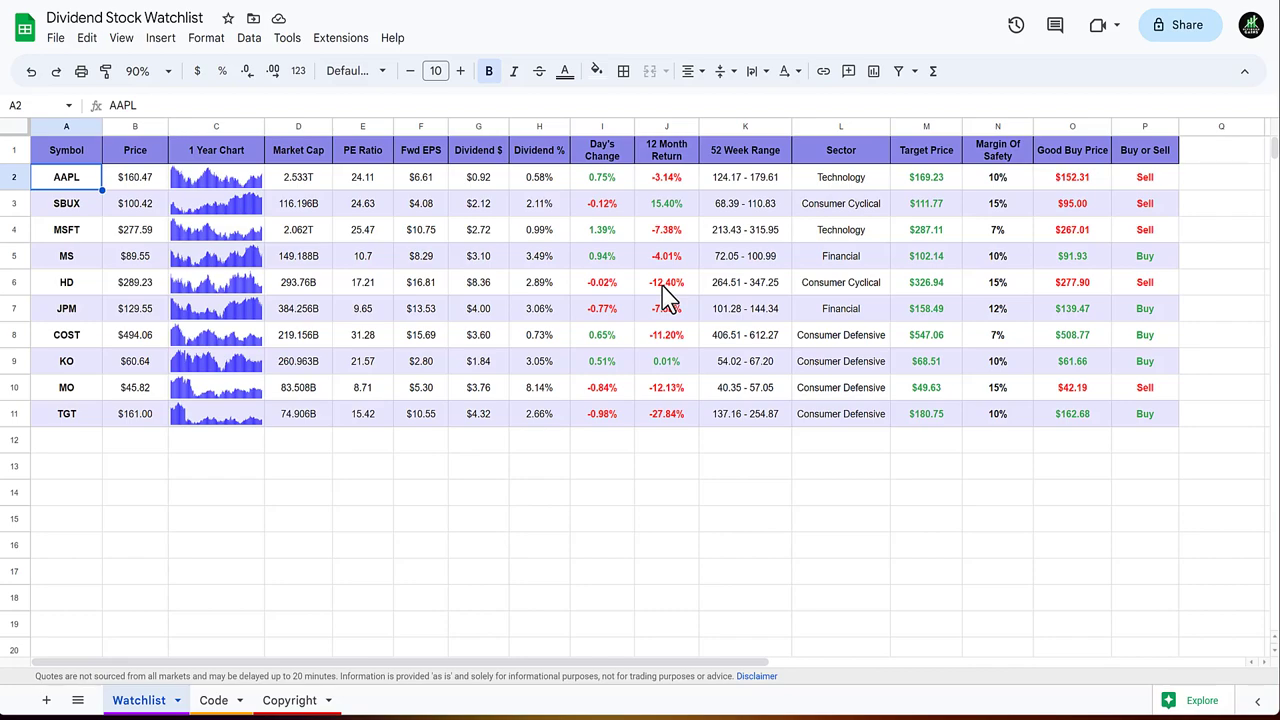
mouse_move(656, 296)
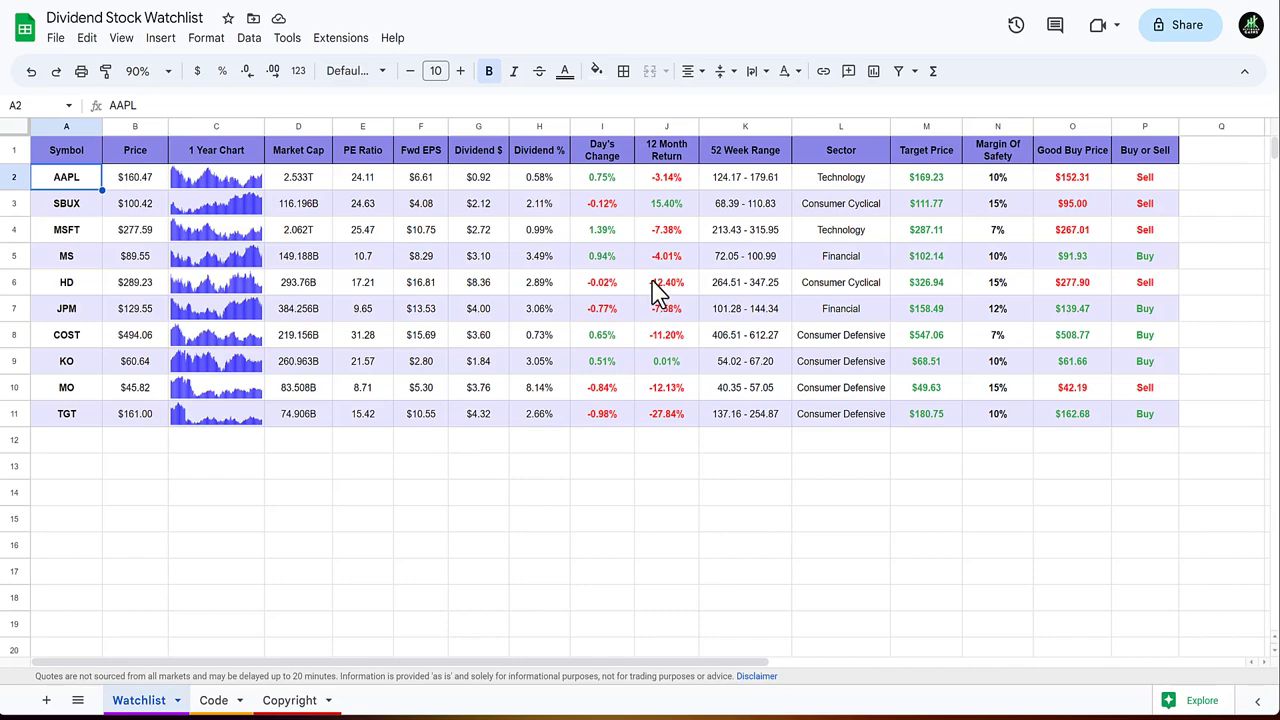
text(TGT)
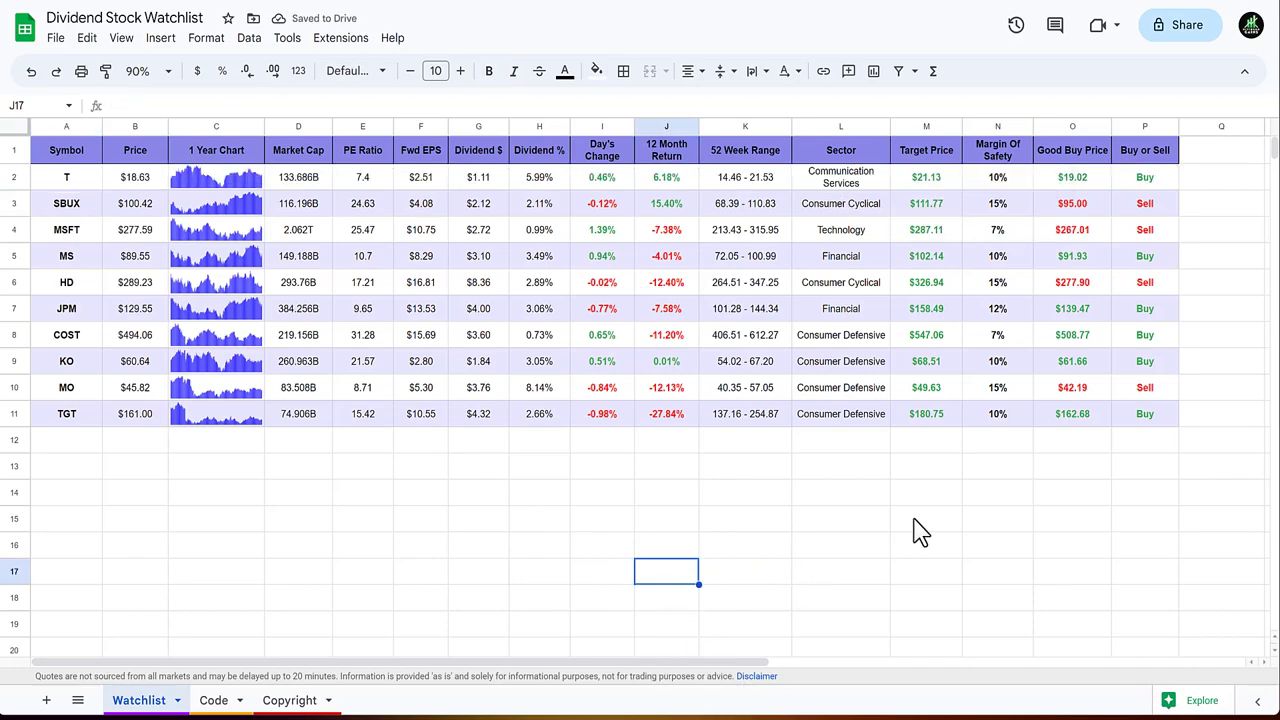
mouse_move(300, 210)
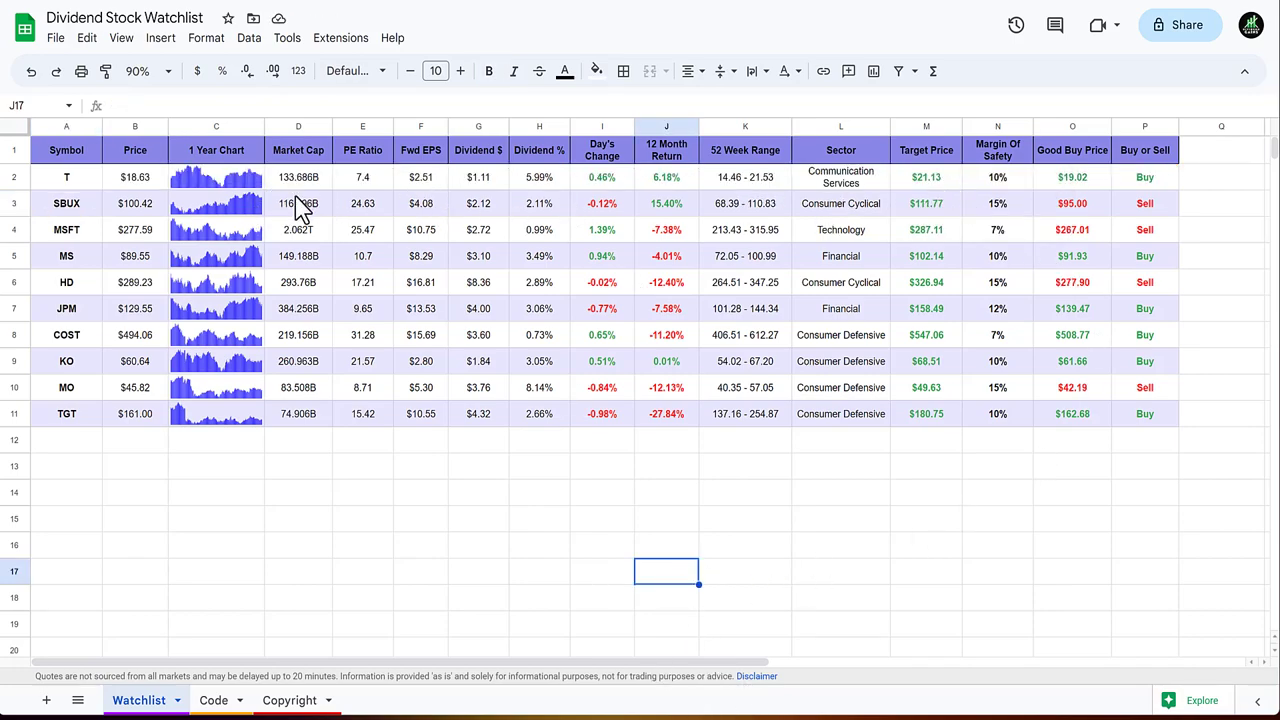
mouse_move(944, 190)
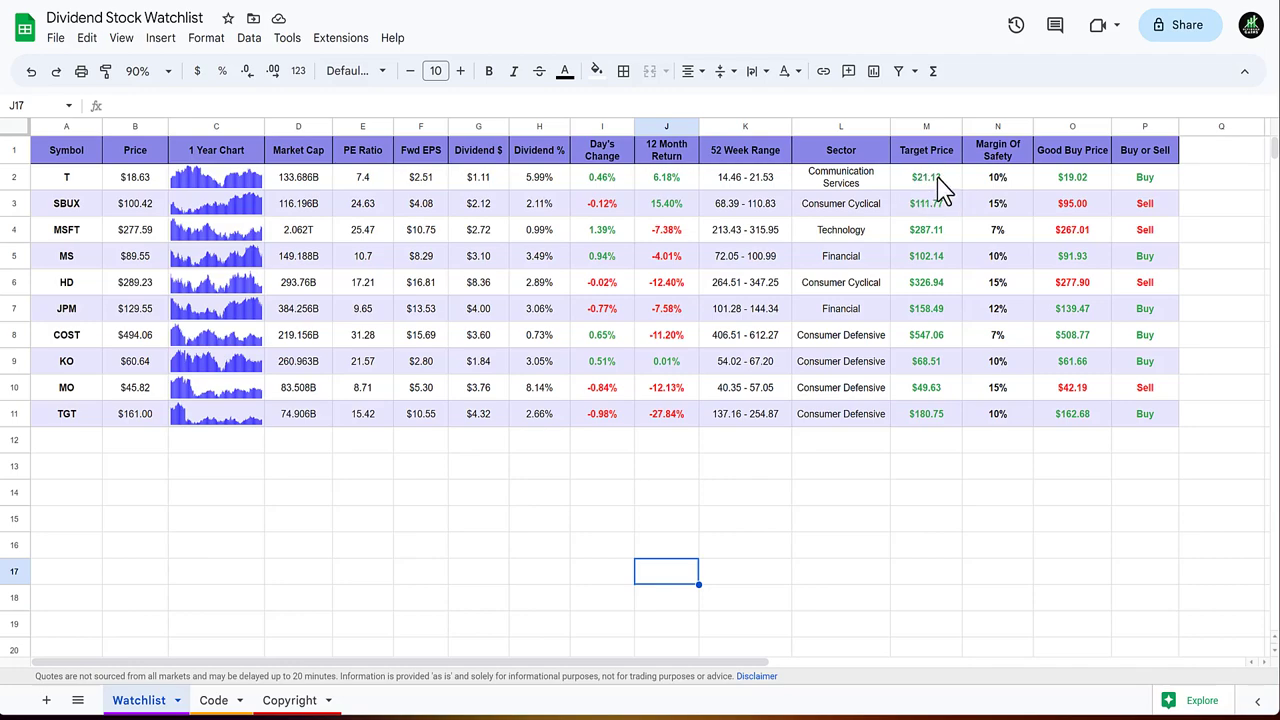
mouse_move(250, 196)
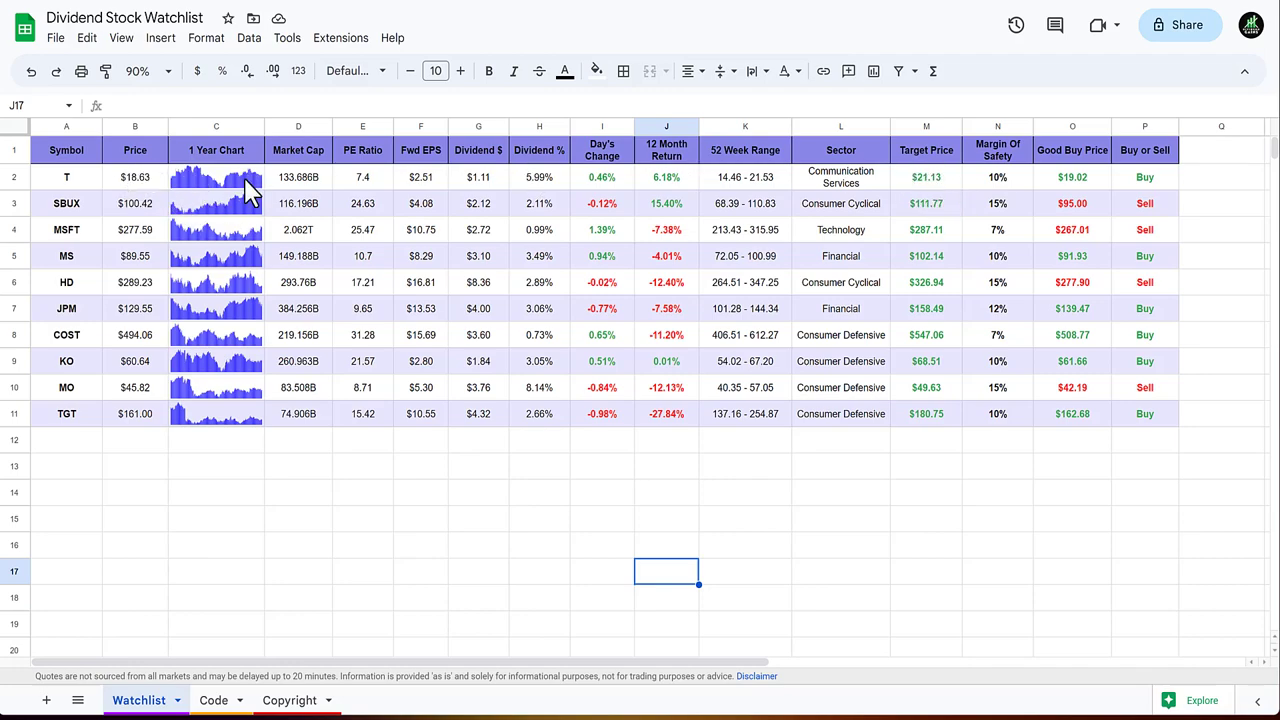
mouse_move(990, 472)
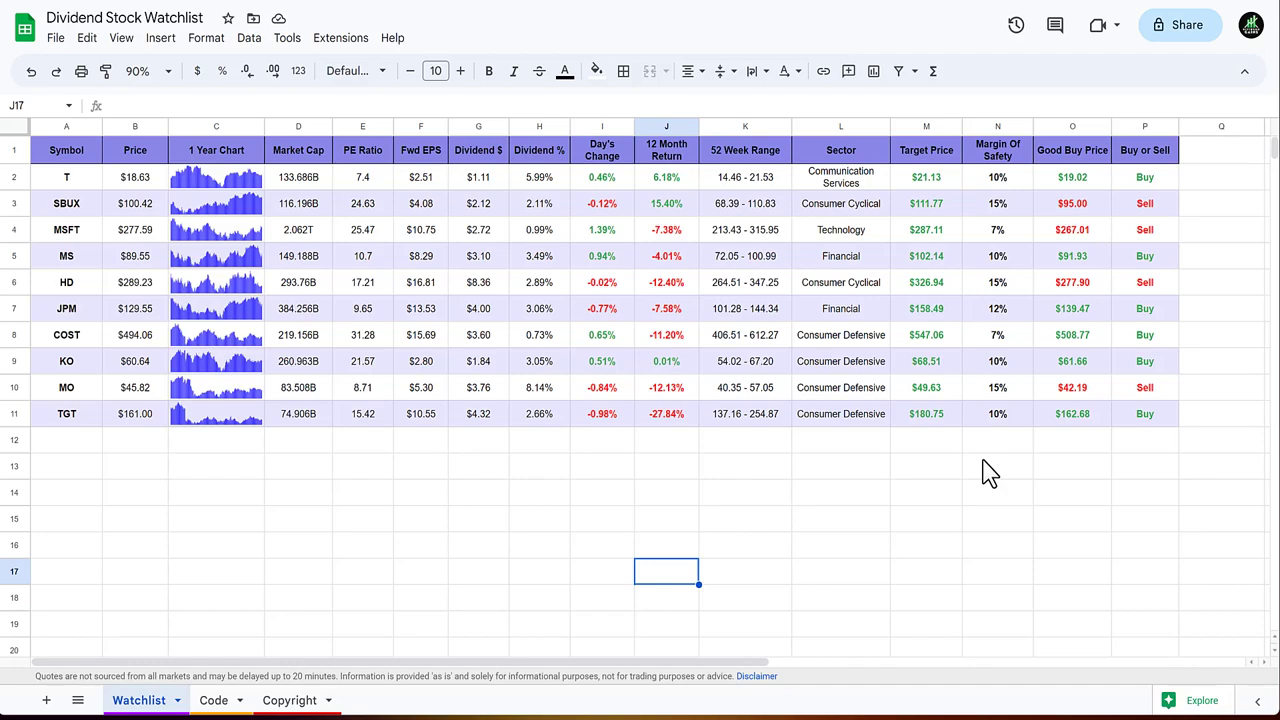
mouse_move(1000, 188)
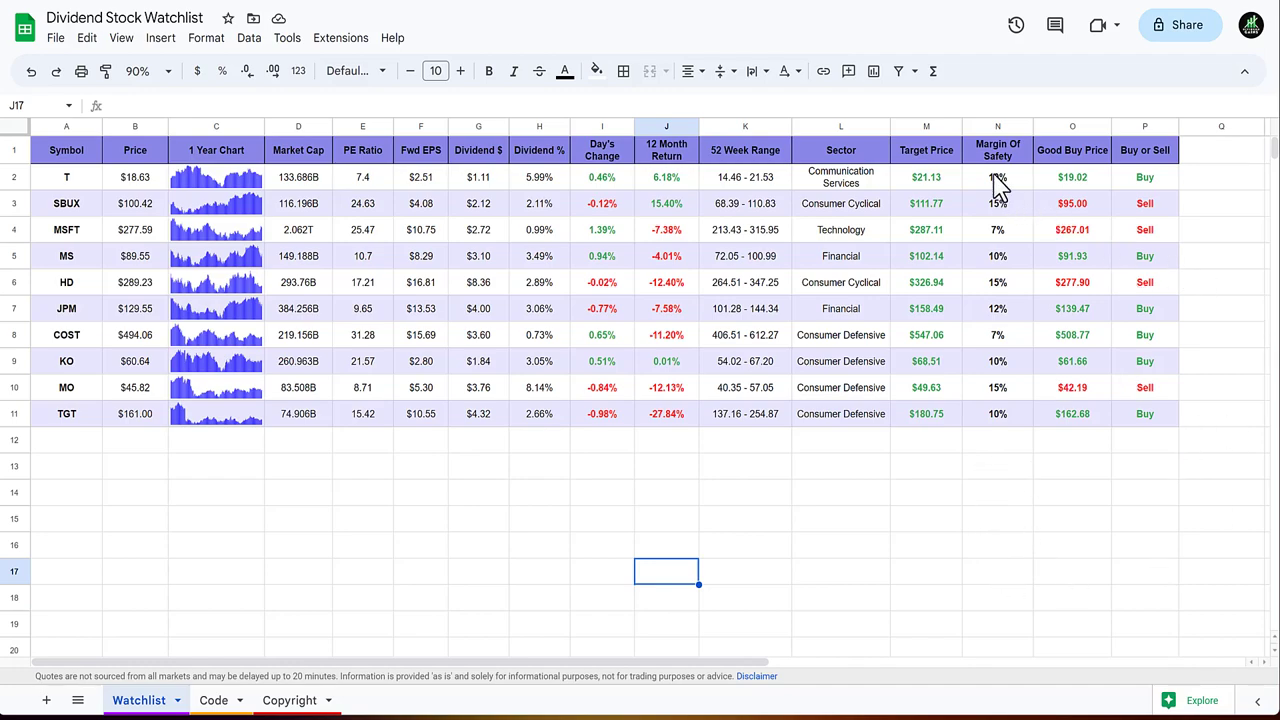
Set T's margin of safety in N2 to 7%, giving a $19.65 good-buy price rated Buy.
click(996, 176)
text(12)
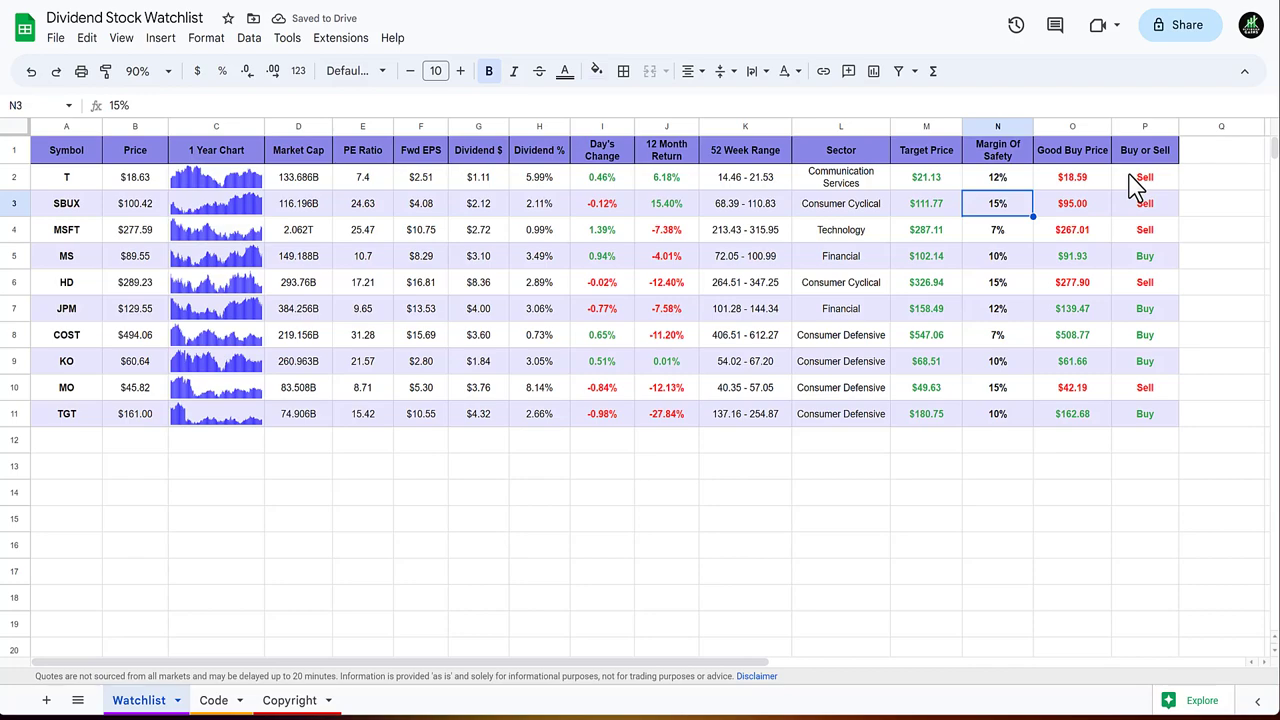
mouse_move(1124, 190)
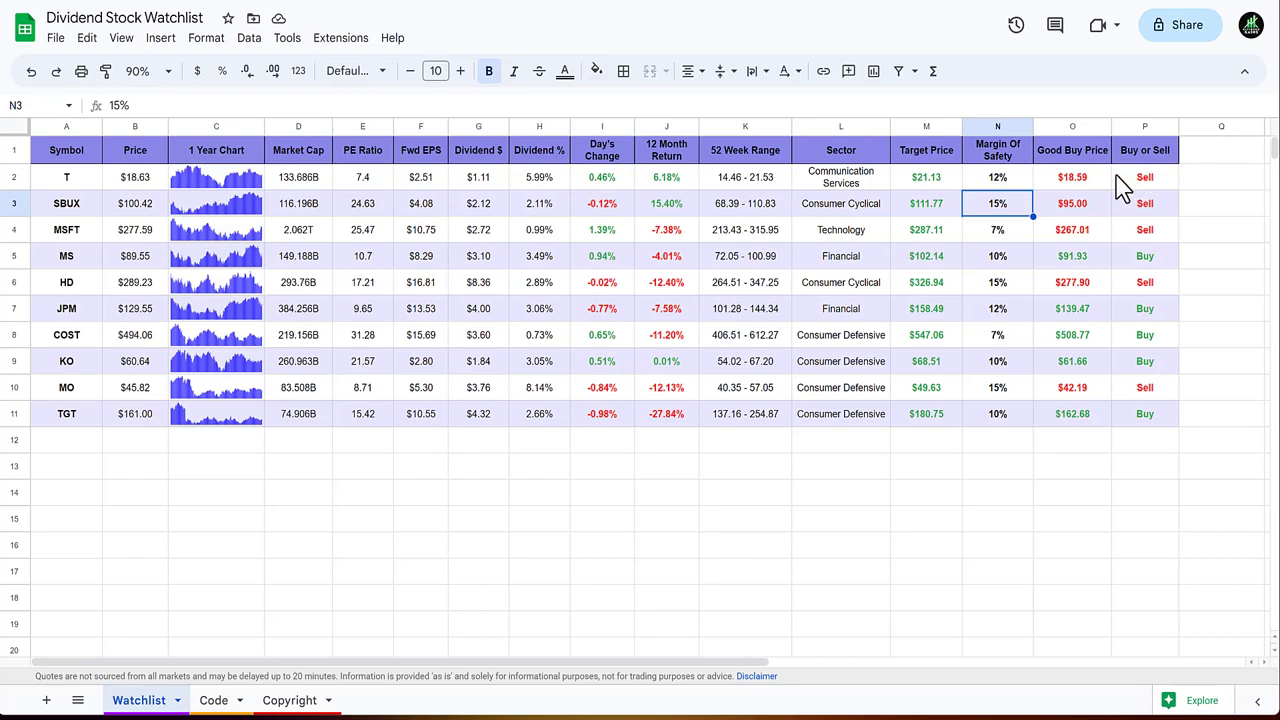
click(996, 176)
text(7)
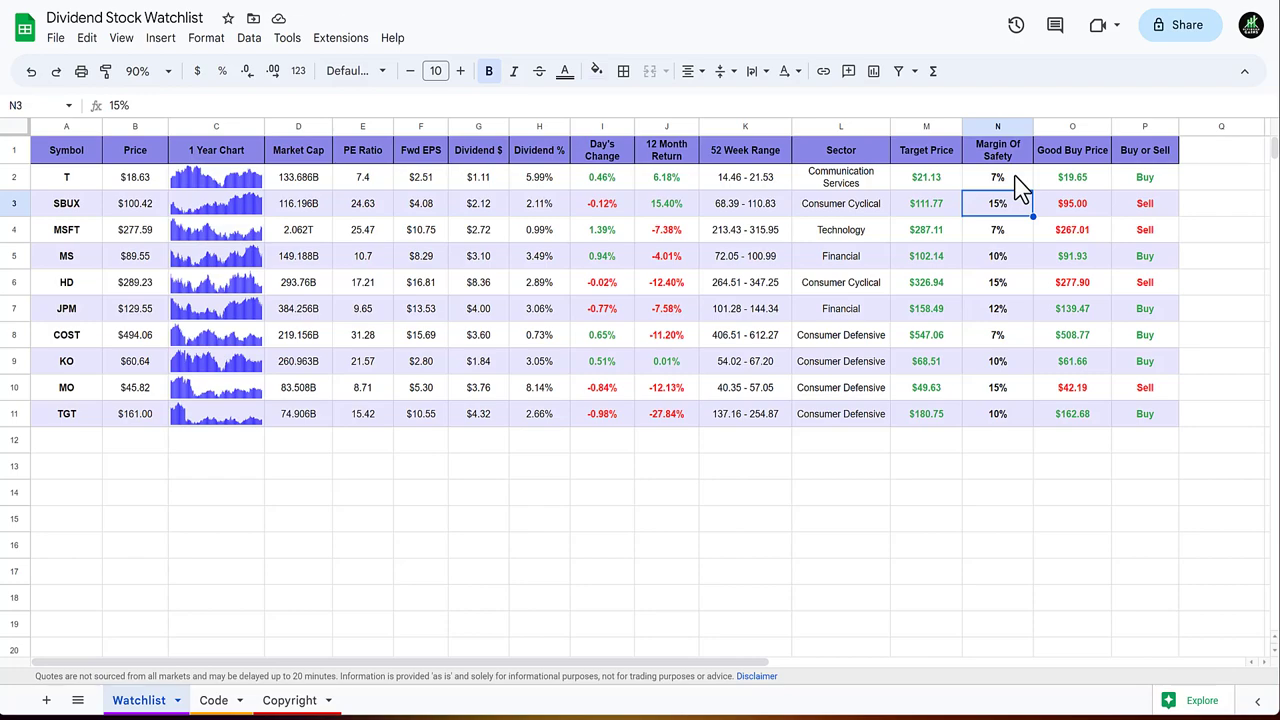
mouse_move(1016, 190)
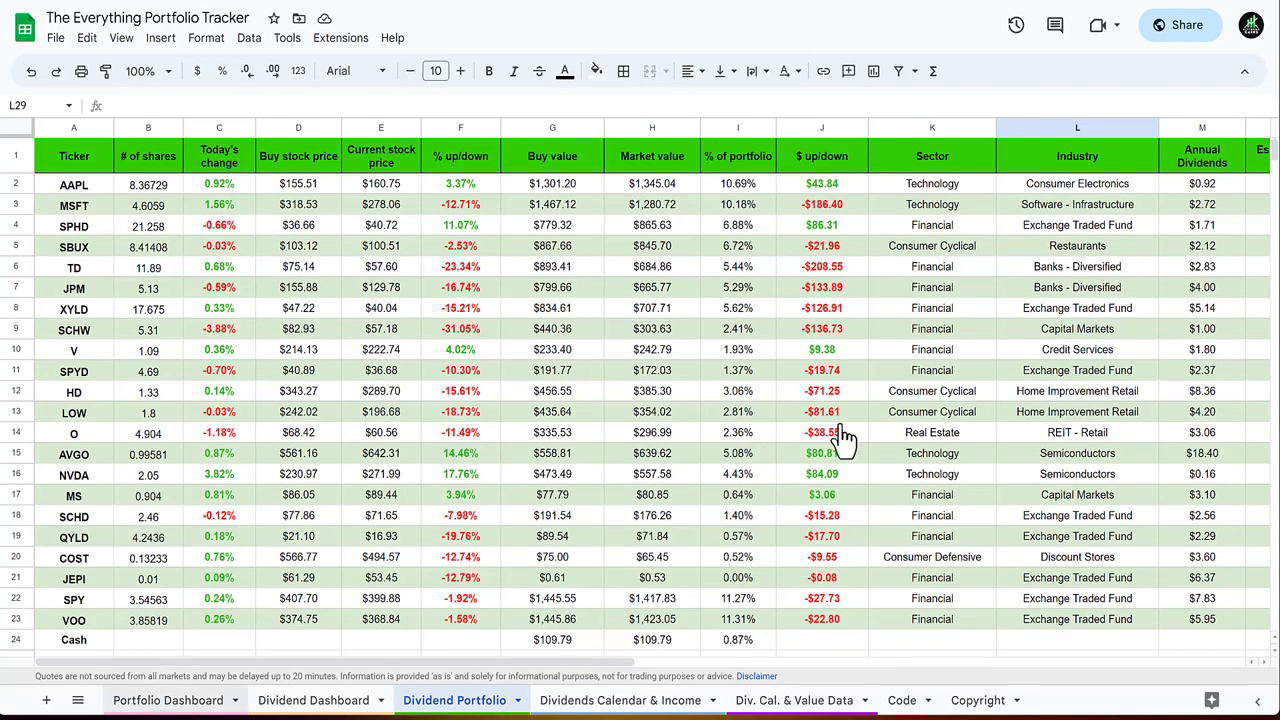
Show The Everything Portfolio Tracker's Portfolio Dashboard at 75% zoom ($12,583.20, 22 holdings).
click(168, 700)
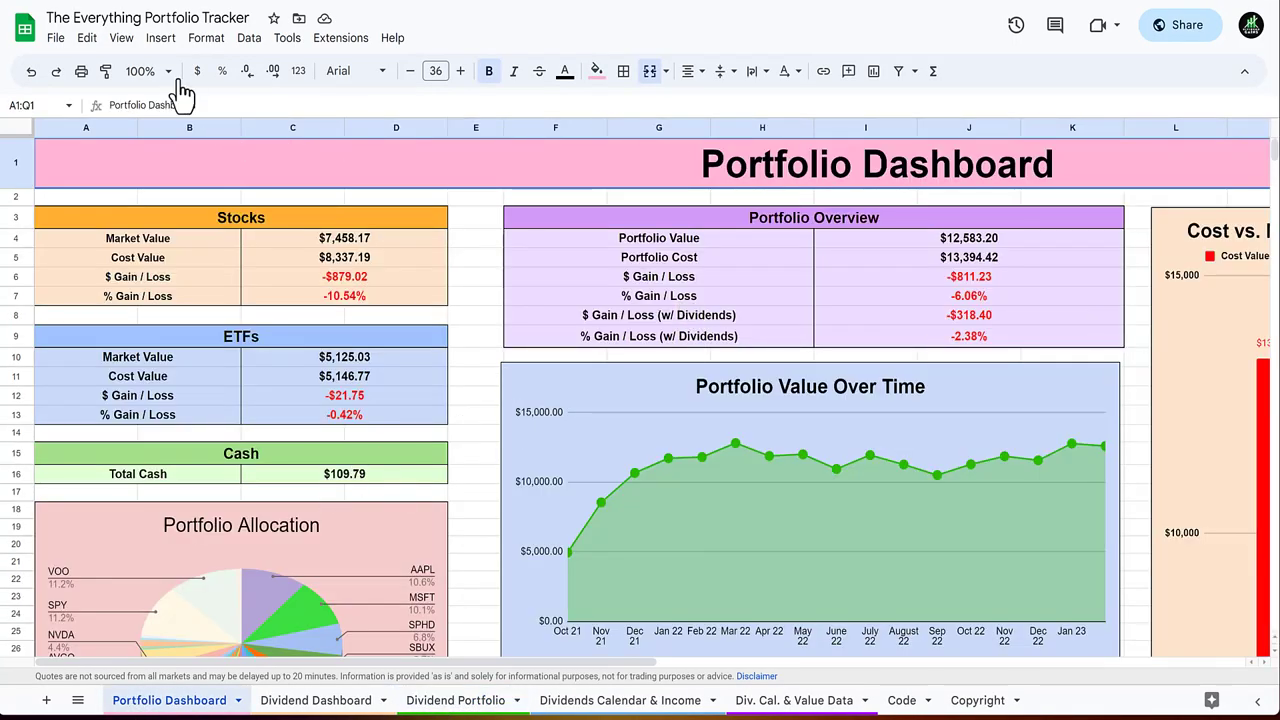
click(136, 72)
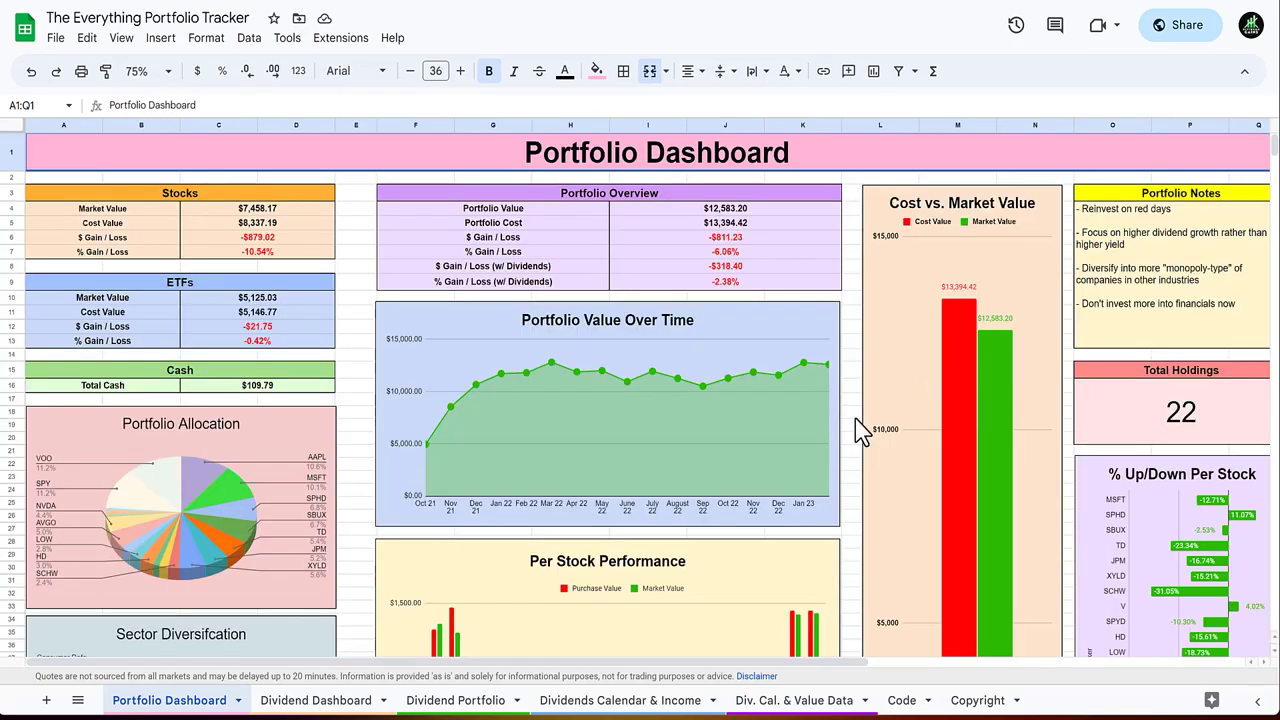
mouse_move(984, 548)
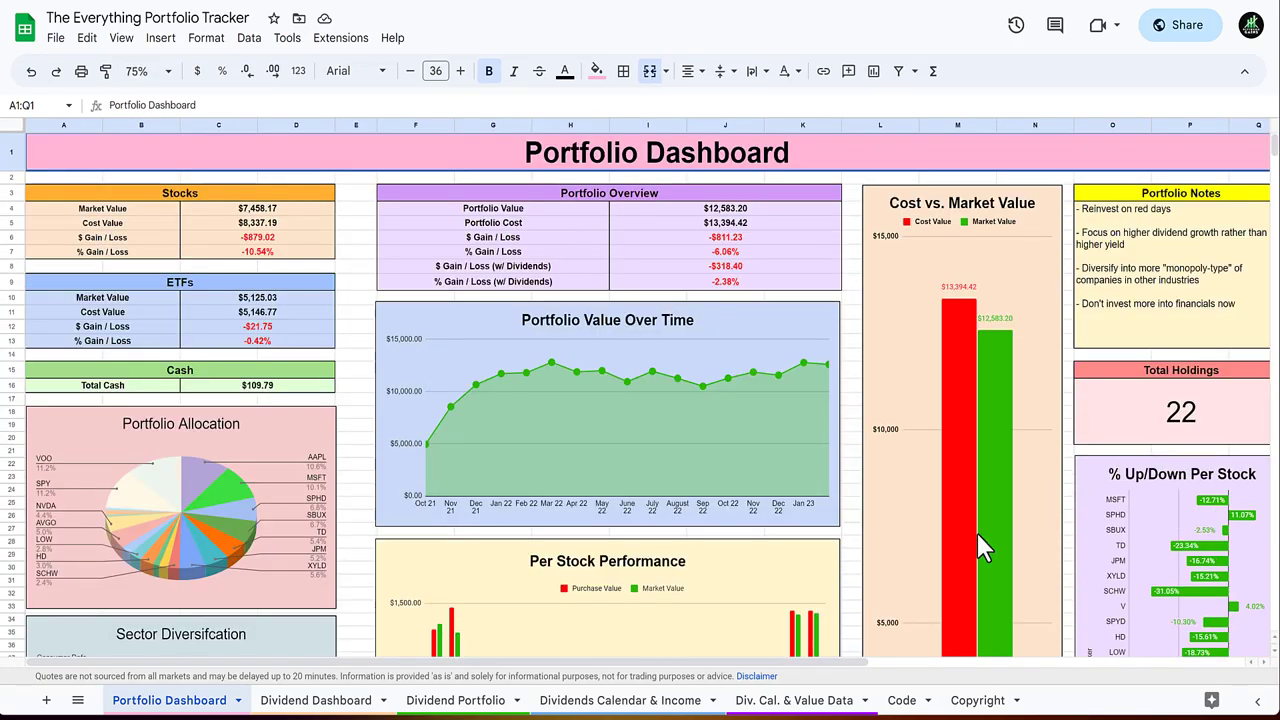